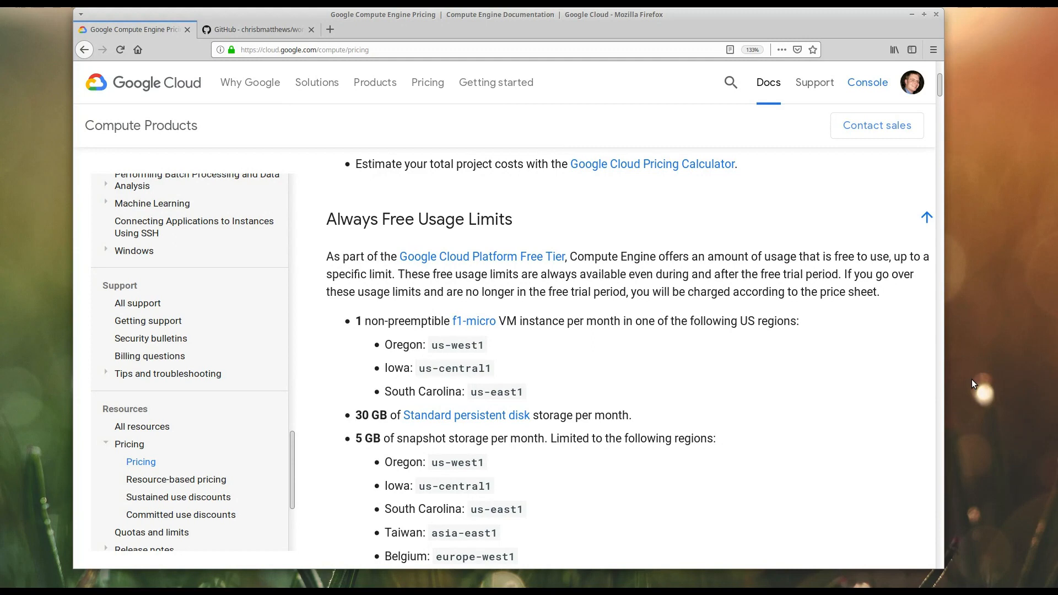
mouse_move(954, 375)
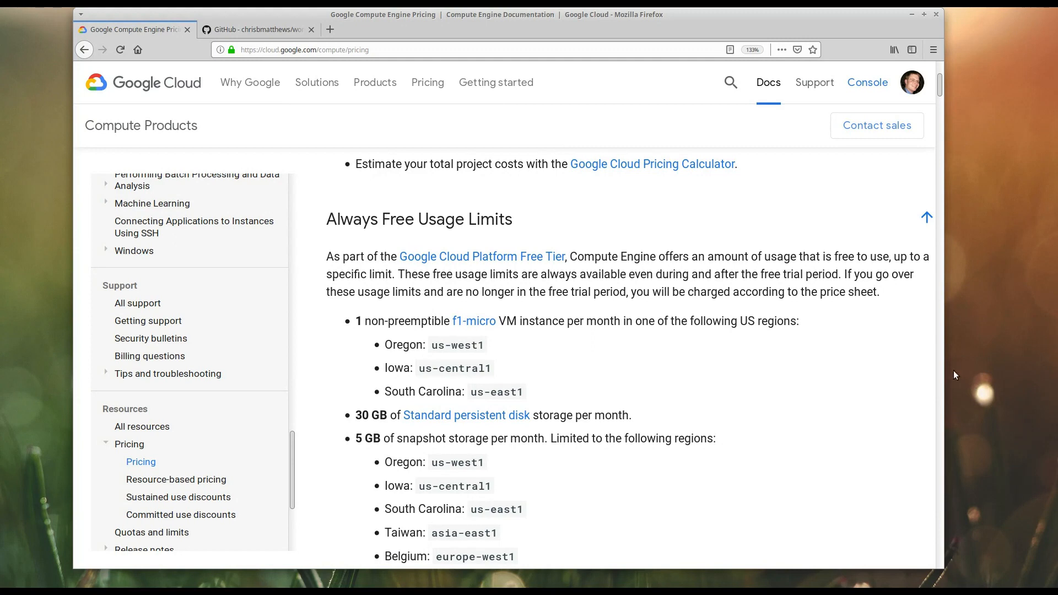
mouse_move(320, 234)
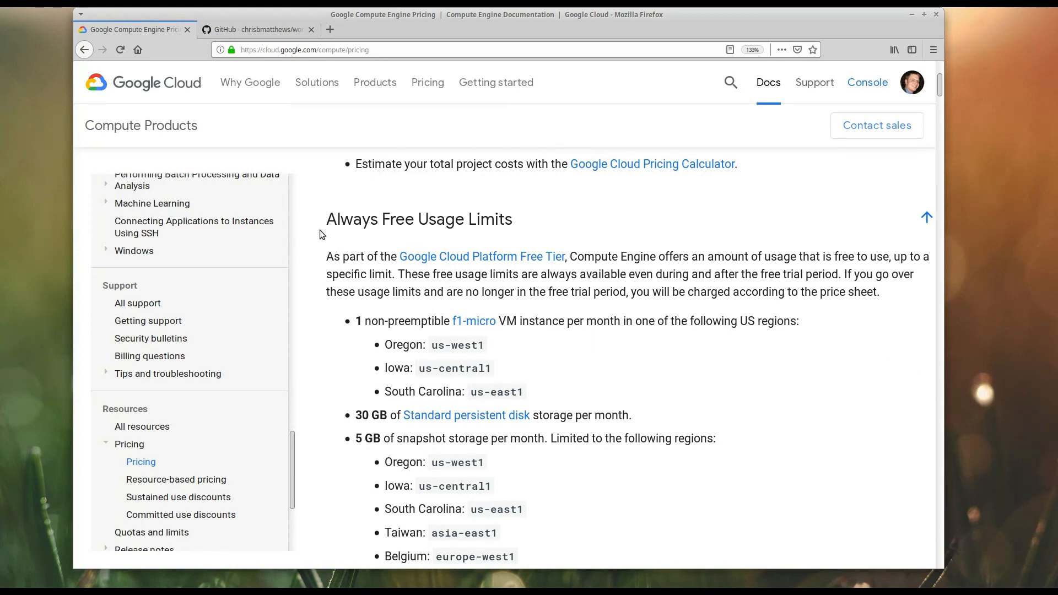
mouse_move(321, 271)
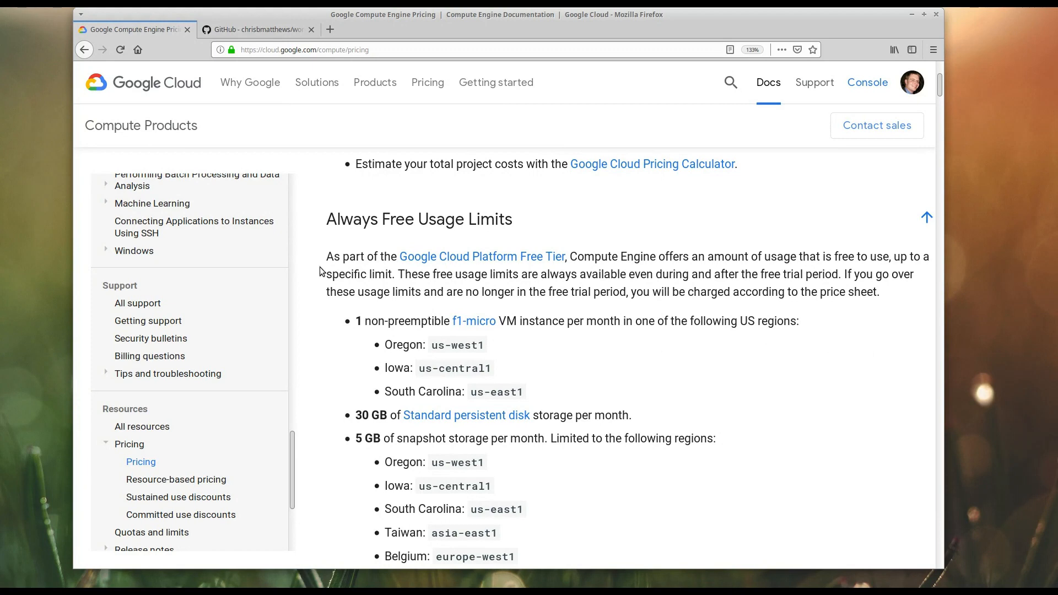
mouse_move(346, 333)
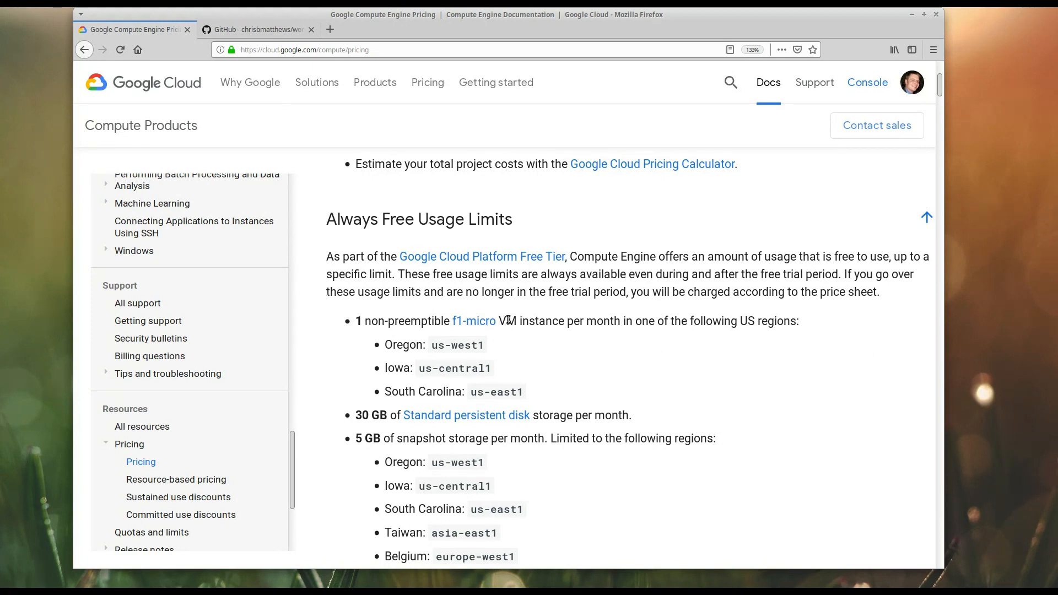
mouse_move(560, 342)
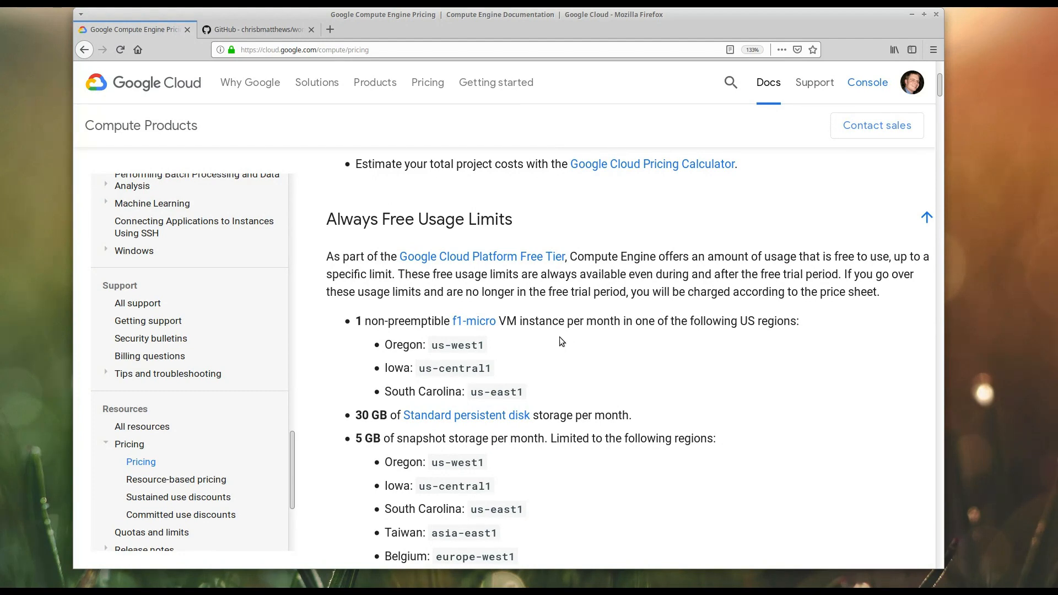
mouse_move(540, 356)
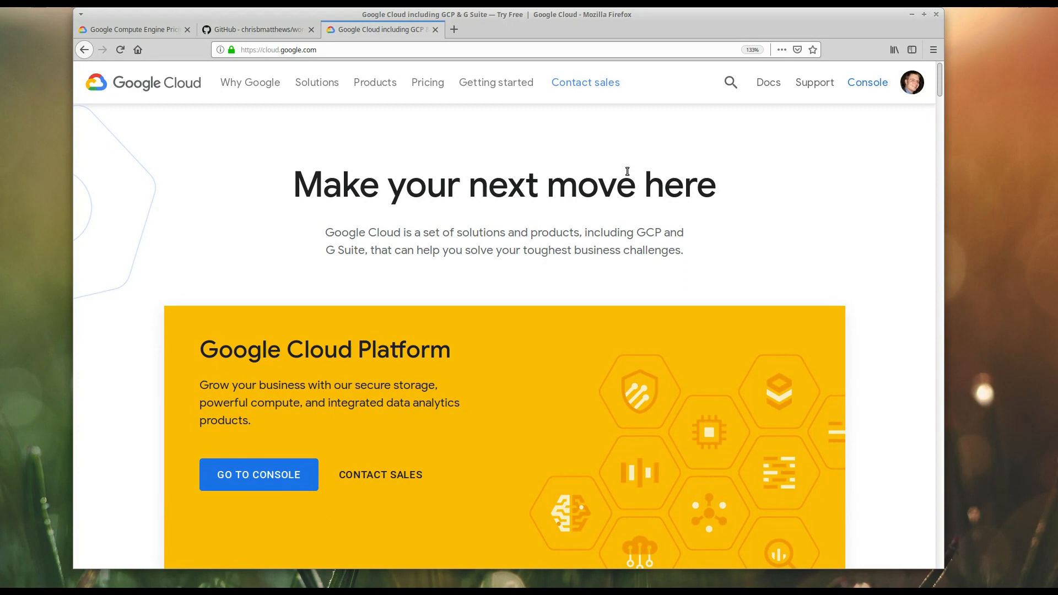
mouse_move(329, 383)
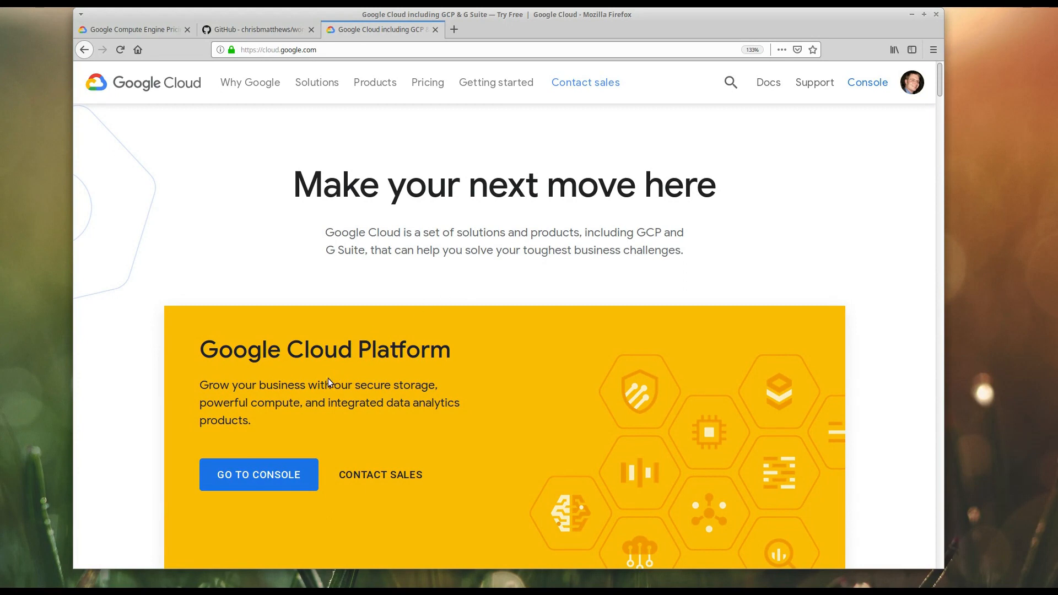
mouse_move(258, 473)
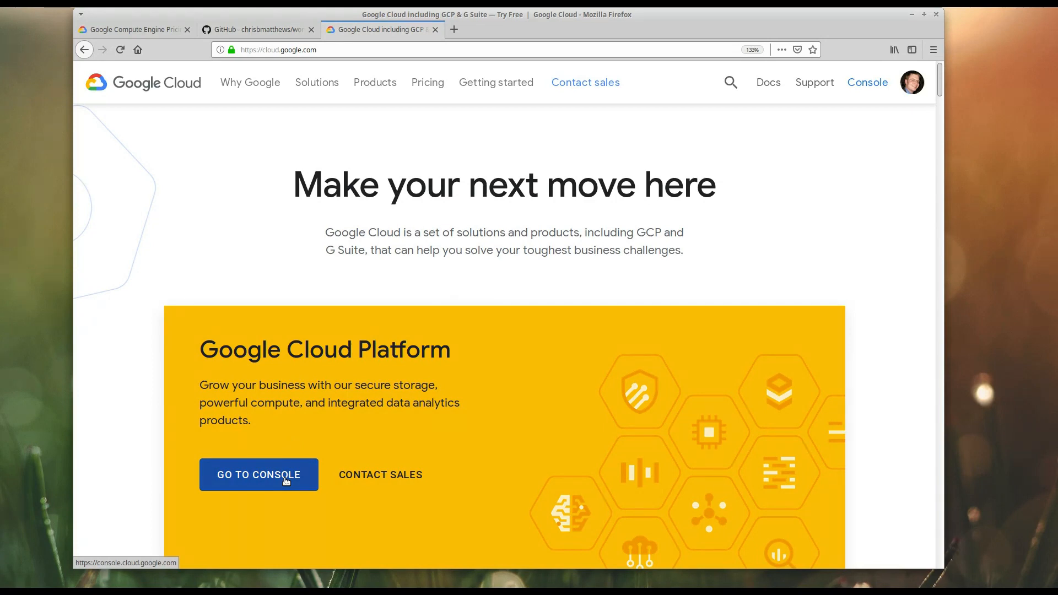
Enter the Cloud Console and bring up the Select a project picker
click(258, 474)
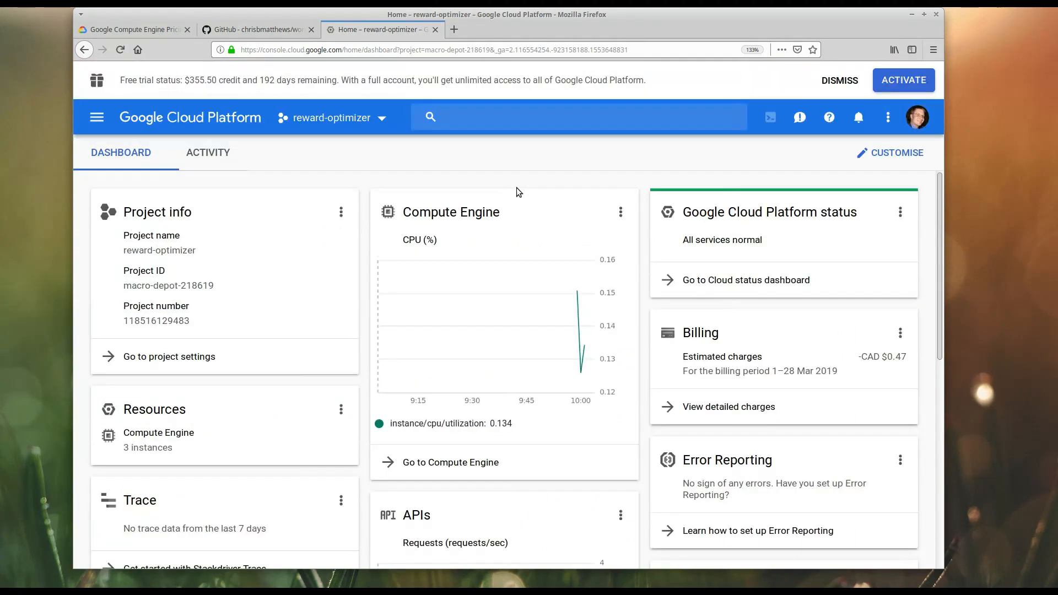
click(97, 116)
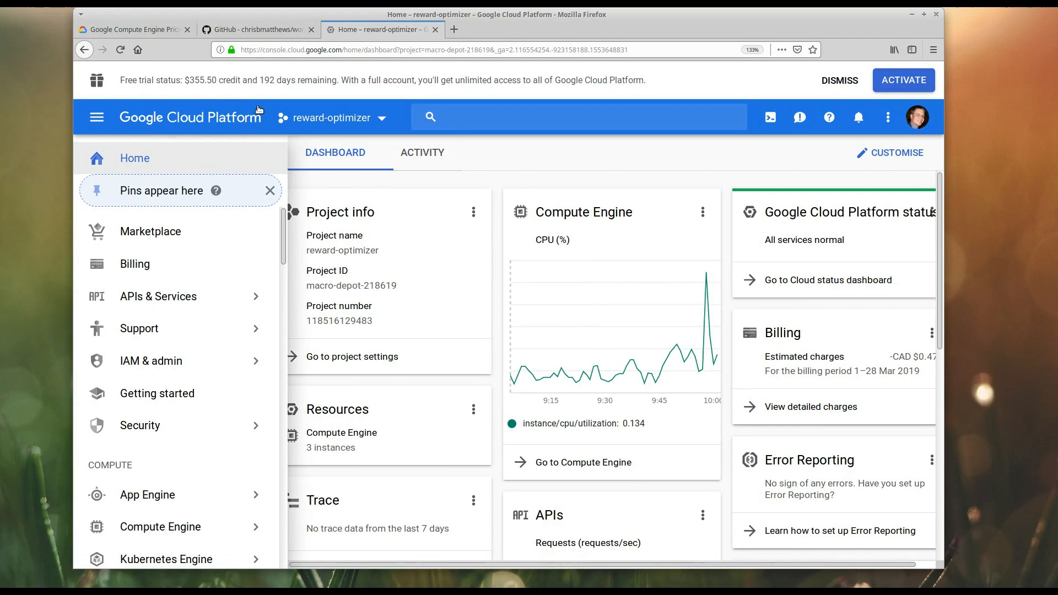
mouse_move(427, 271)
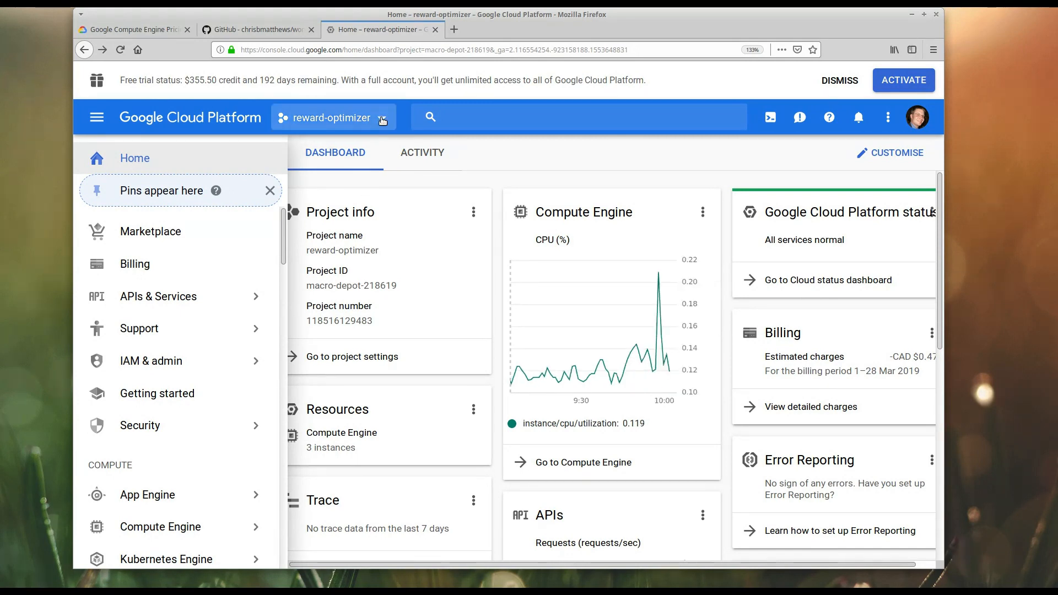
click(331, 117)
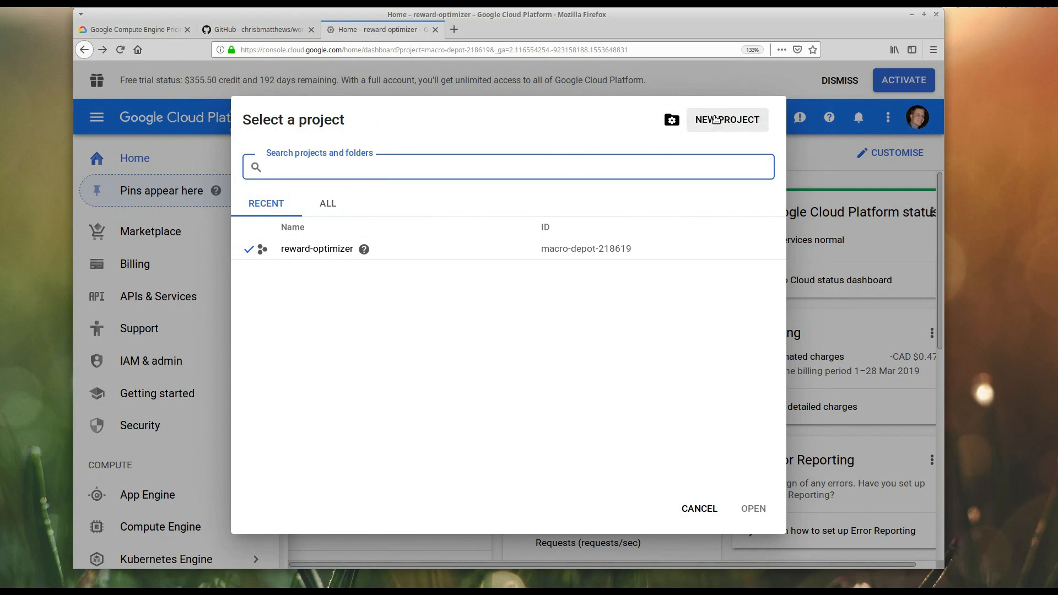
Create a project named wordpress-for-free and switch the console to it
click(726, 119)
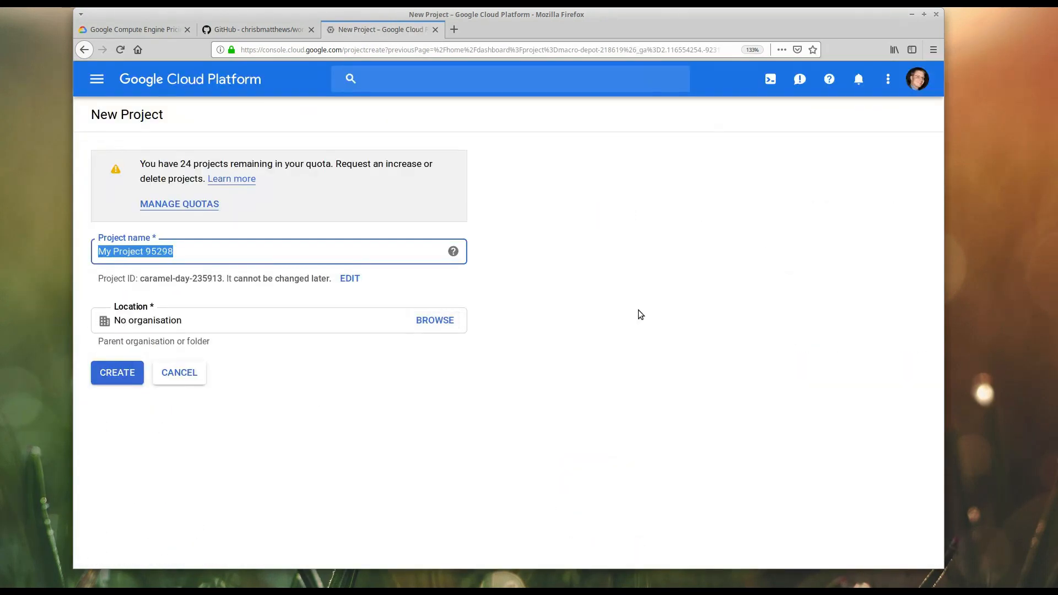
text(wo)
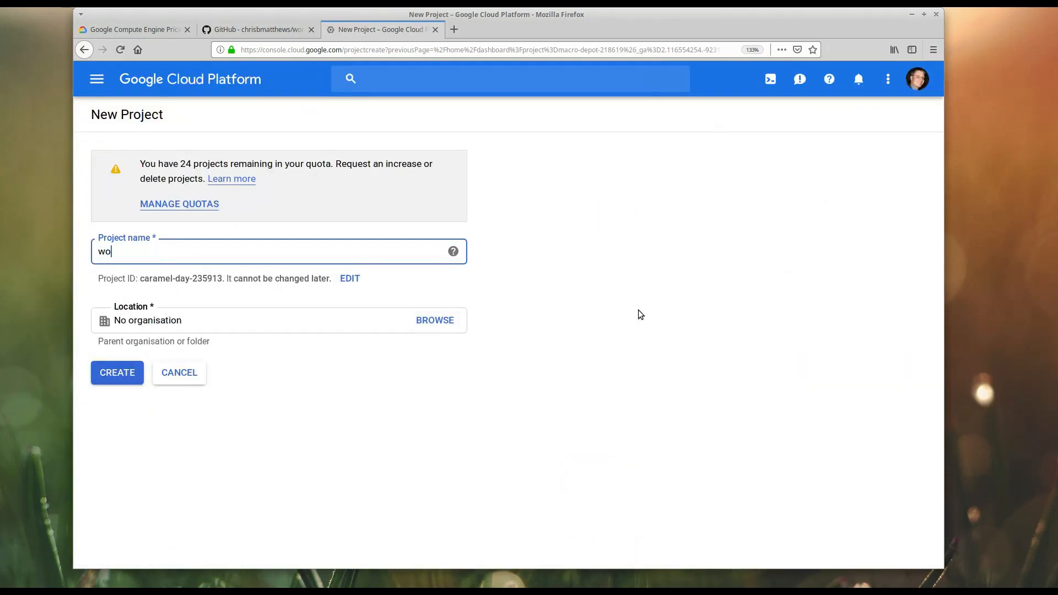
text(rdpress-for-fr)
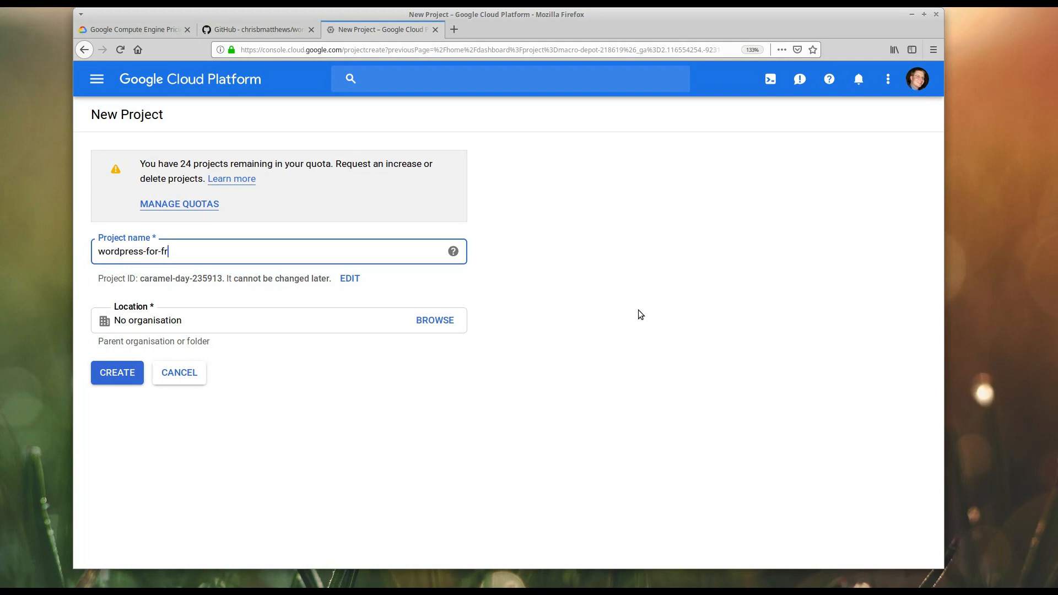
text(ee)
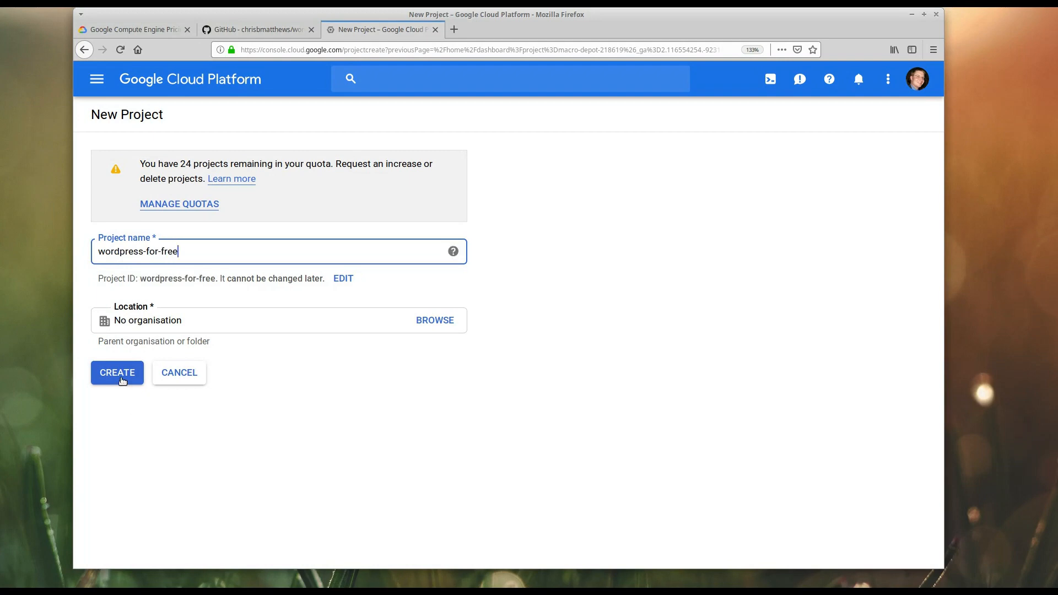
click(117, 373)
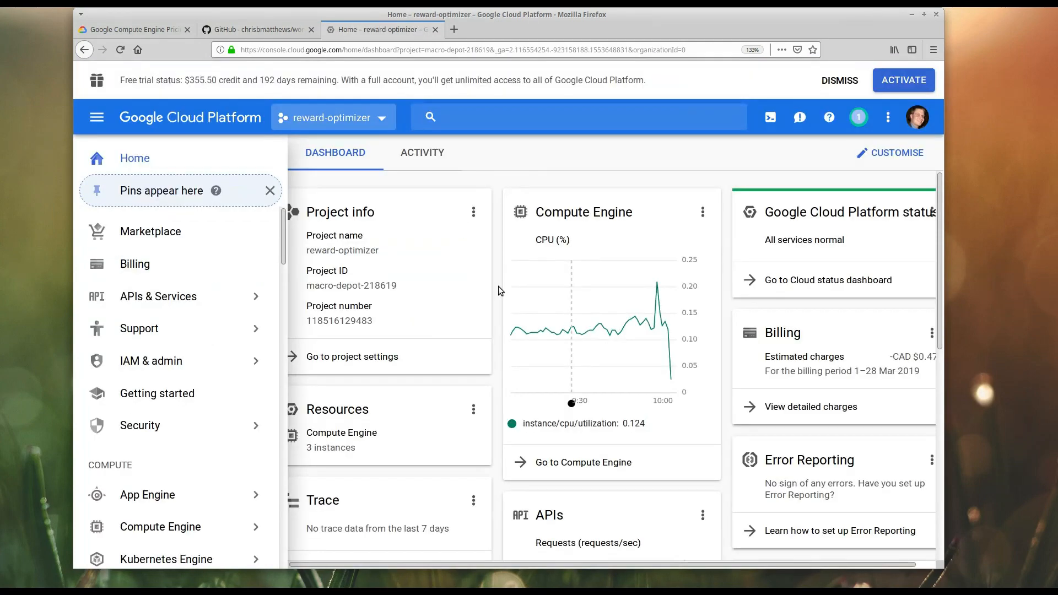
mouse_move(432, 194)
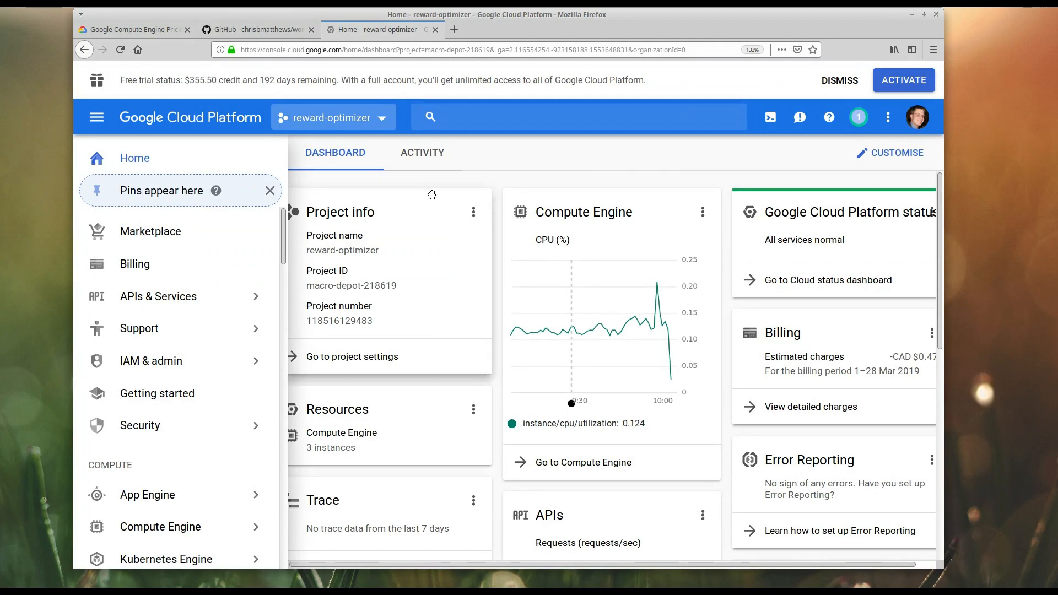
click(331, 118)
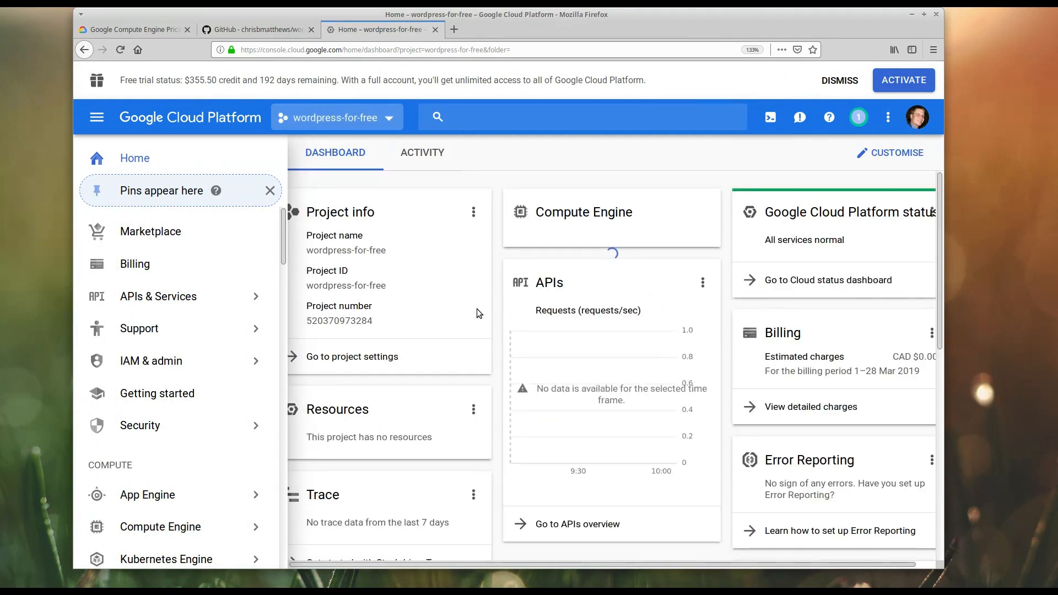
mouse_move(417, 353)
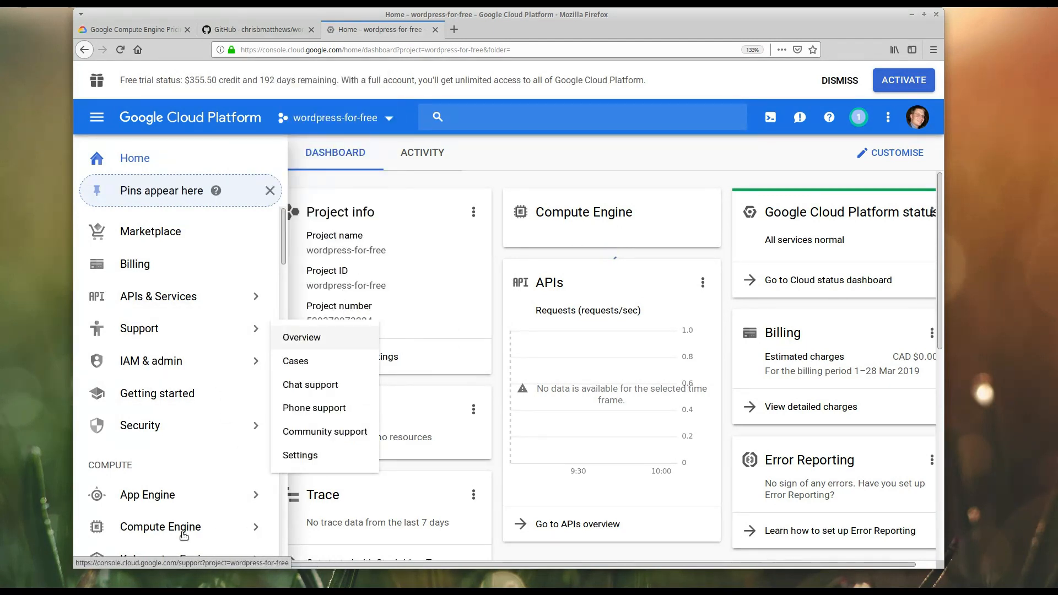
mouse_move(161, 526)
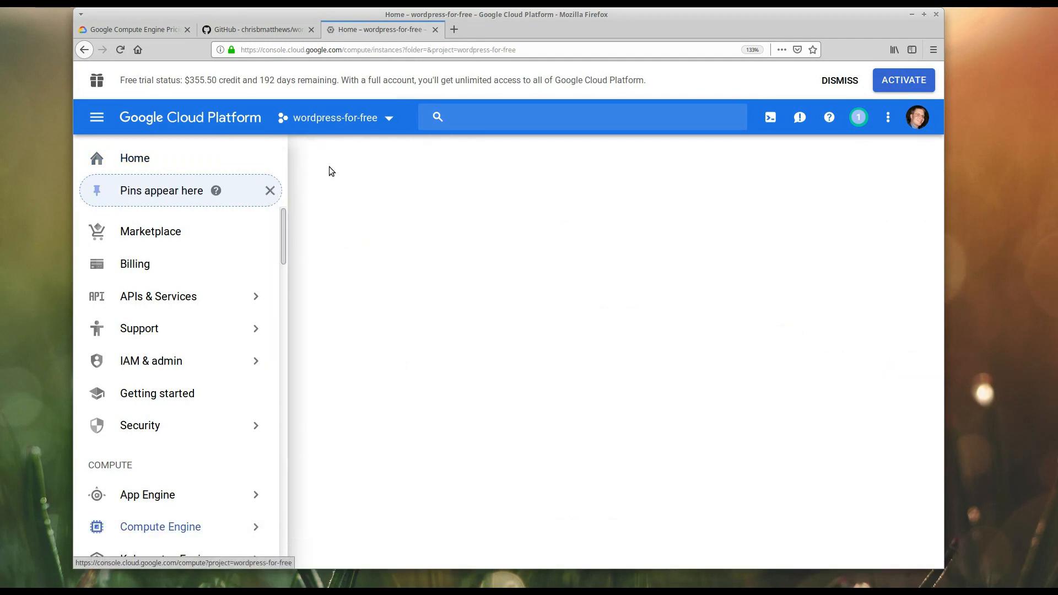
Go to Compute Engine VM instances and start creating a new instance
click(160, 527)
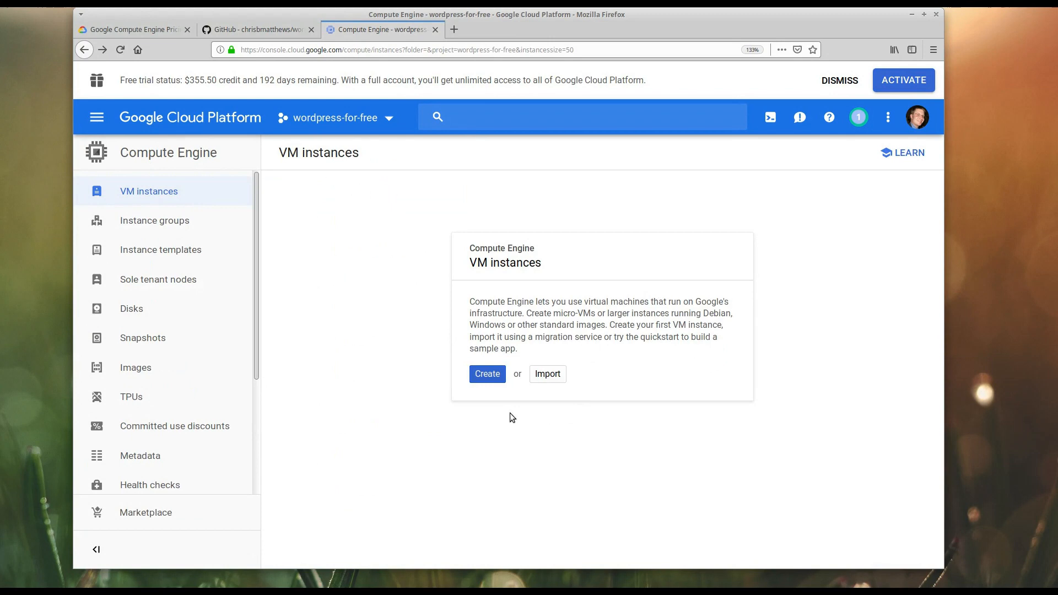
click(486, 373)
text(wo)
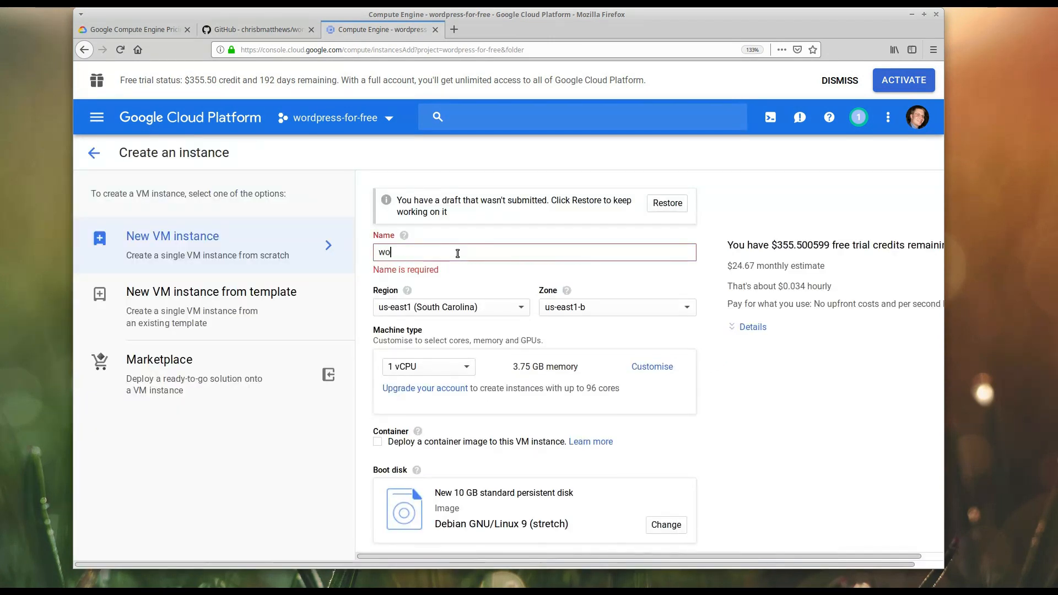
Place the instance in us-central1 (Iowa) and choose the f1-micro shared-vCPU machine type
click(451, 308)
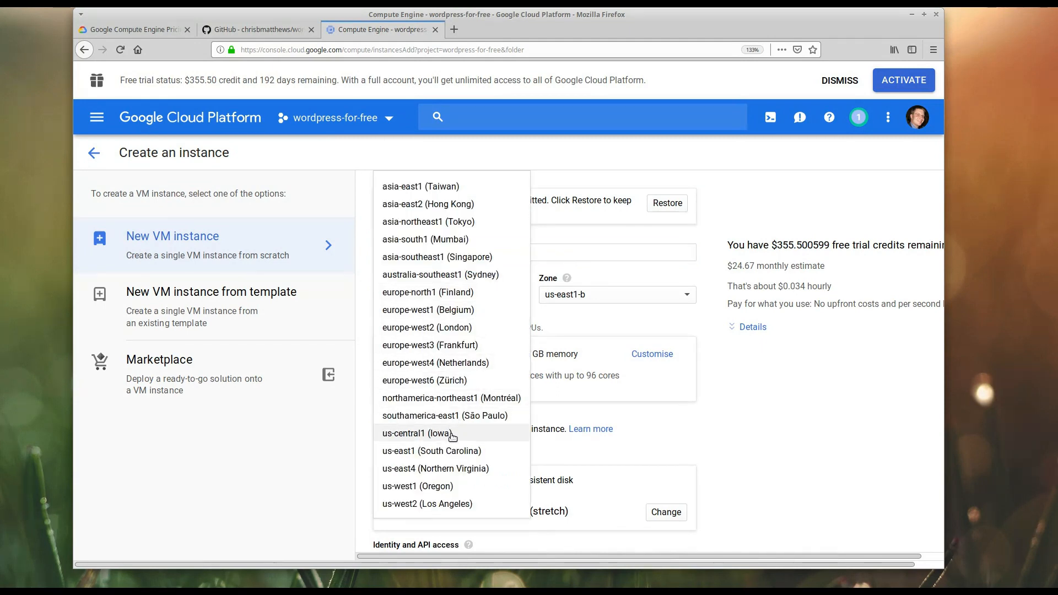
click(419, 433)
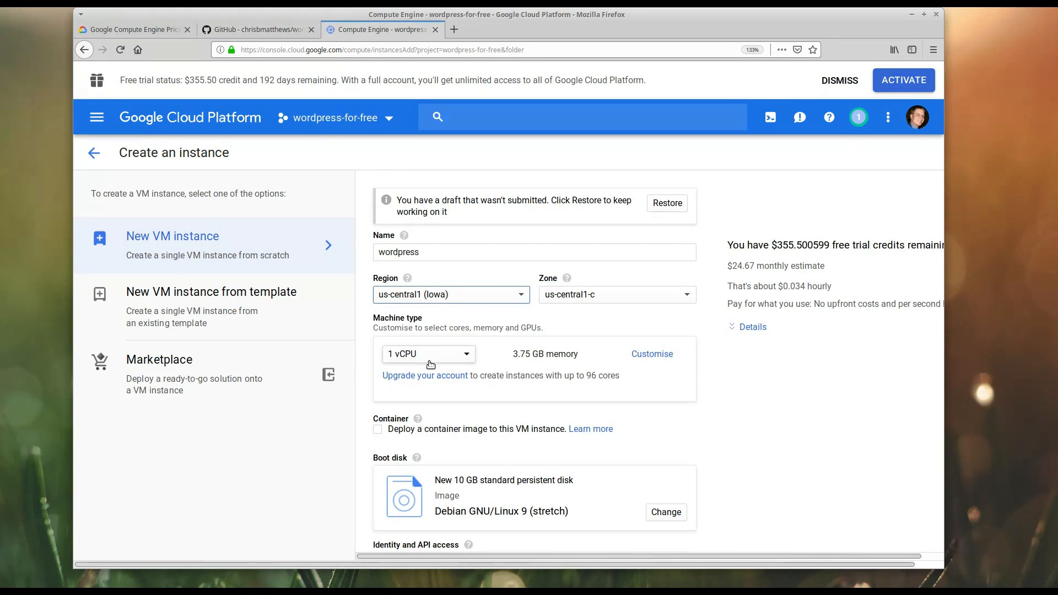
mouse_move(579, 346)
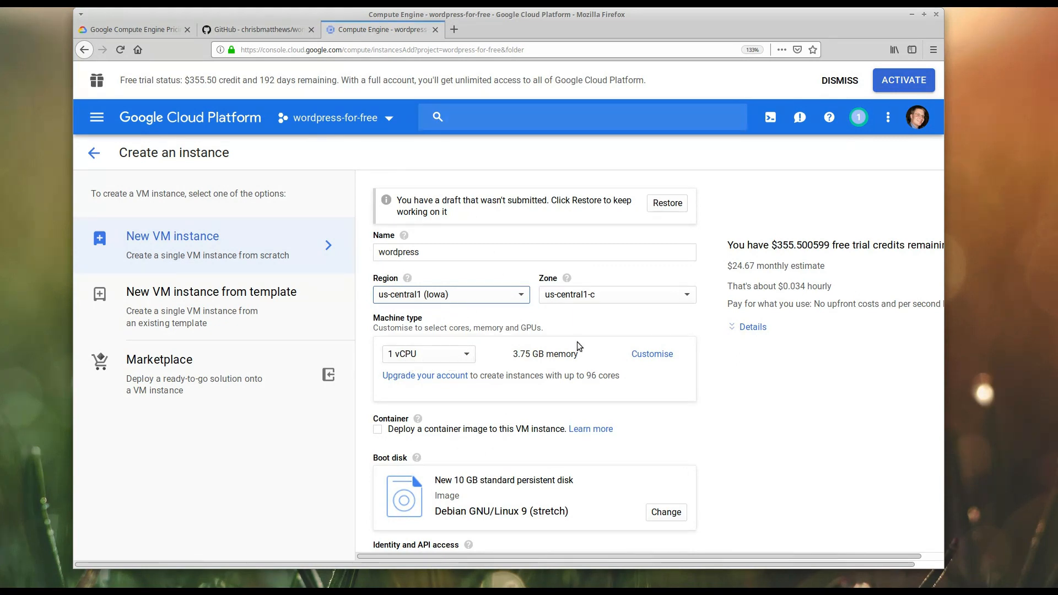
mouse_move(668, 299)
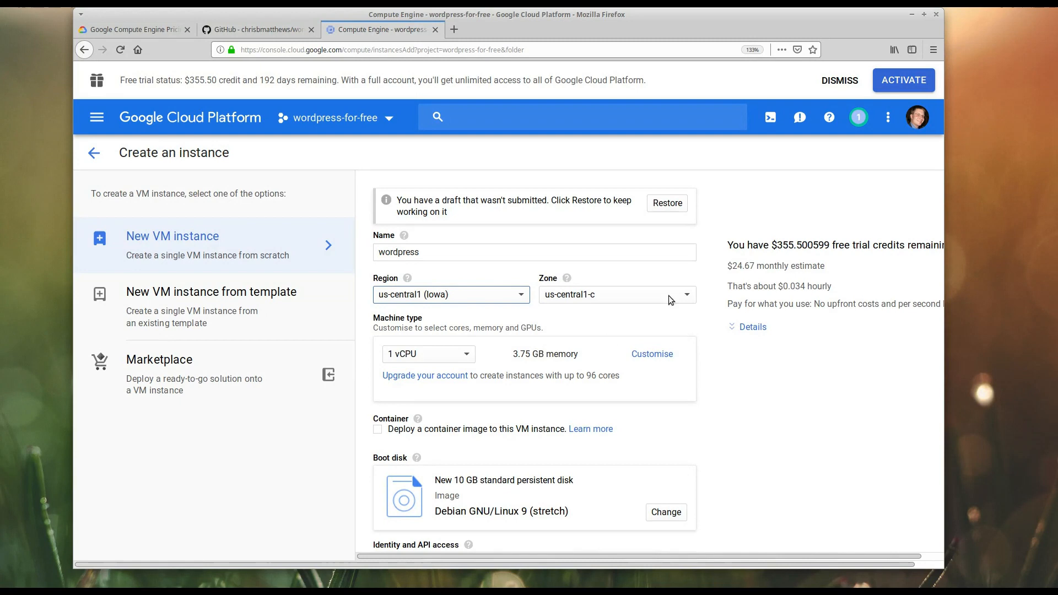
mouse_move(752, 269)
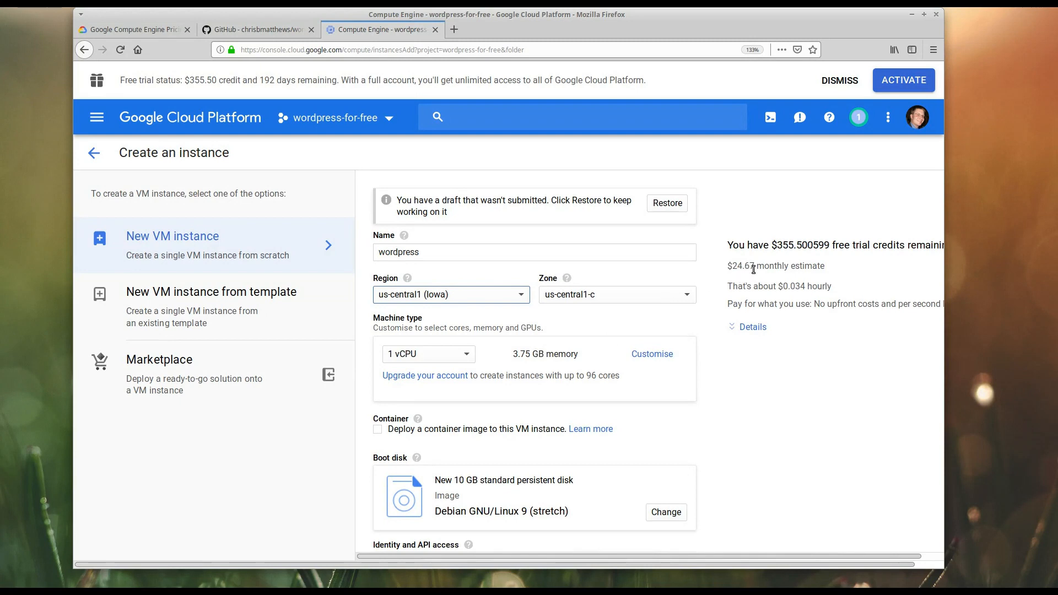
mouse_move(566, 347)
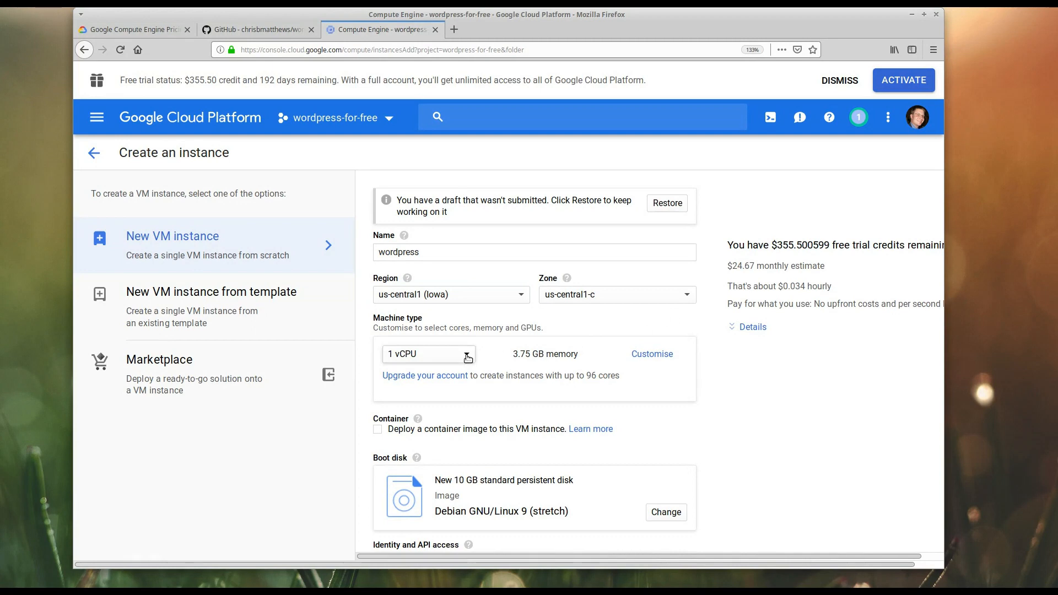
click(428, 353)
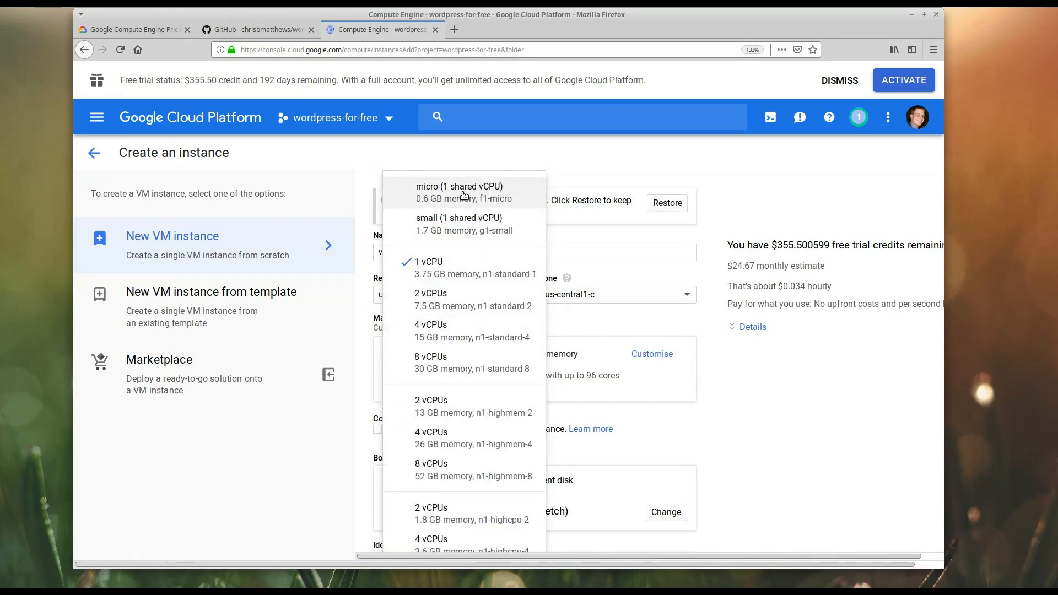
click(460, 192)
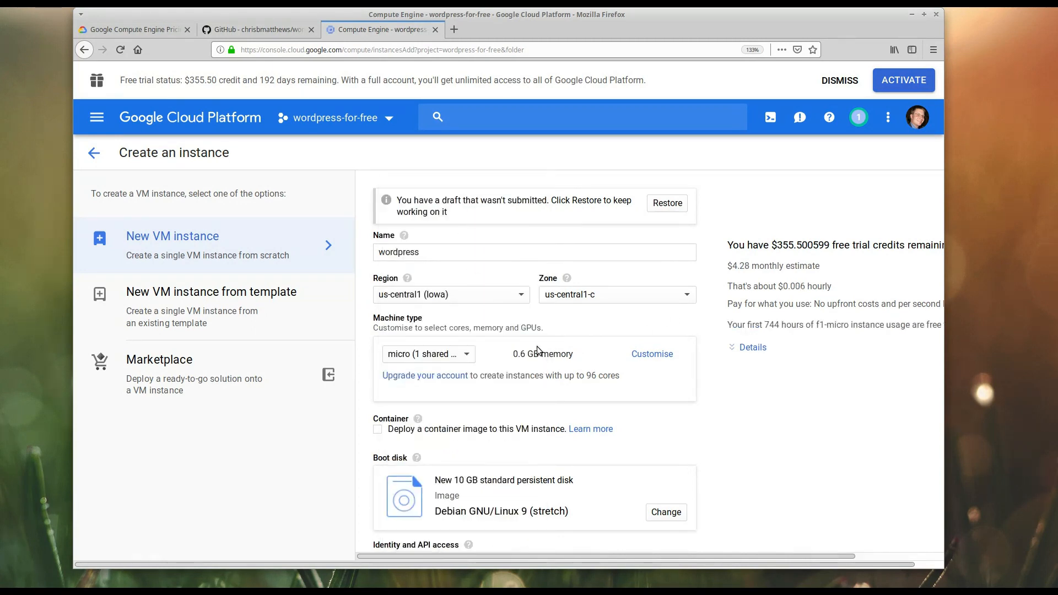
mouse_move(538, 366)
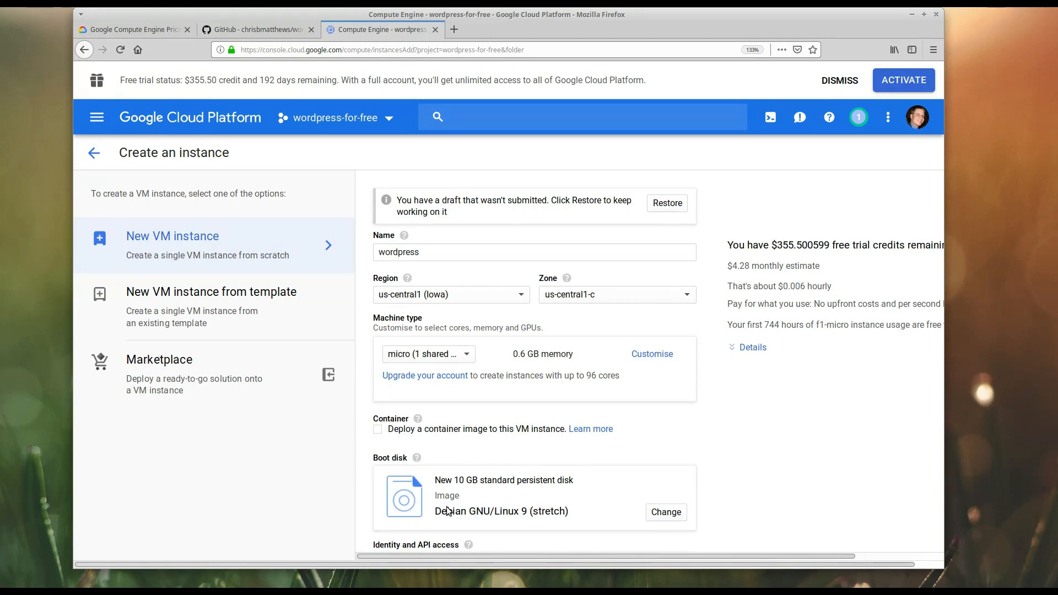
mouse_move(460, 517)
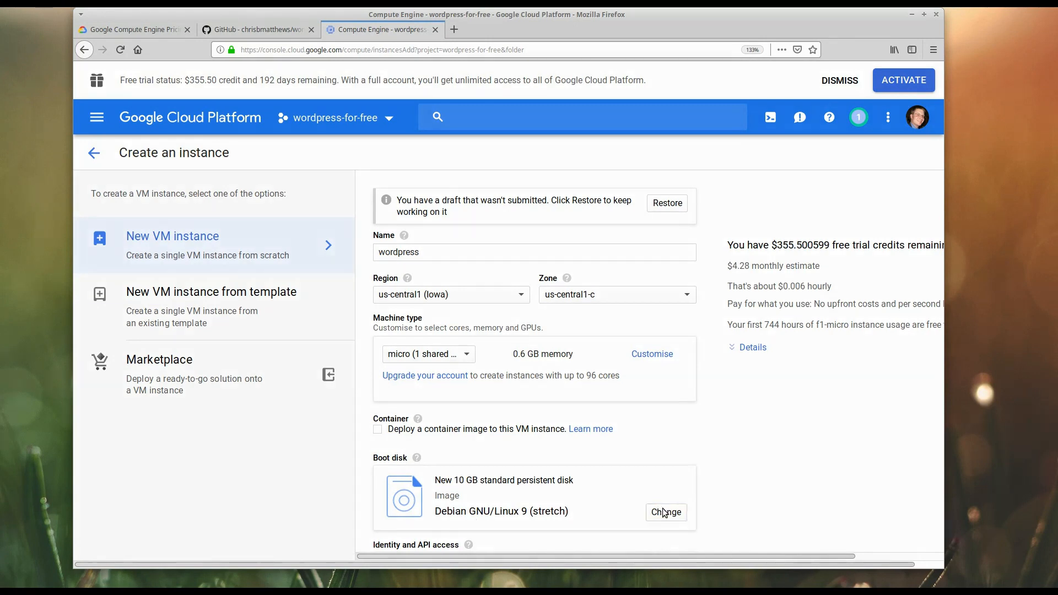
Change the boot disk image to Ubuntu 16.04 LTS Minimal
click(665, 512)
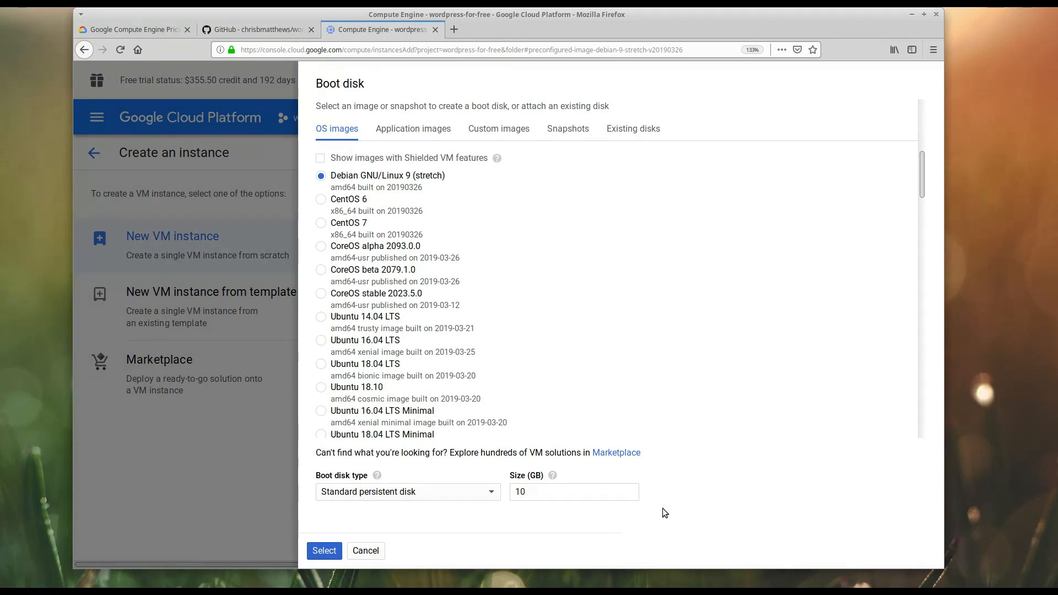
mouse_move(449, 438)
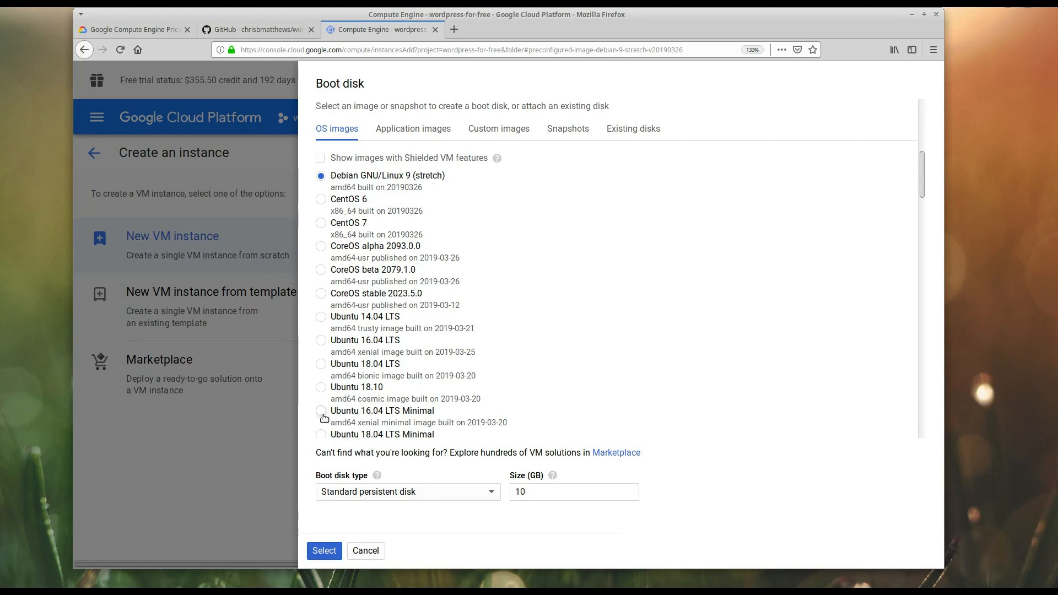
click(320, 411)
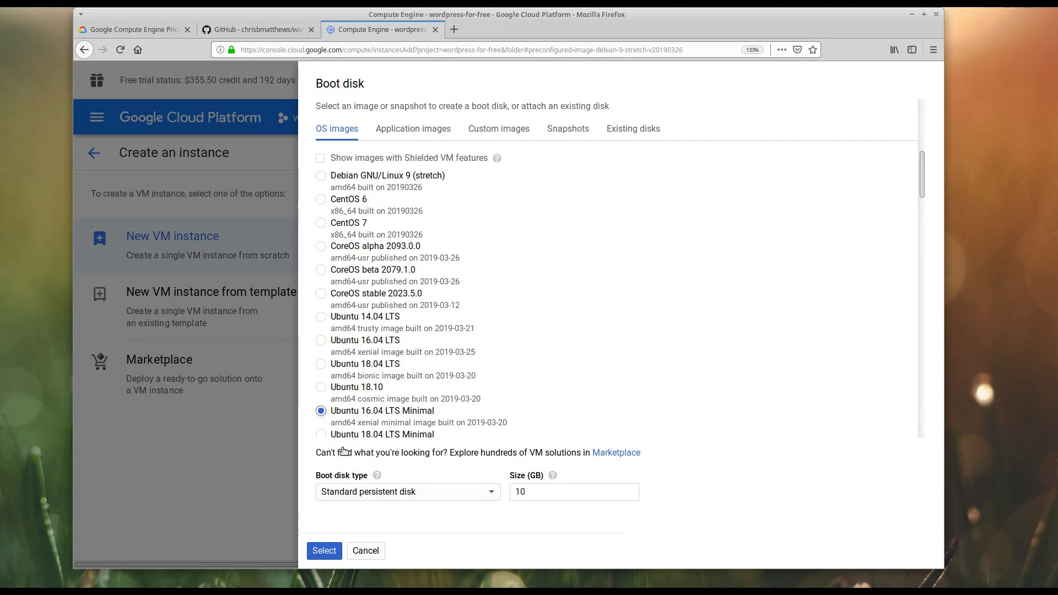
click(324, 550)
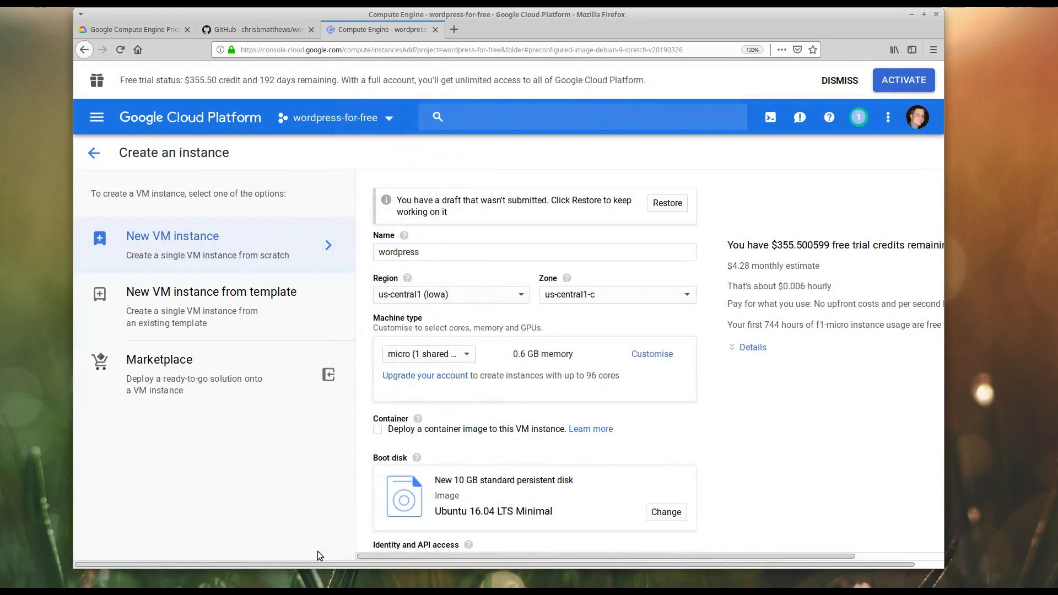
Allow HTTP and HTTPS traffic and create the wordpress VM instance
scroll(down, 3)
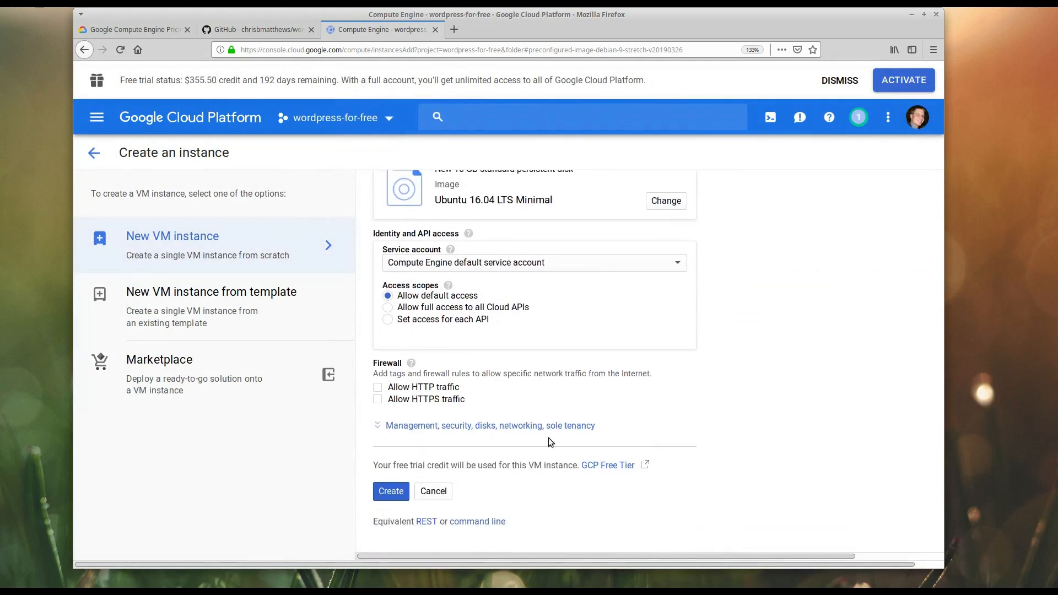
click(377, 383)
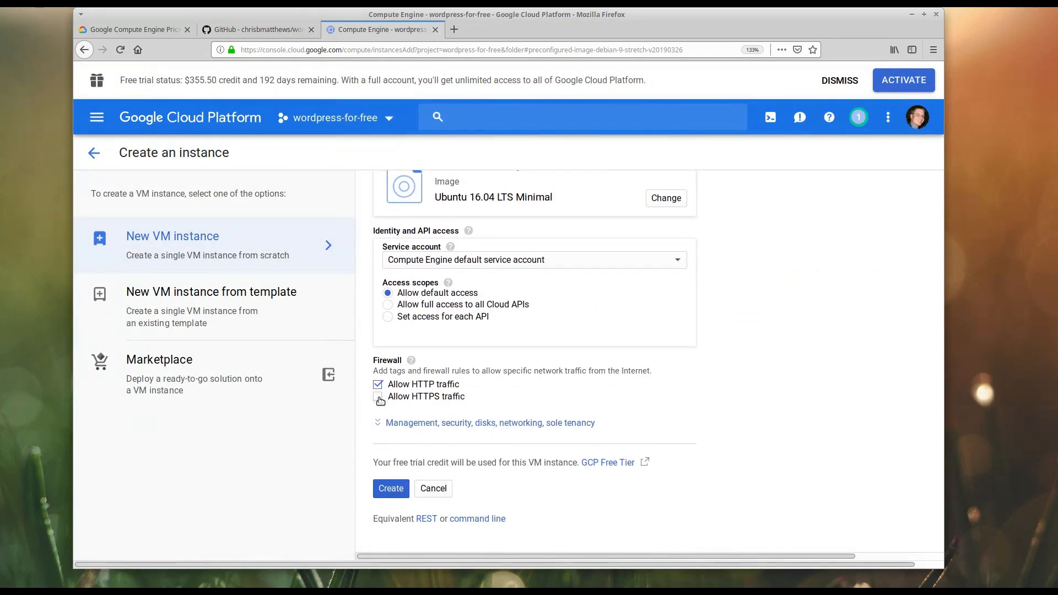
click(378, 396)
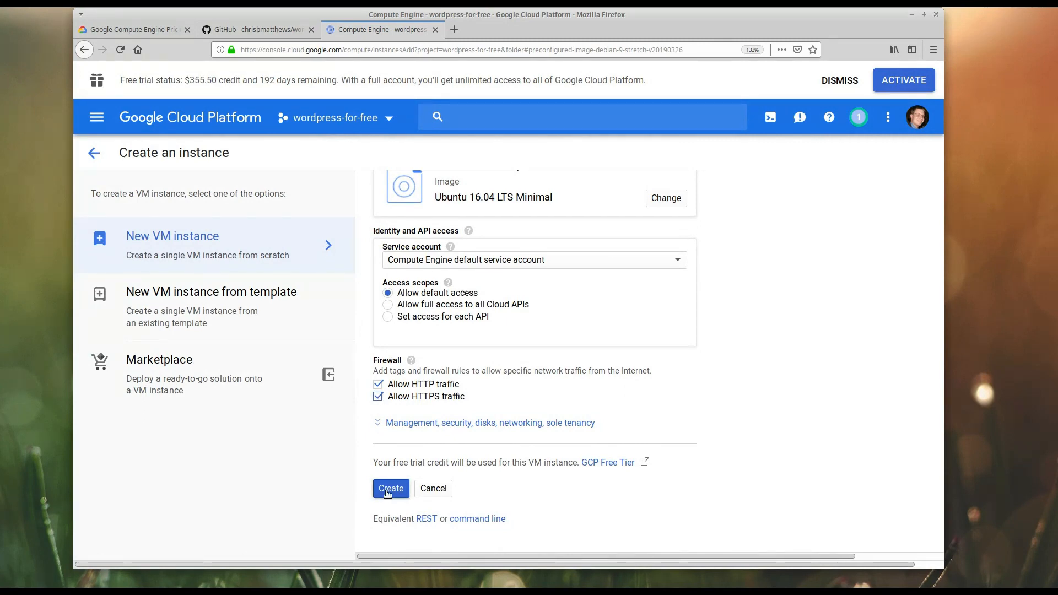
click(390, 488)
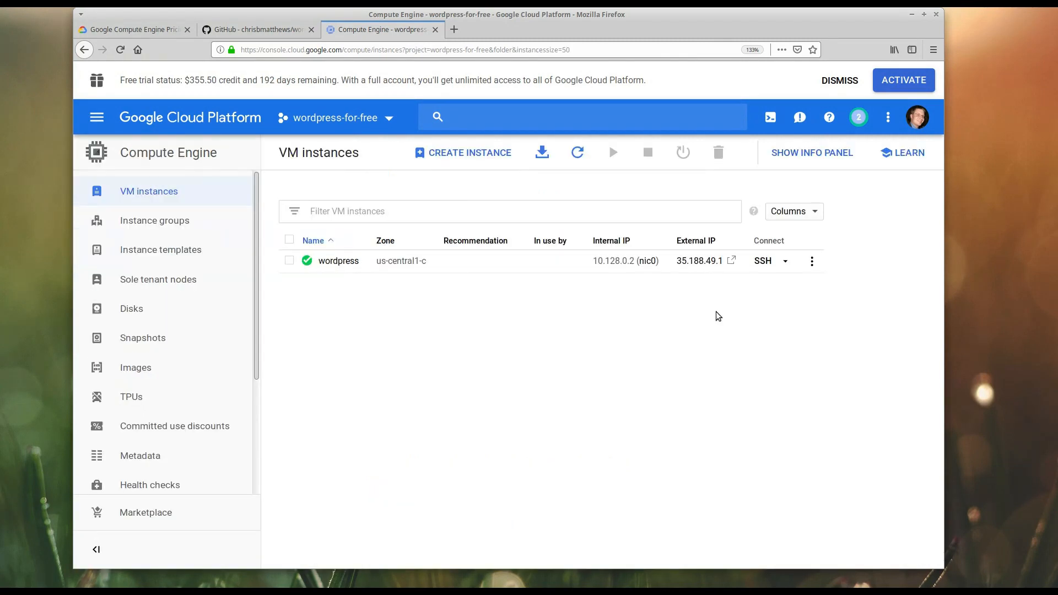
mouse_move(688, 319)
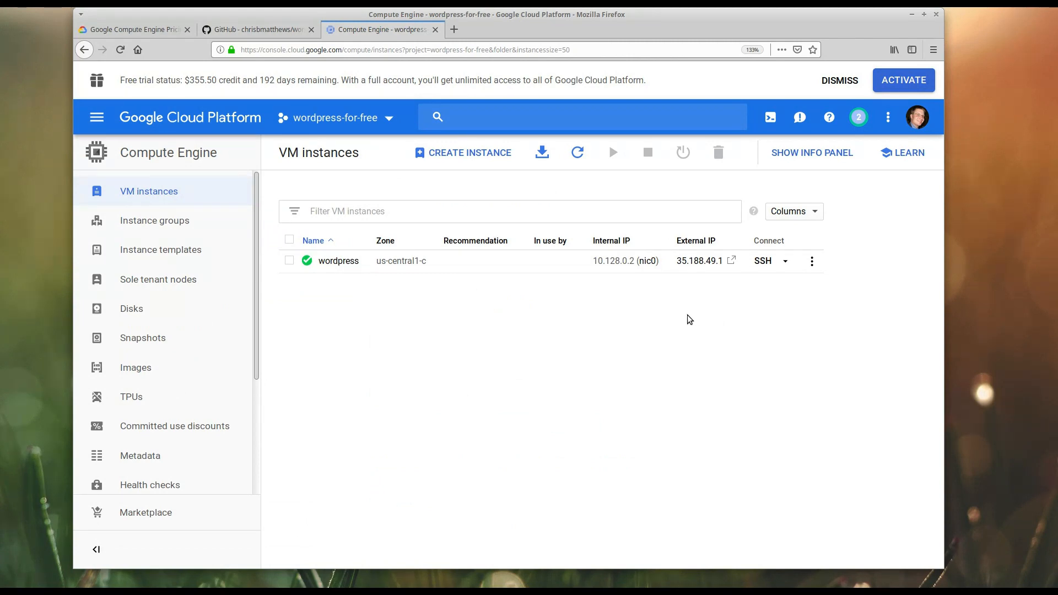
mouse_move(754, 291)
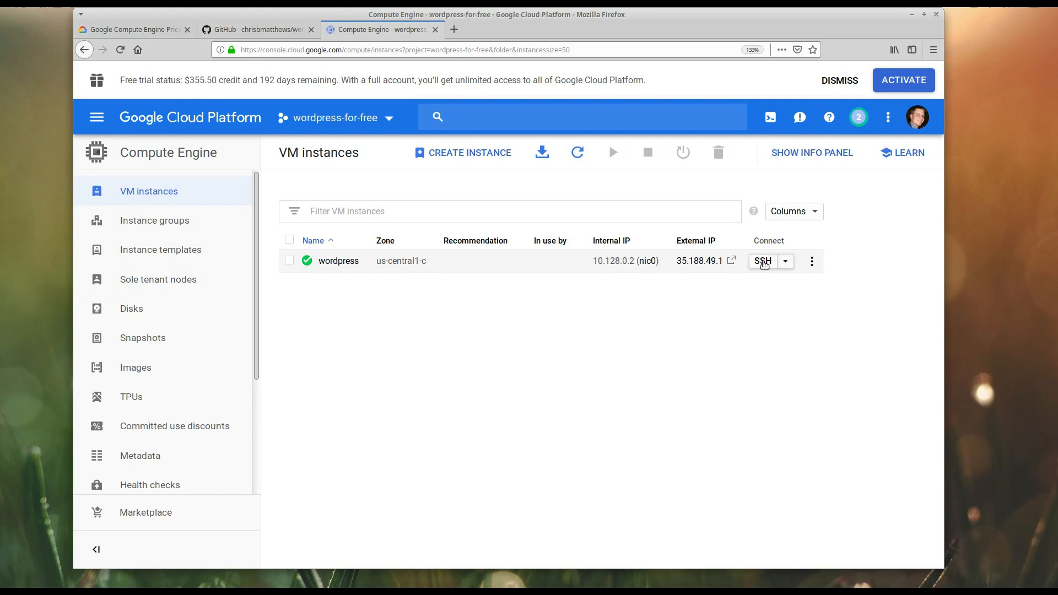
Start a browser SSH session to the wordpress instance
click(762, 261)
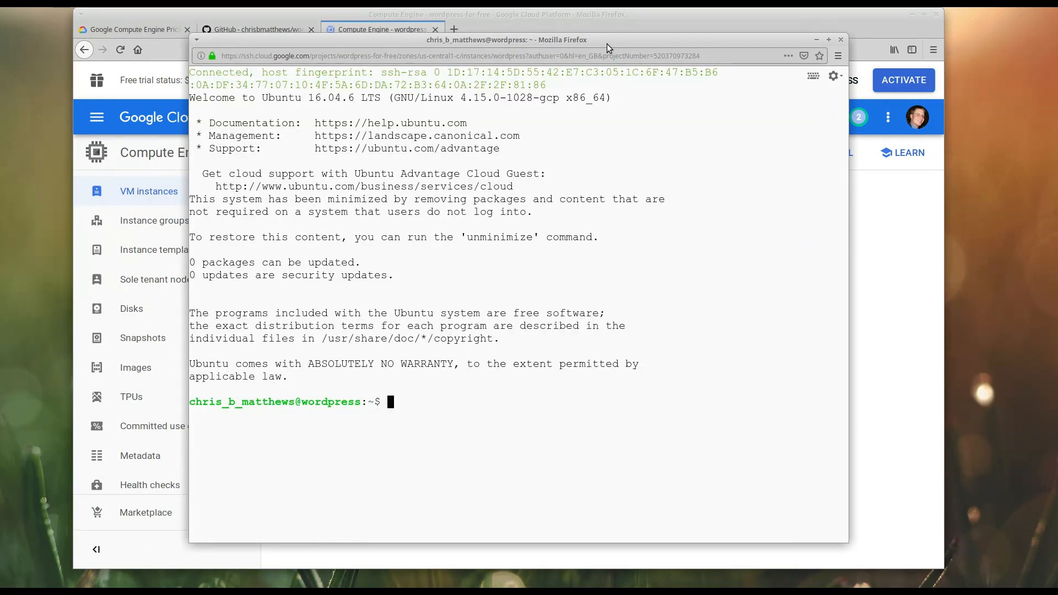
Check memory with top, then allocate a 4G /swapfile with sudo fallocate
text(top)
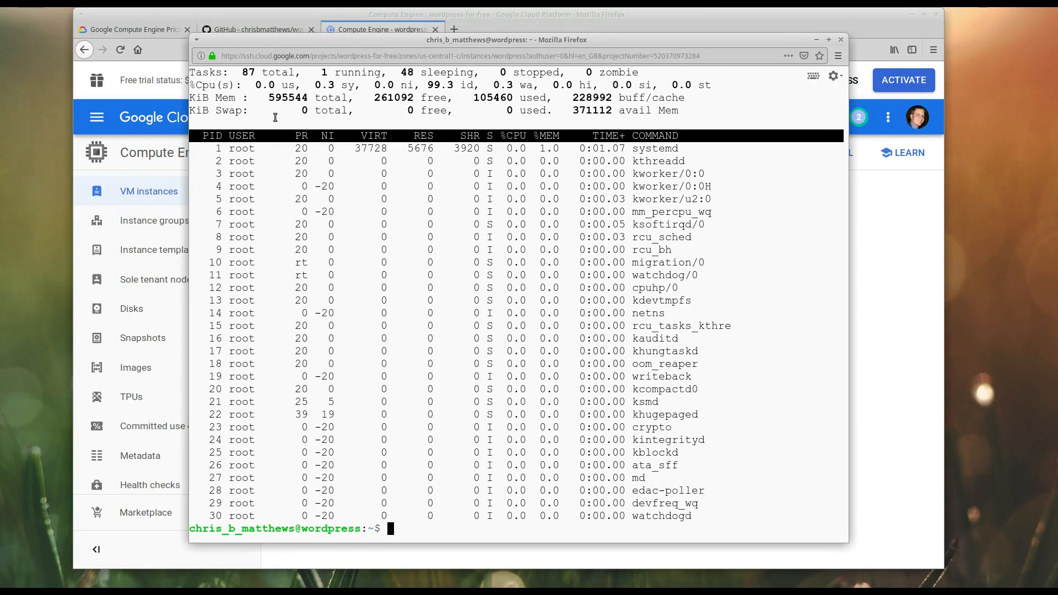
text(sudo)
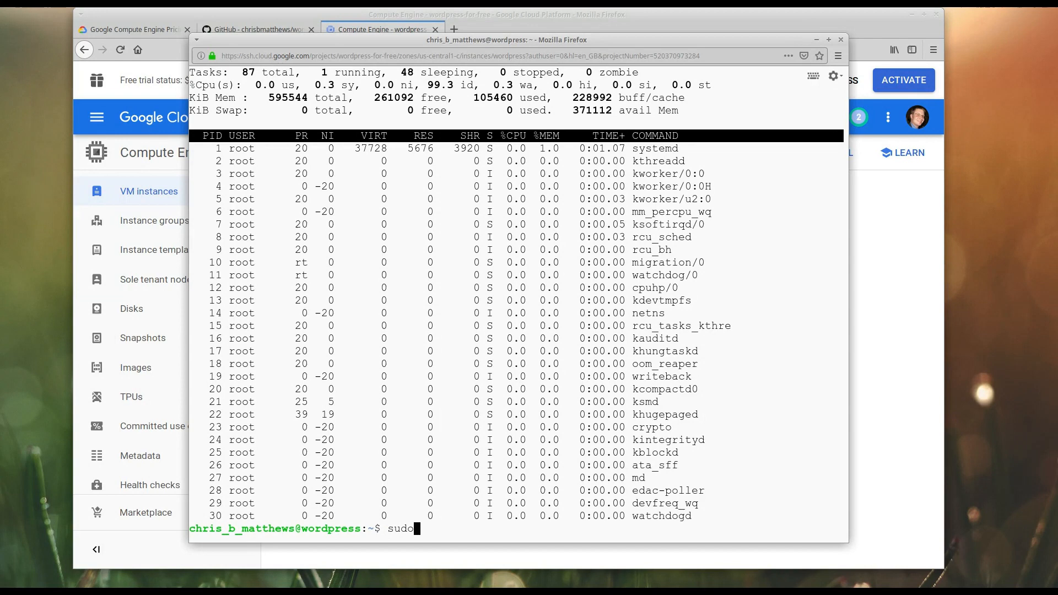
text(fallocate -)
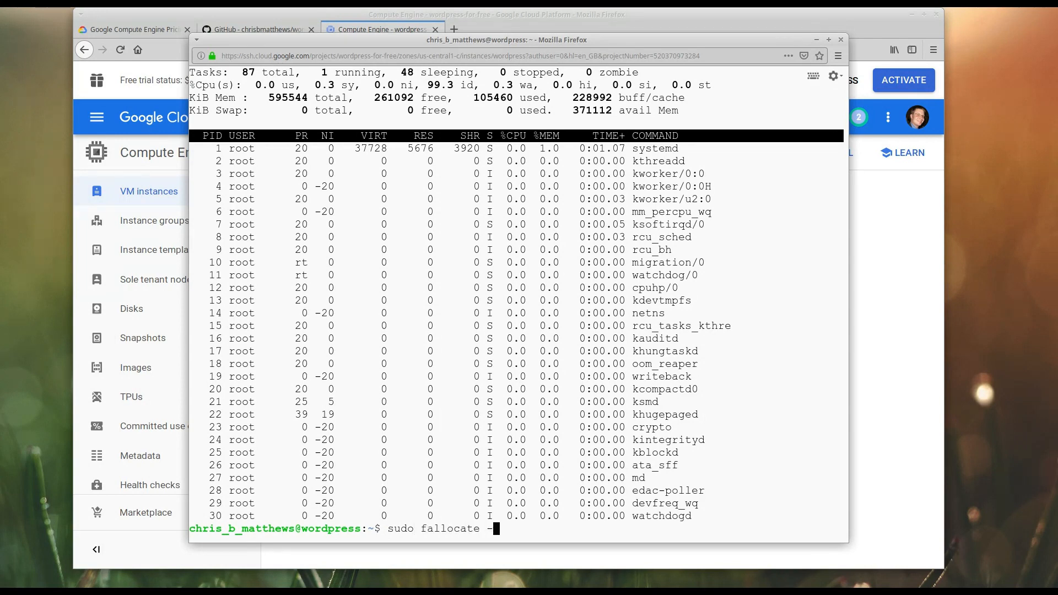
text(l)
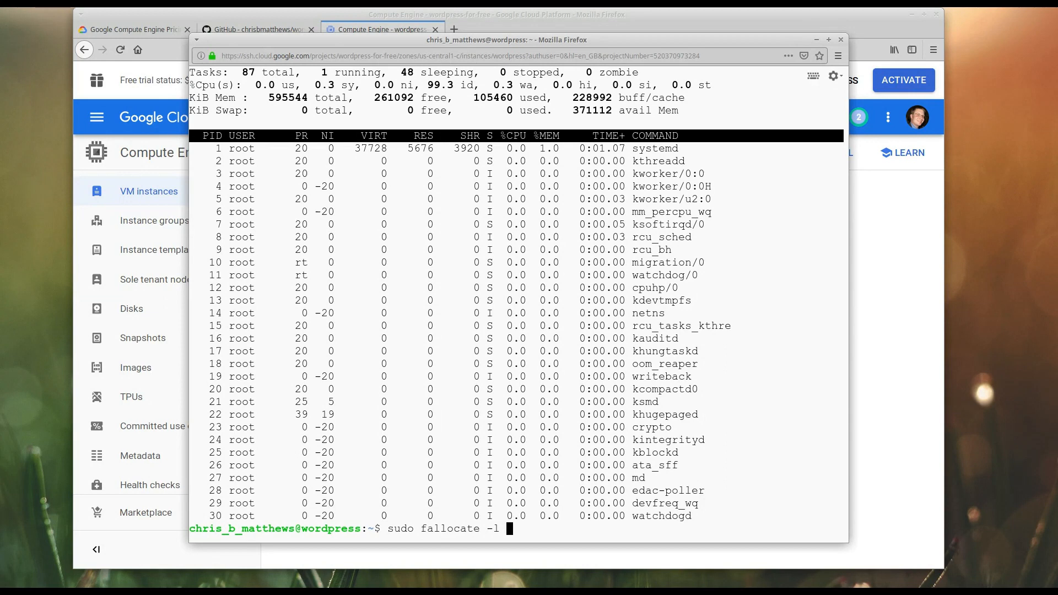
text(4G /swapfi)
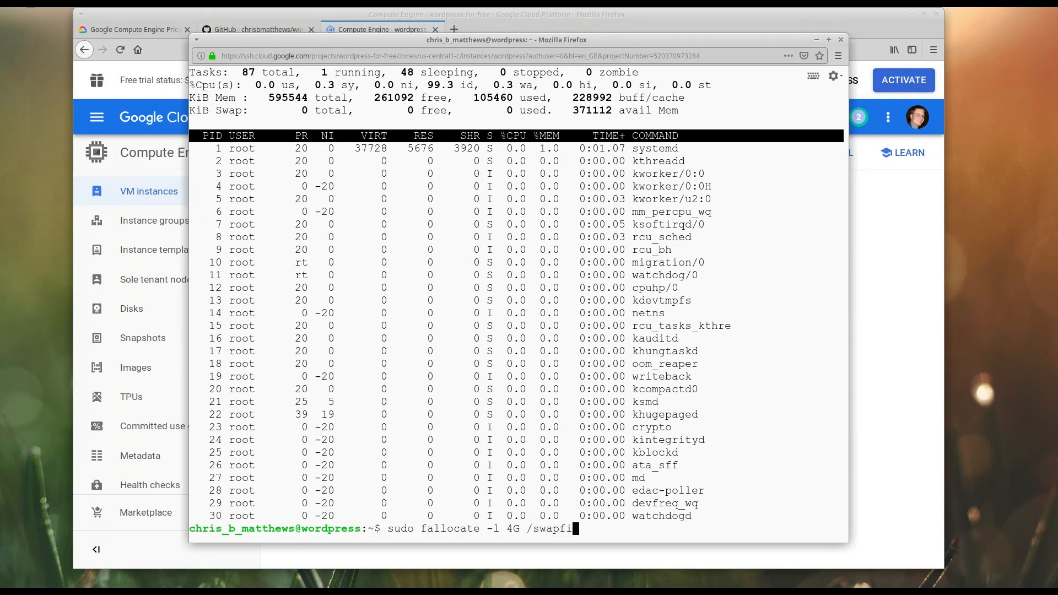
text(e)
text(ll)
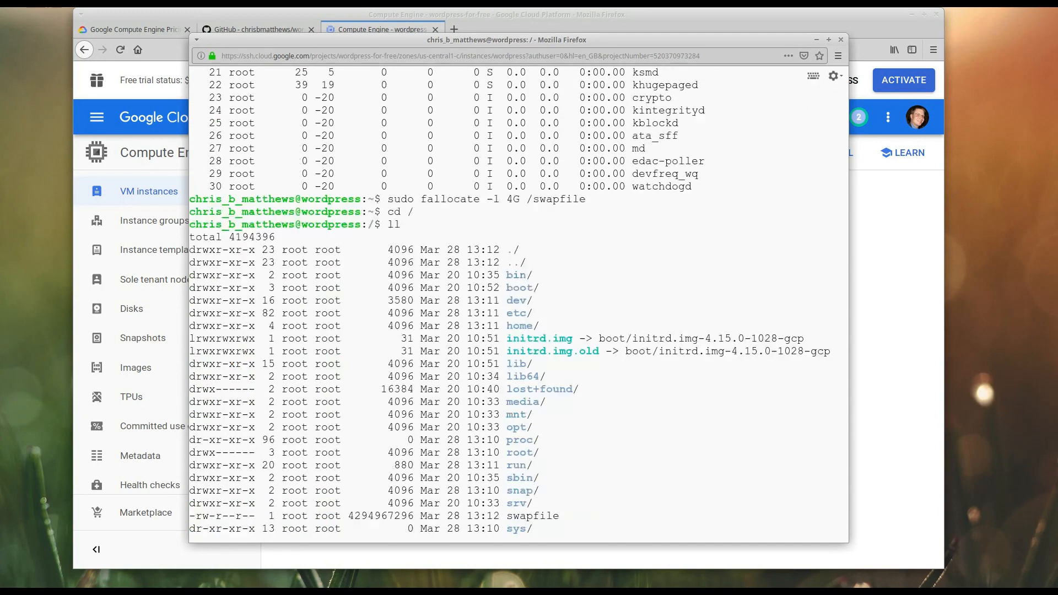
Restrict /swapfile to owner read/write with sudo chmod 600 and verify in the listing
scroll(down, 3)
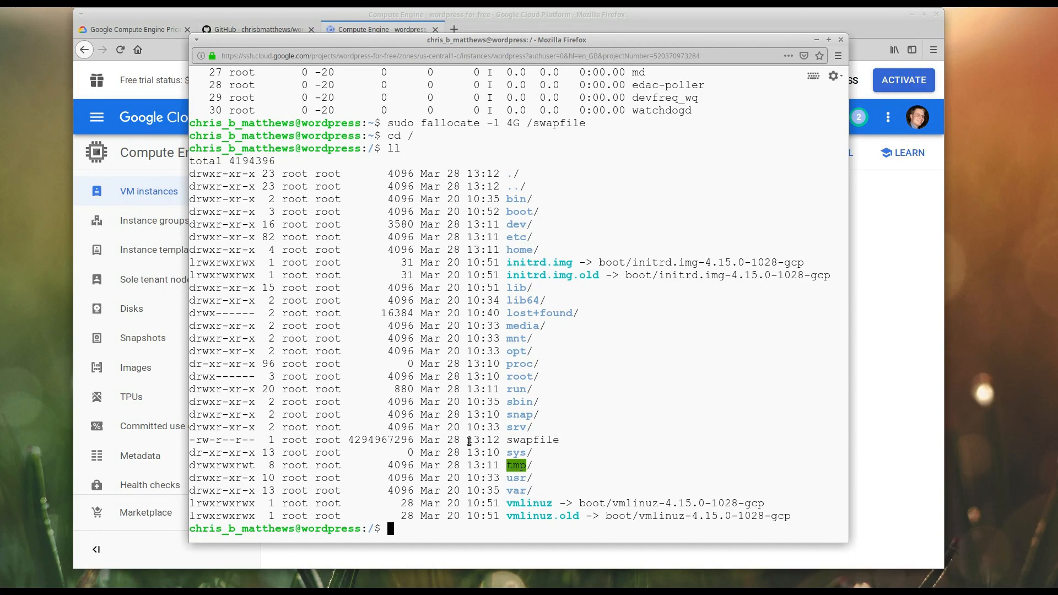
text(ch)
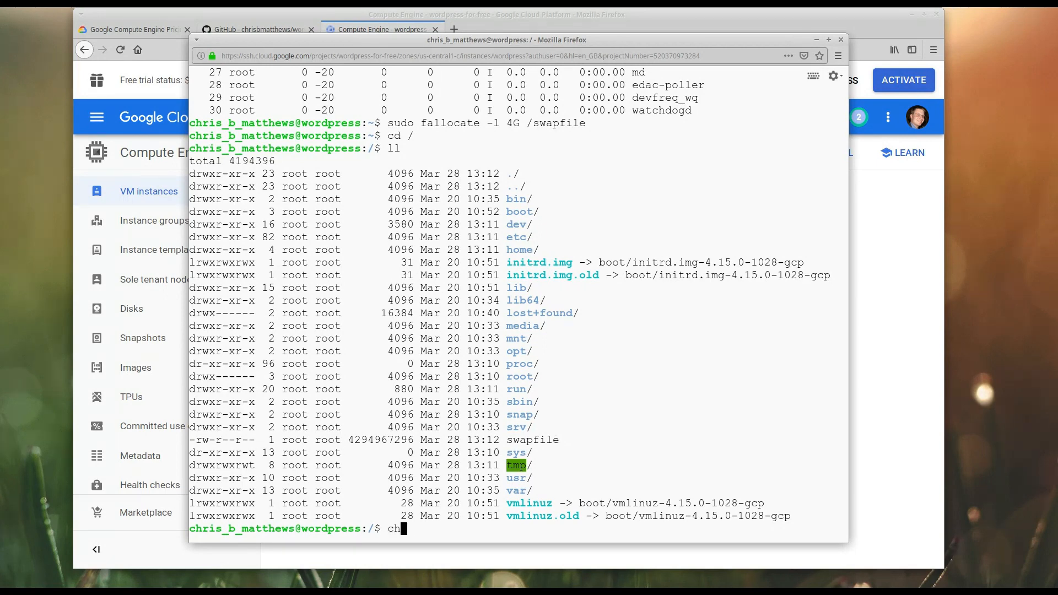
text(mod 600)
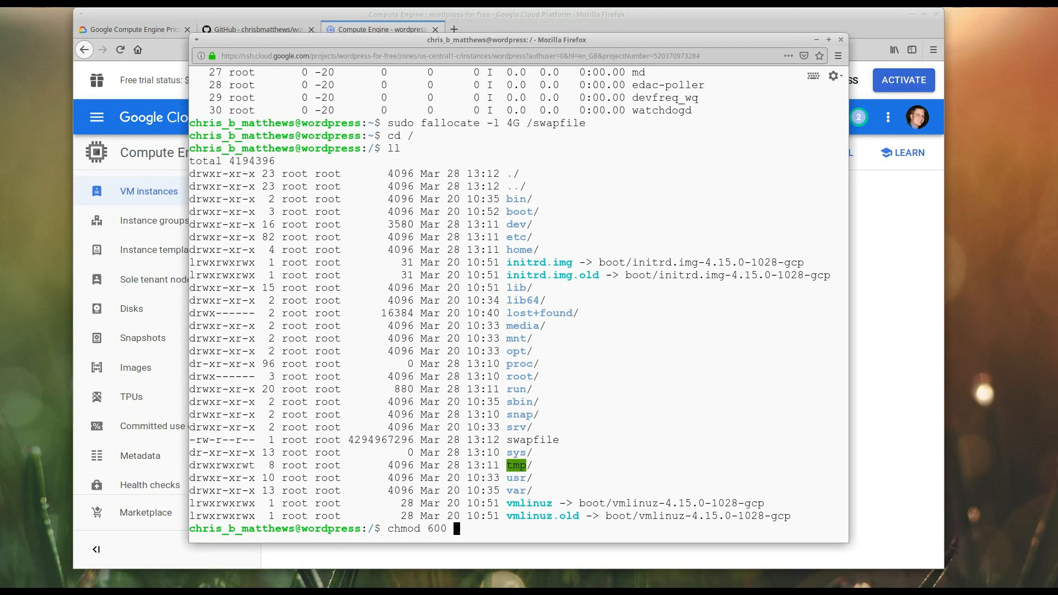
text(/swapfile)
text(ll)
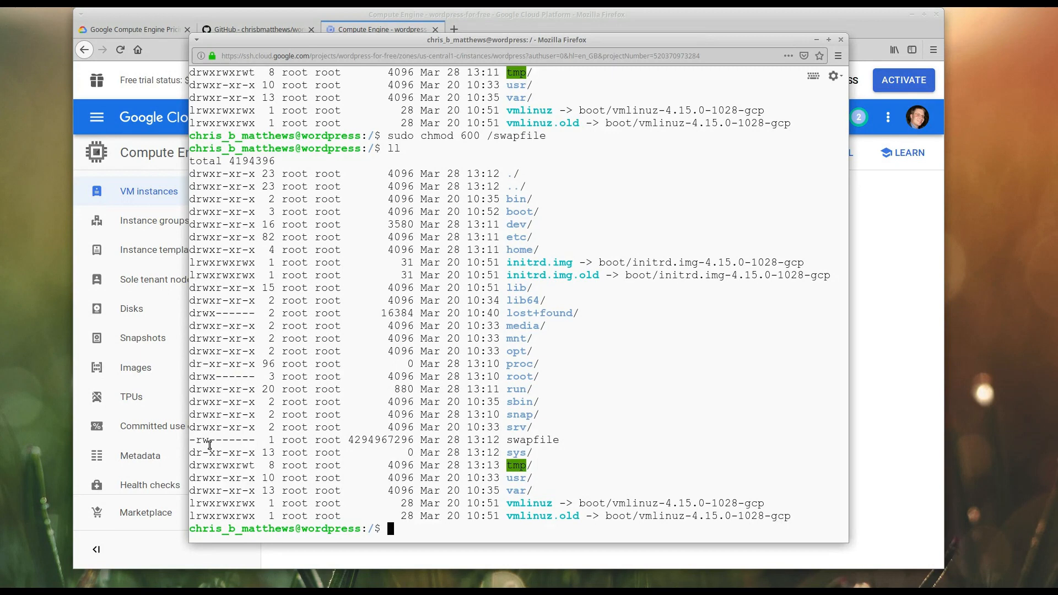
text(sudo)
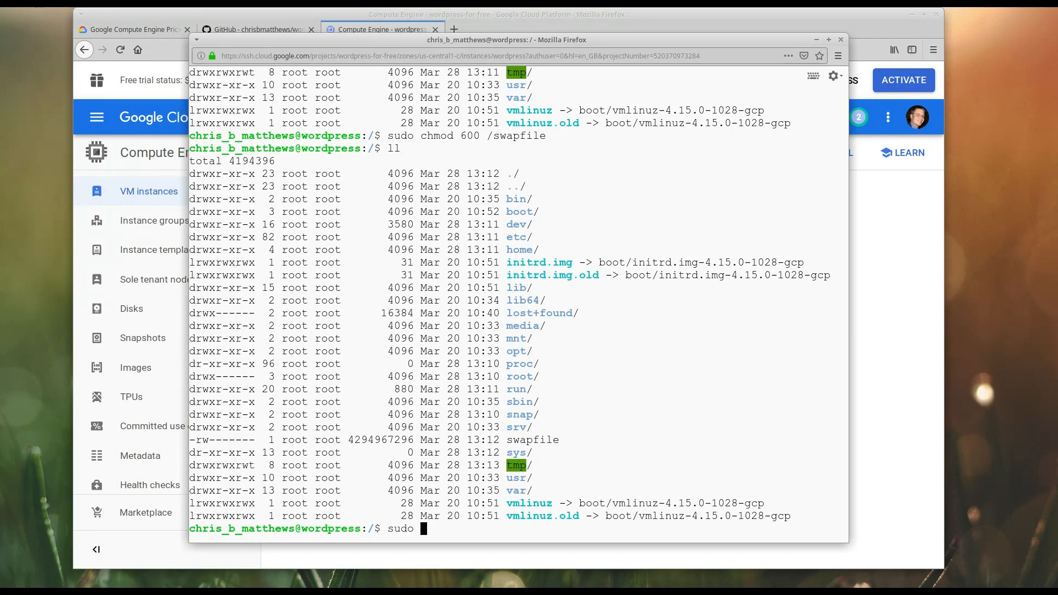
Format /swapfile with mkswap, enable it with swapon, and confirm ~4 GB swap in top
text(m)
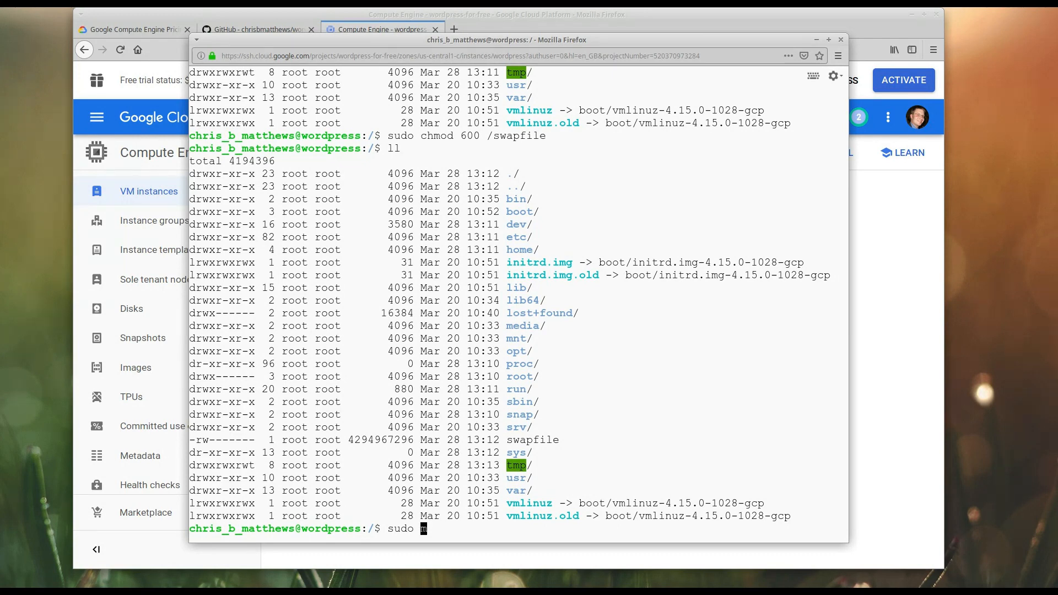
text(kswap)
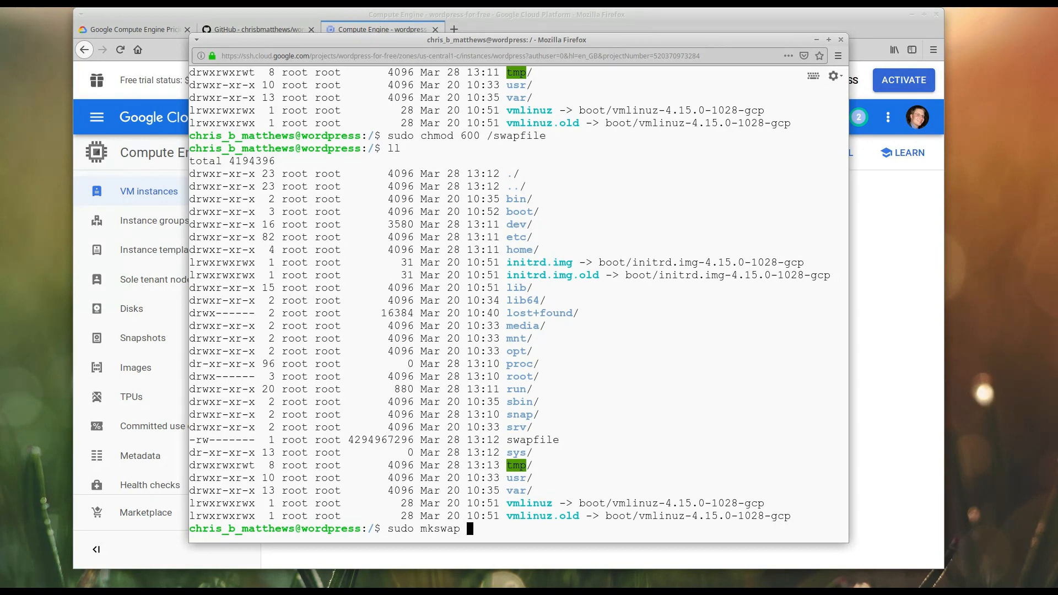
text(/swa)
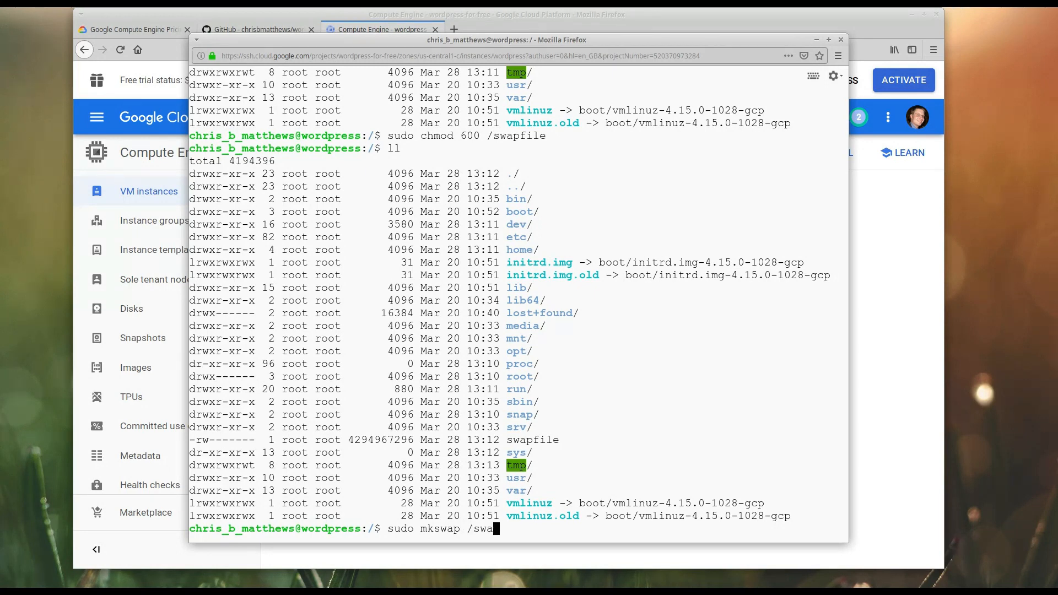
text(pfile)
text(sudo swap)
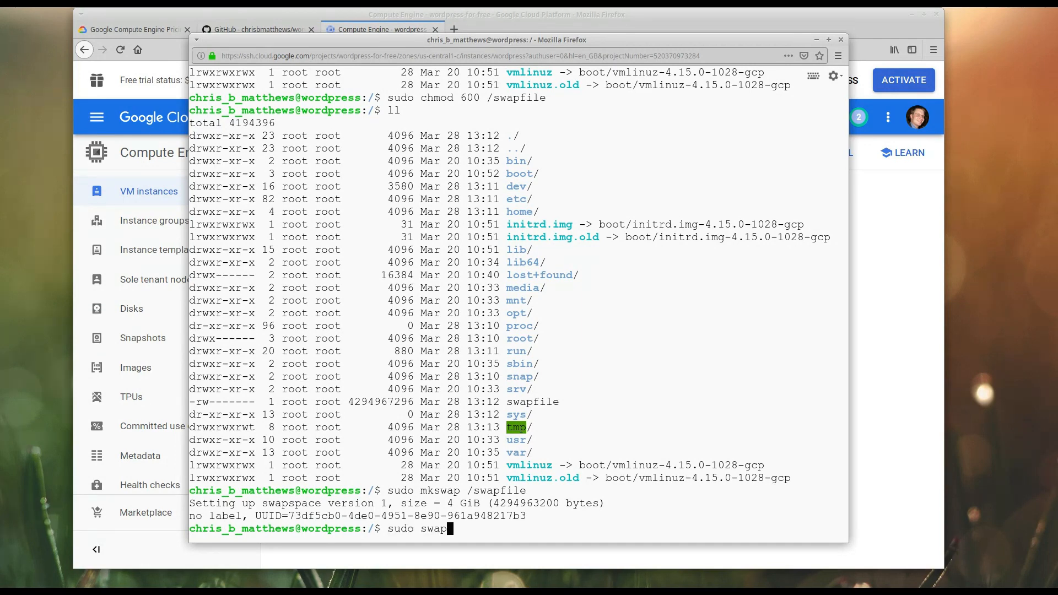
text(on /swapfile)
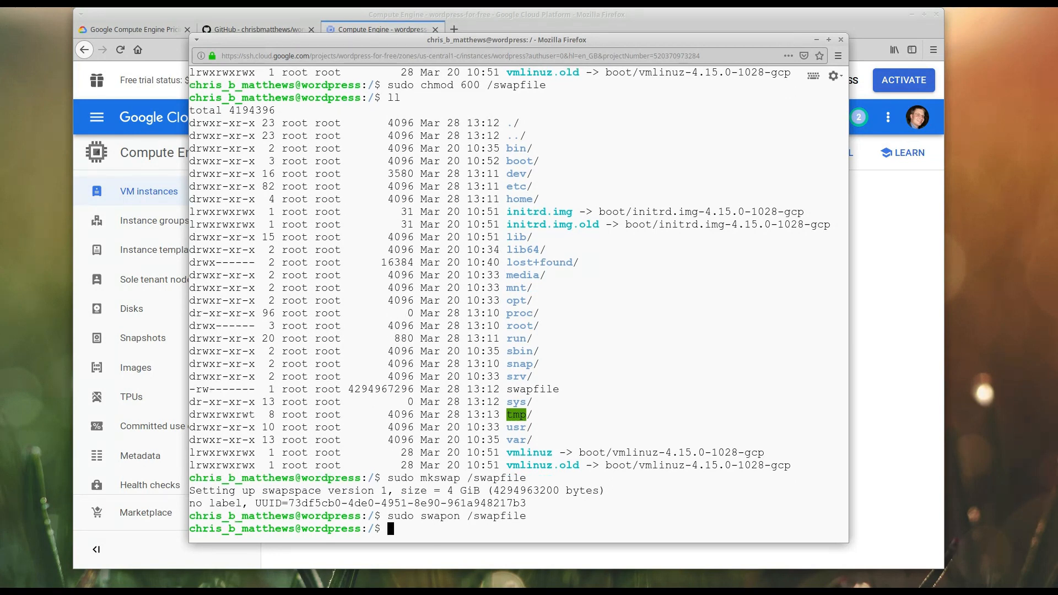
text(top)
text(vi)
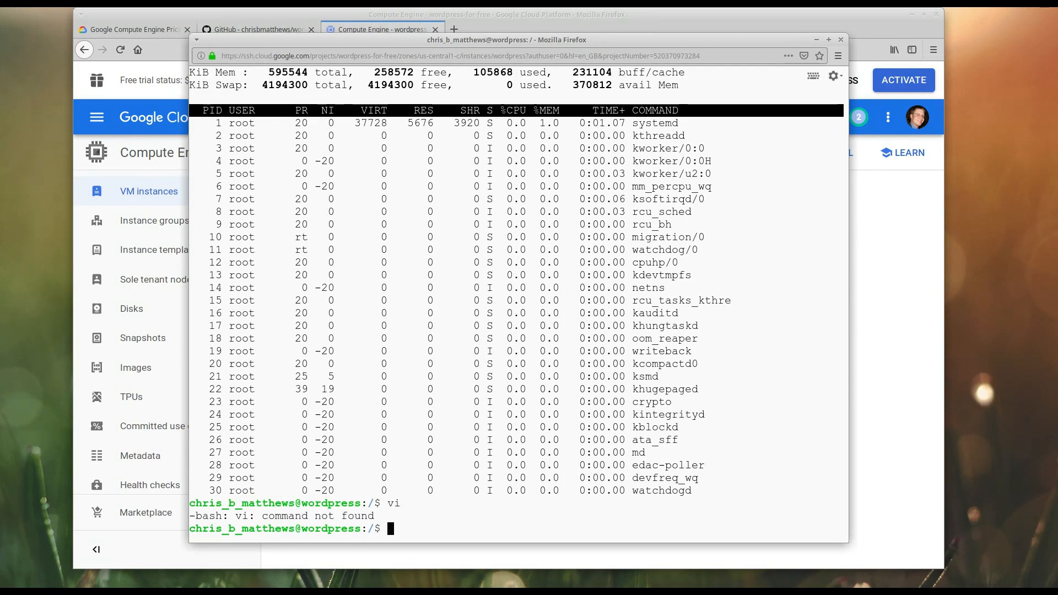
Install vim on the VM with sudo apt install -y vim
text(sudo)
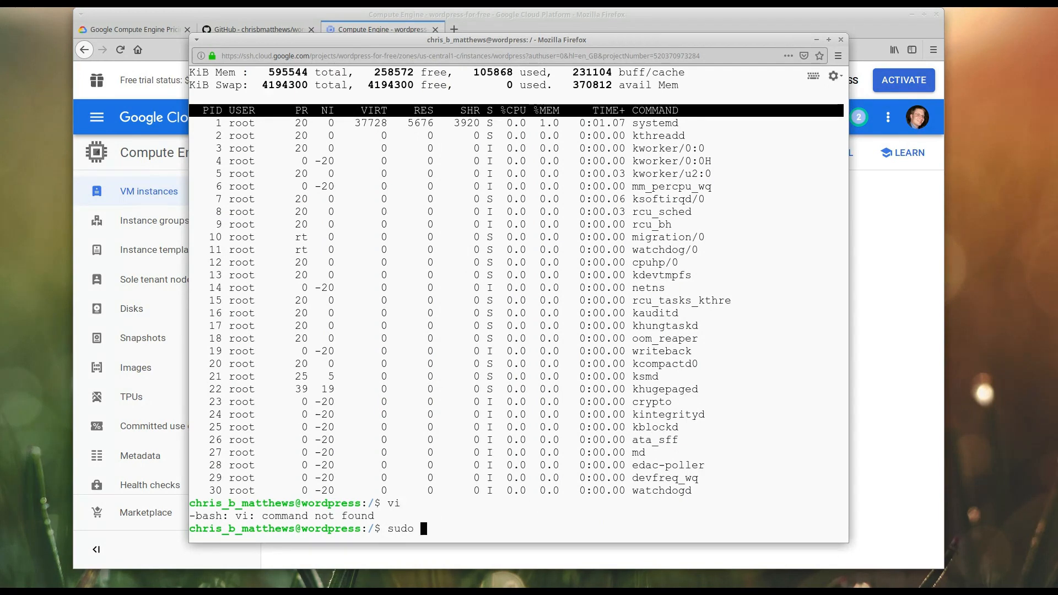
text(apt insta)
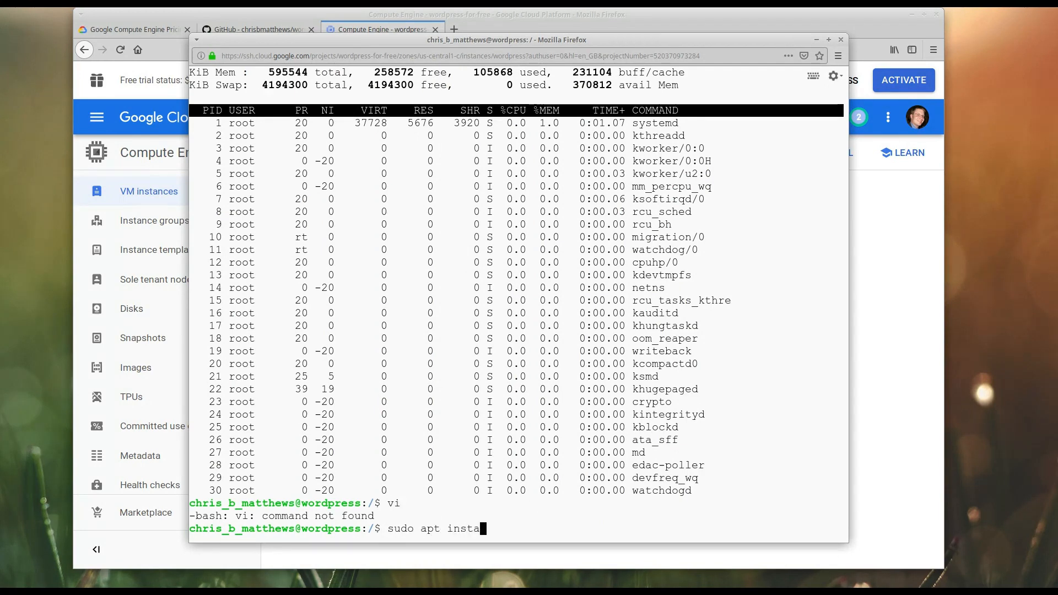
text(ll -y vim)
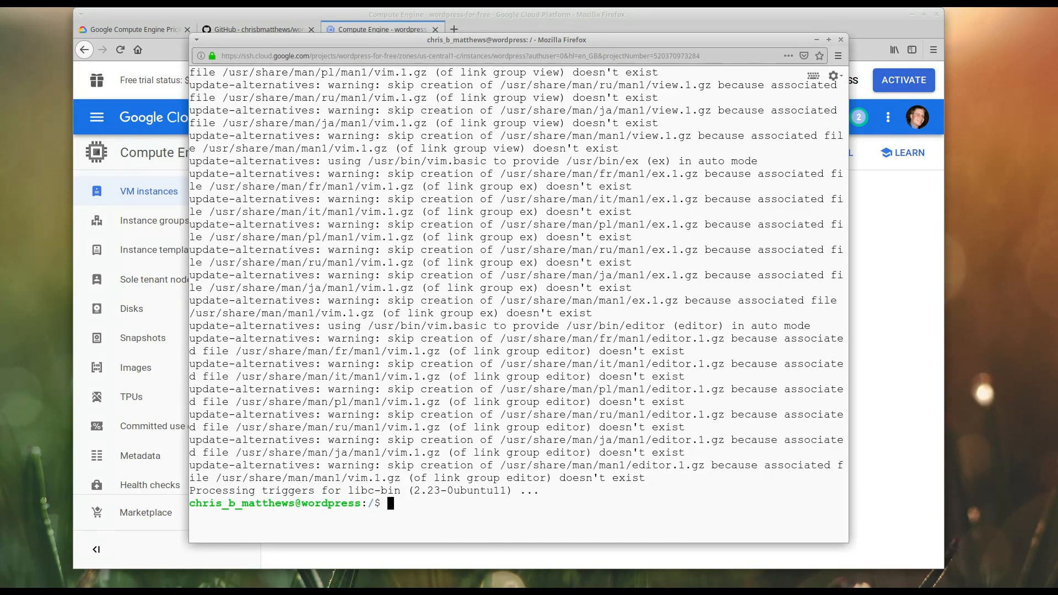
Open /etc/fstab for editing as root with sudo vi
text(sudo)
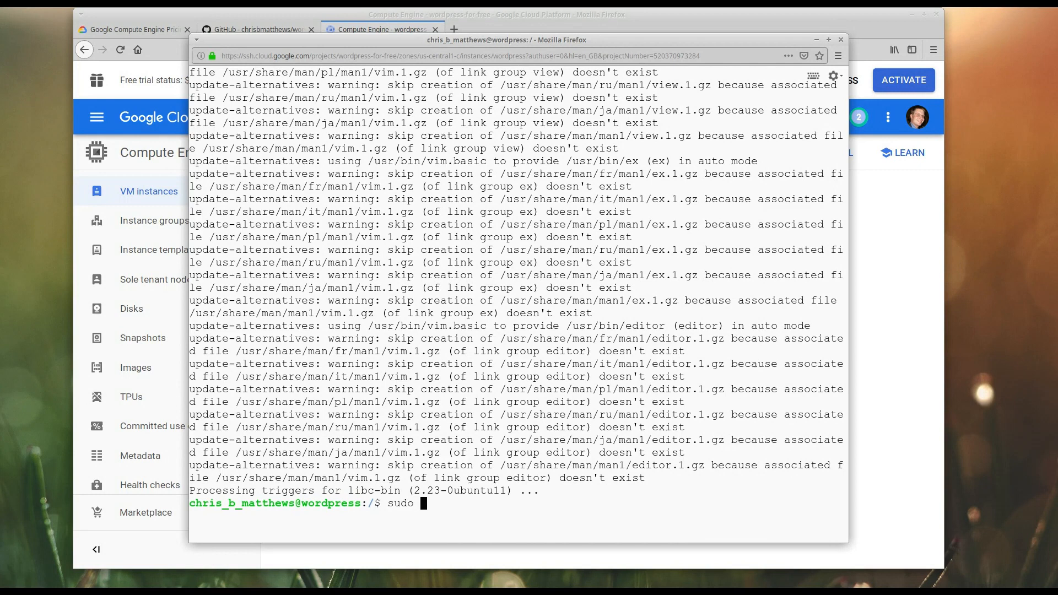
text(vi)
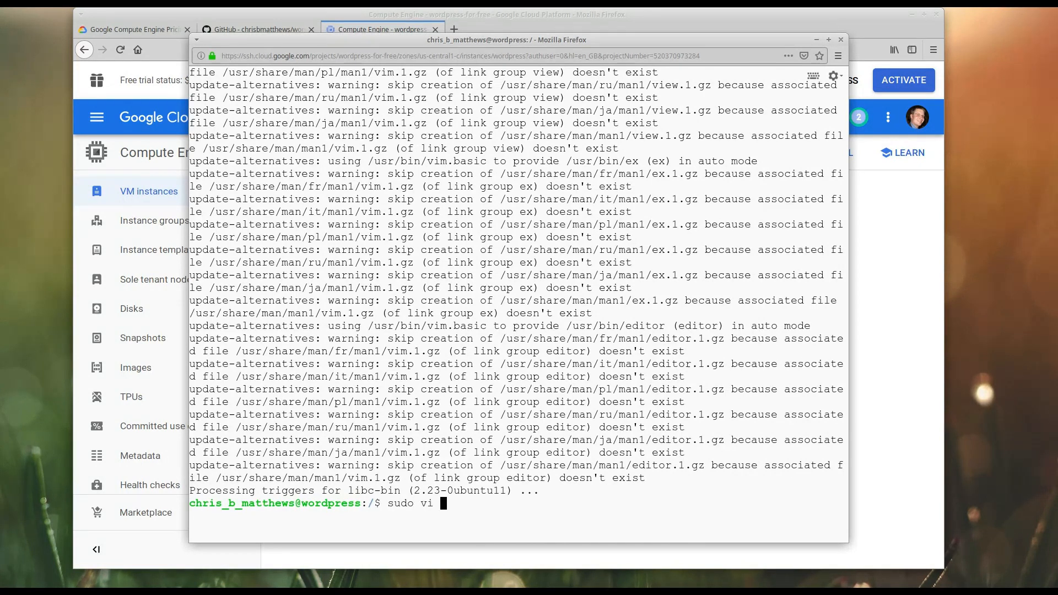
text(/etc/)
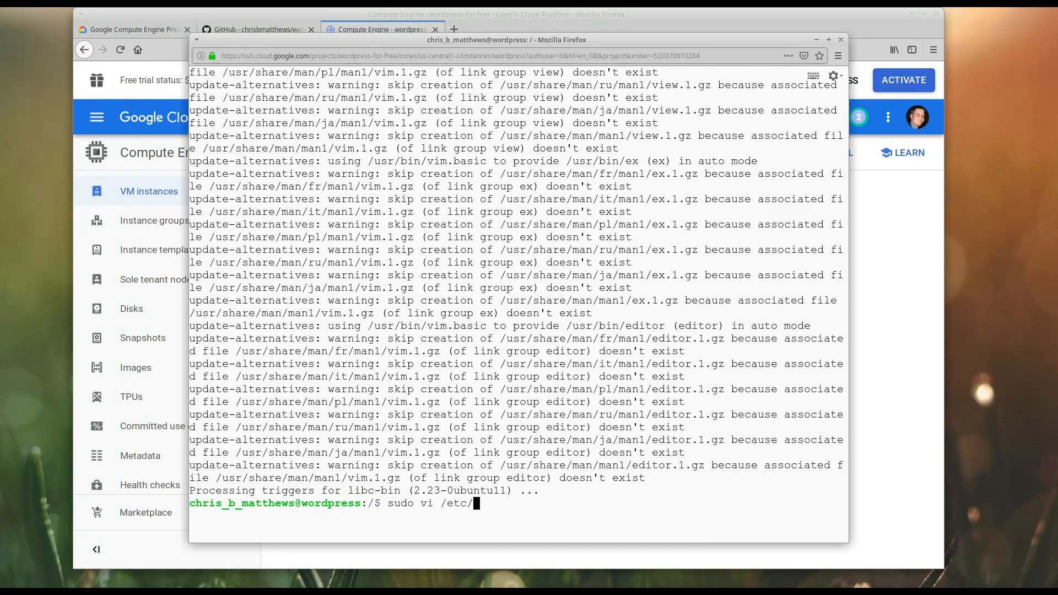
text(fstab)
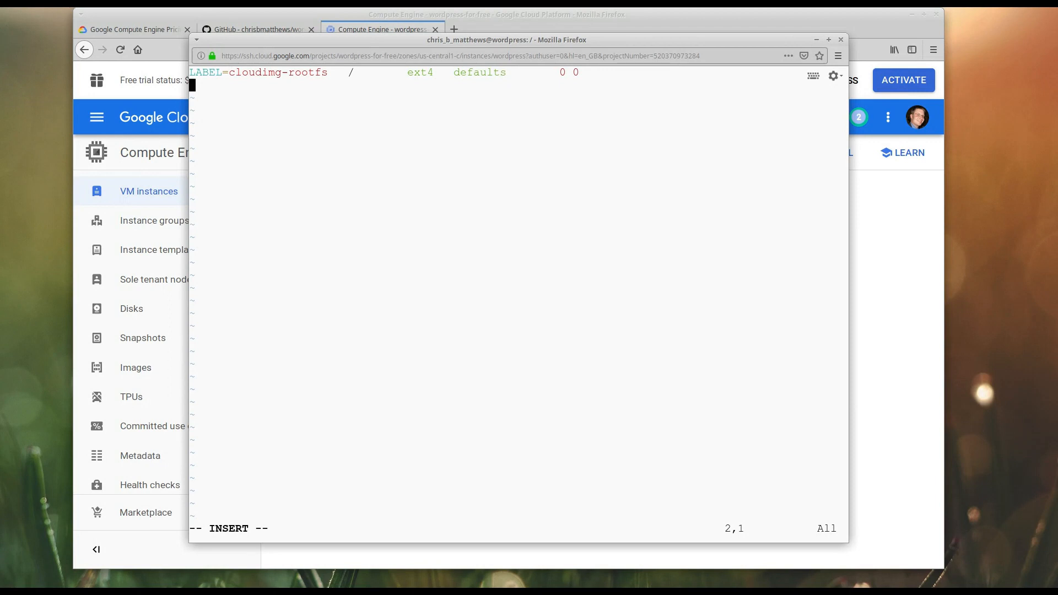
Add the line '/swapfile none swap sw 0 0' to /etc/fstab and save with :x
text(/swapfile)
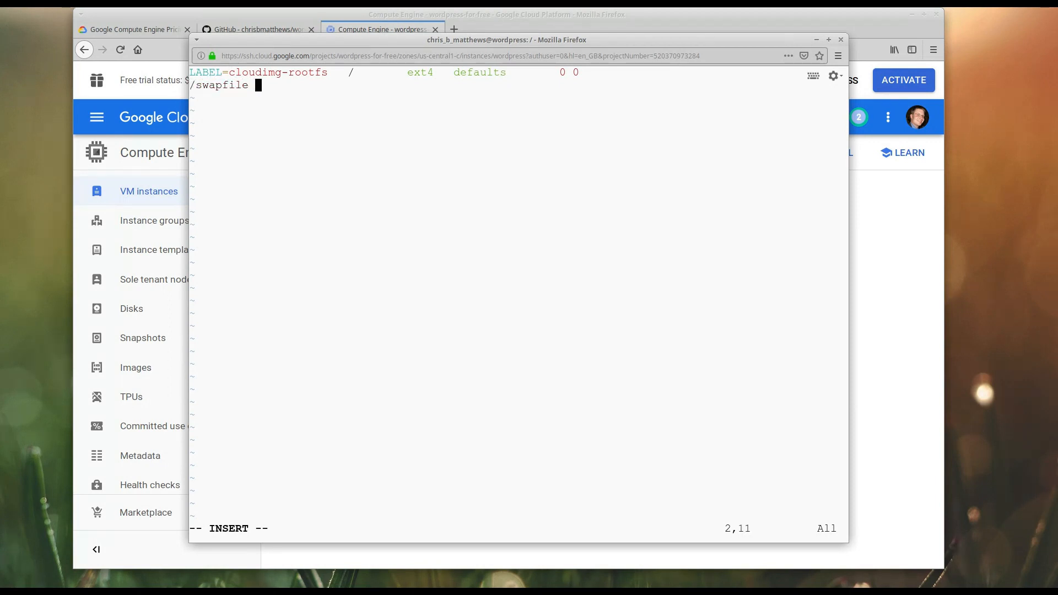
text(none swap sw 0 0)
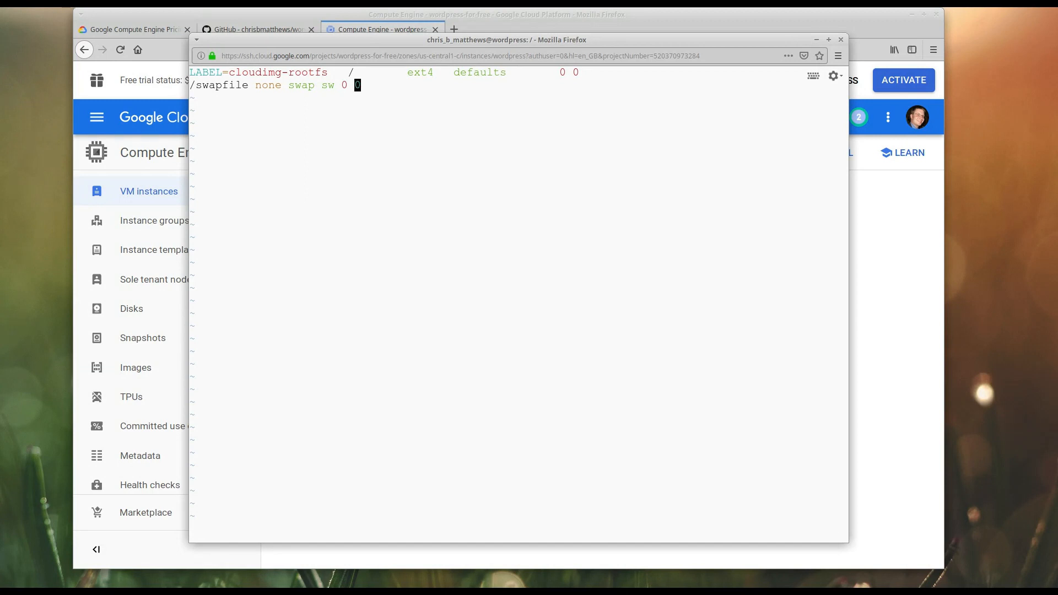
text(:x)
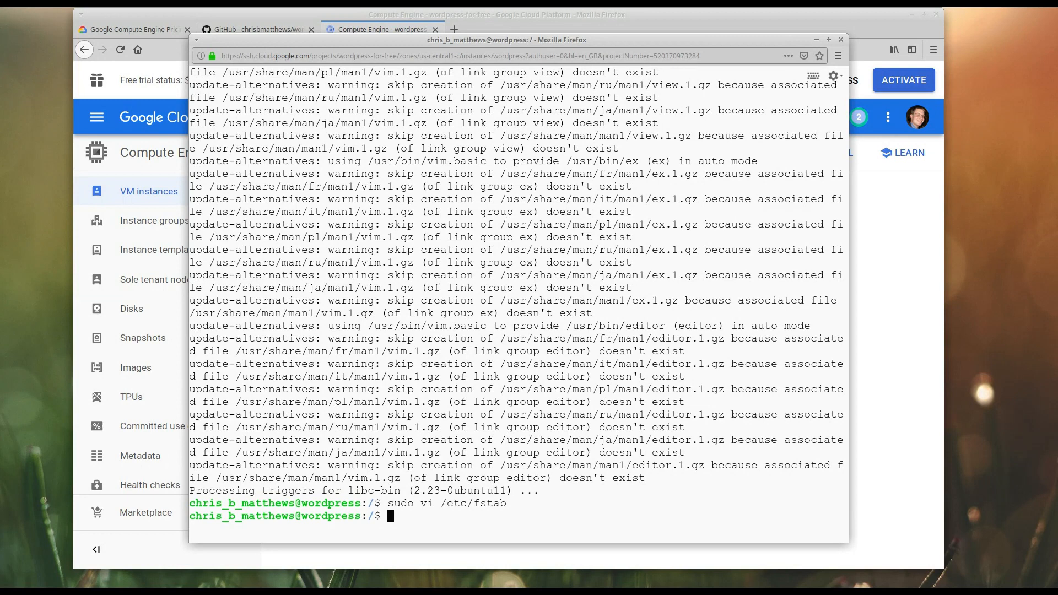
Exit the SSH session and stop the wordpress VM instance, confirming the shutdown
text(exit)
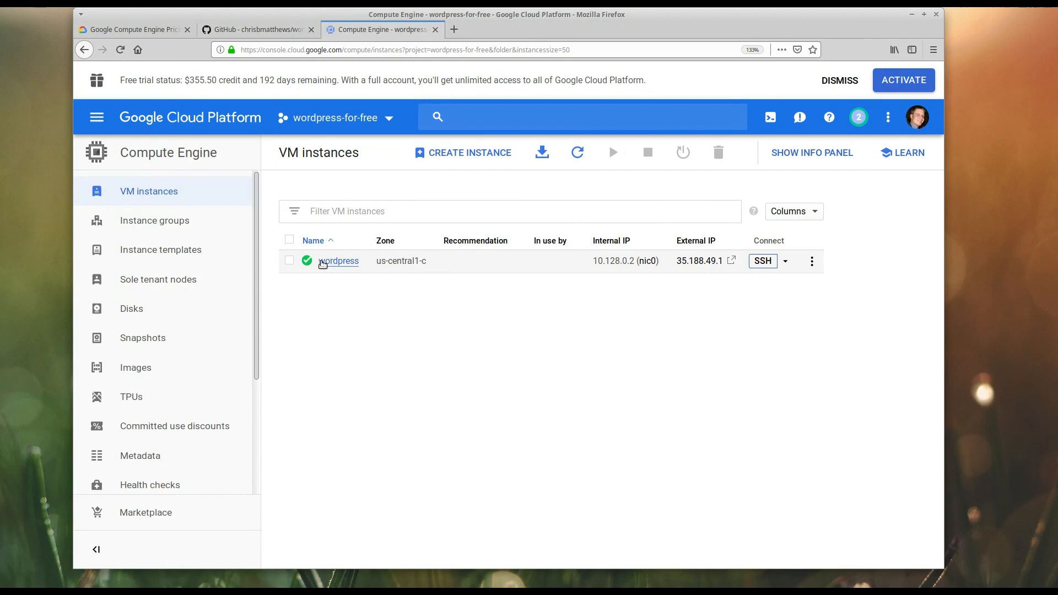
click(289, 260)
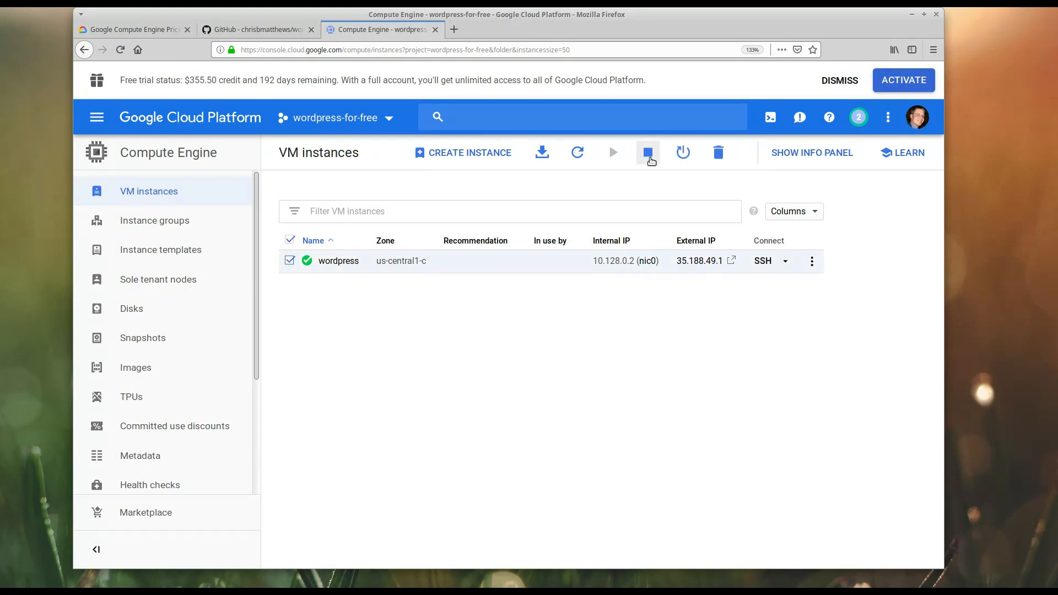
mouse_move(647, 152)
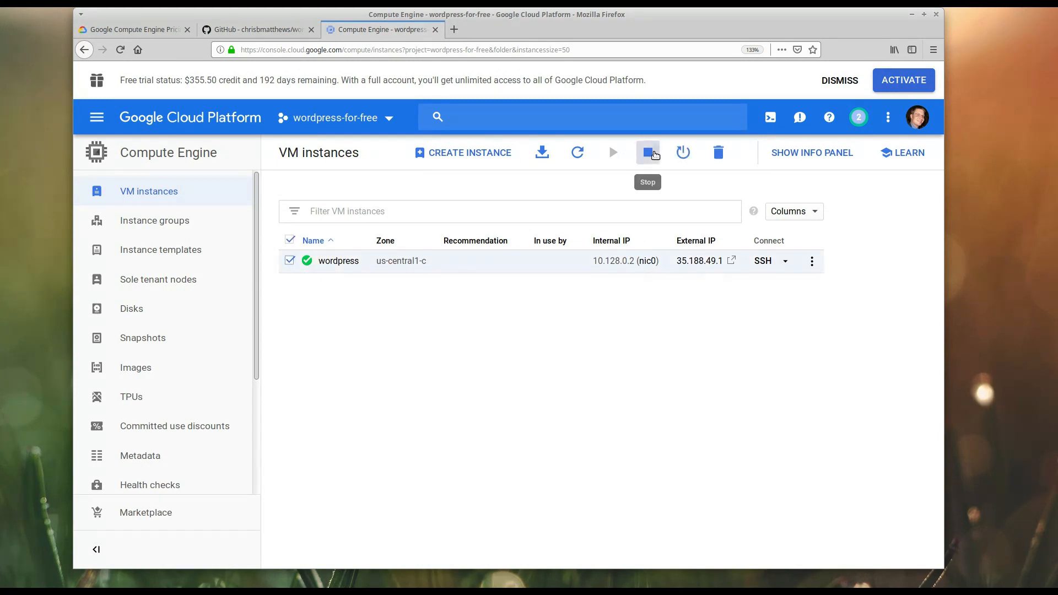
click(647, 152)
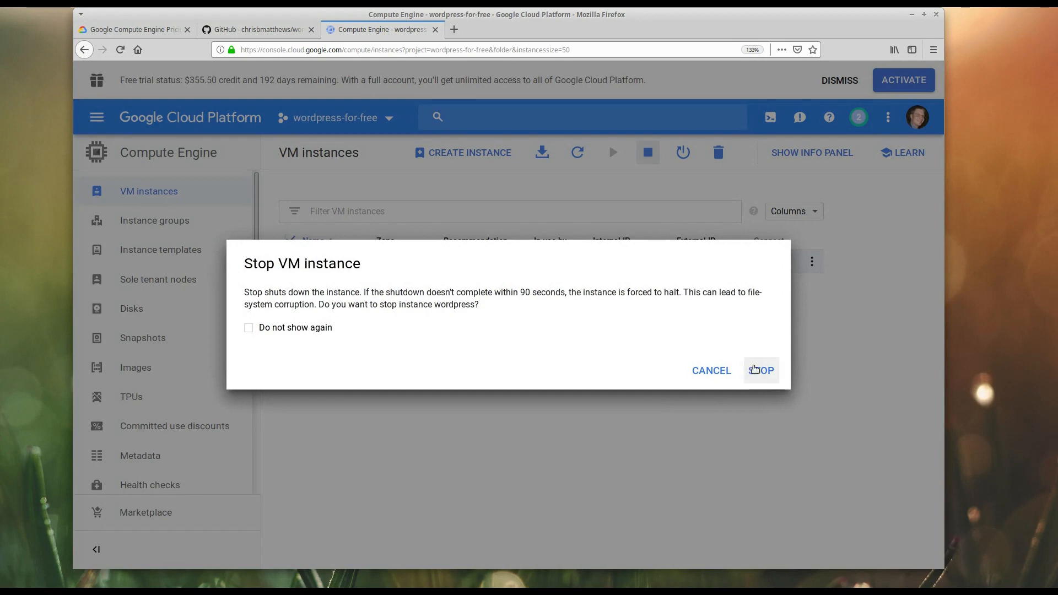
click(760, 370)
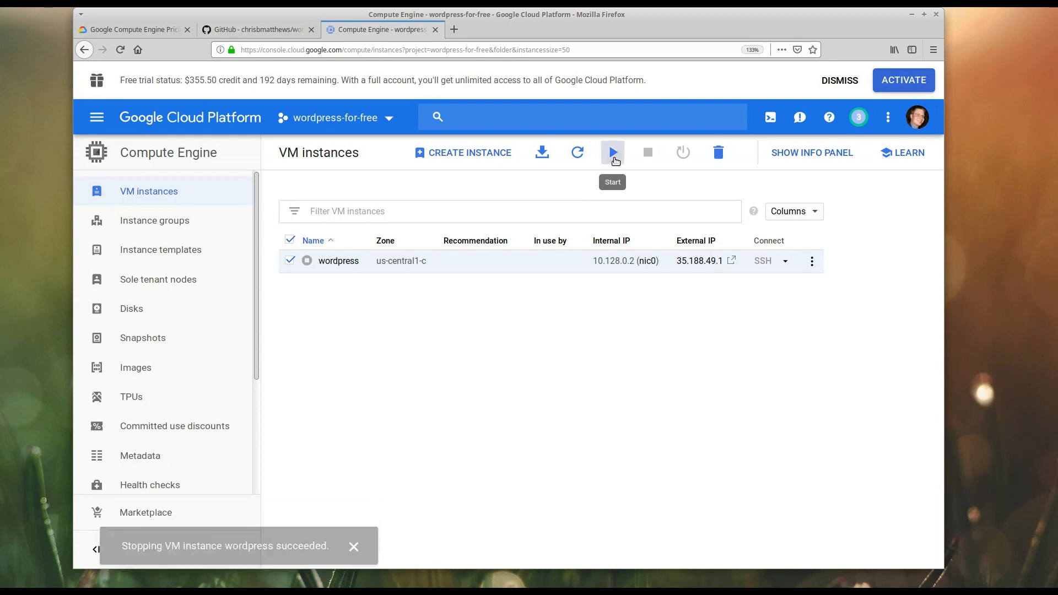
Start the wordpress VM again, confirm, and launch a new SSH session to it
click(612, 152)
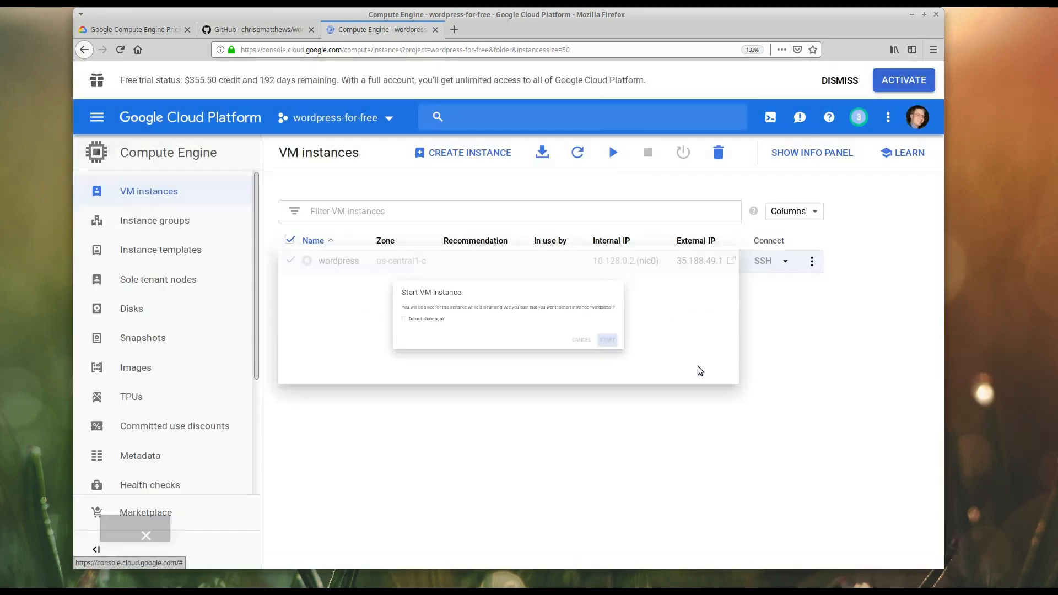
click(606, 340)
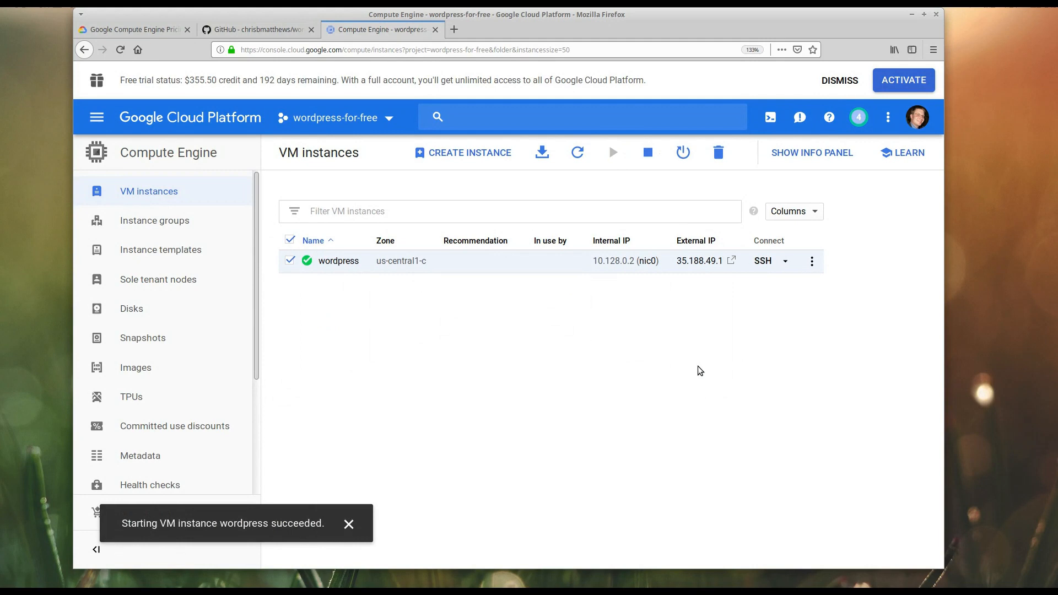
click(762, 261)
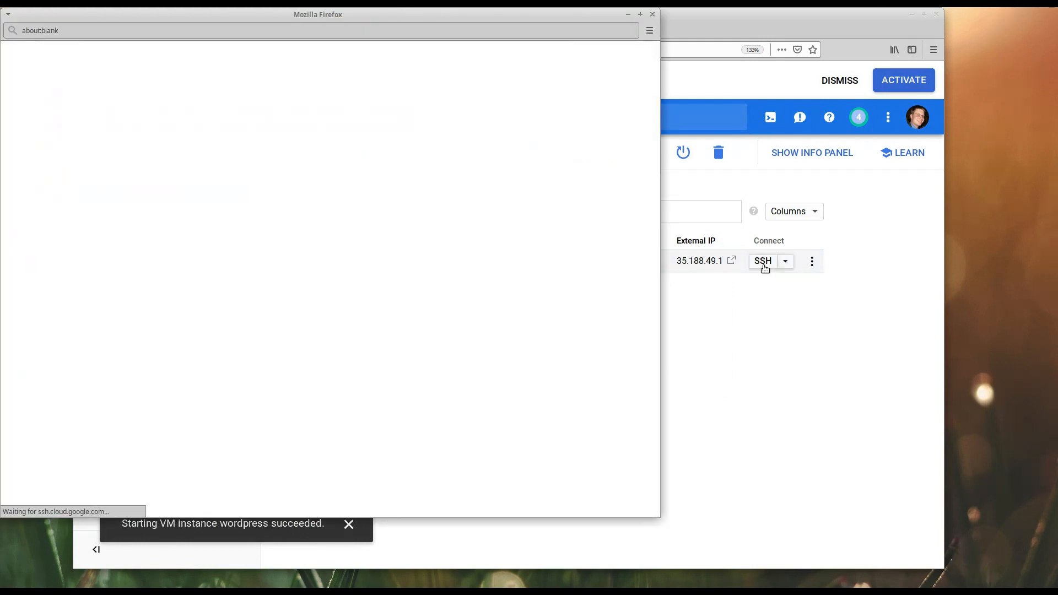
Check swap with top, quit it, then run docker to see 'command not found'
click(761, 261)
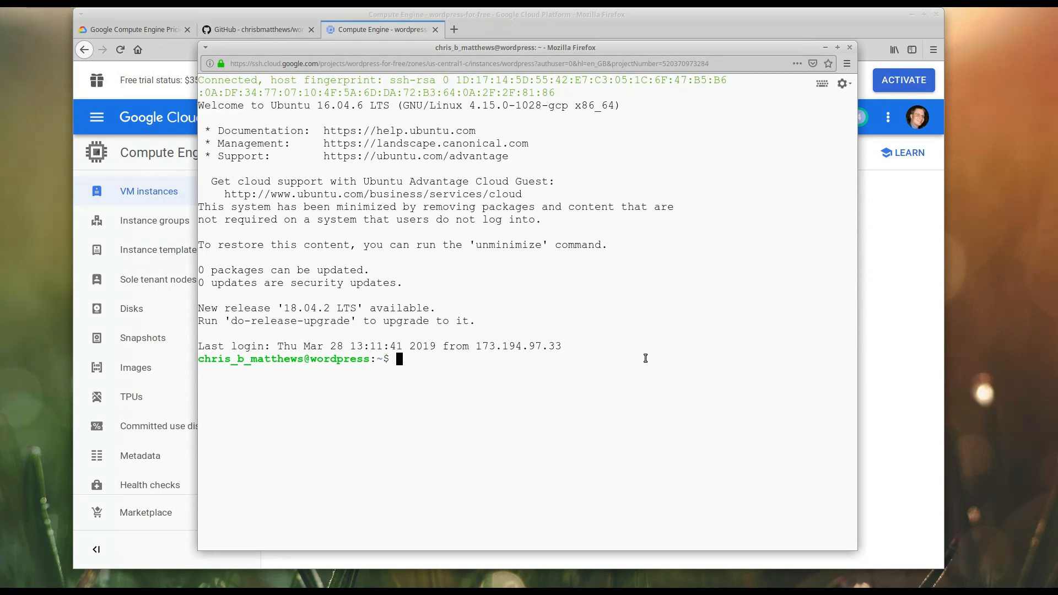
text(top)
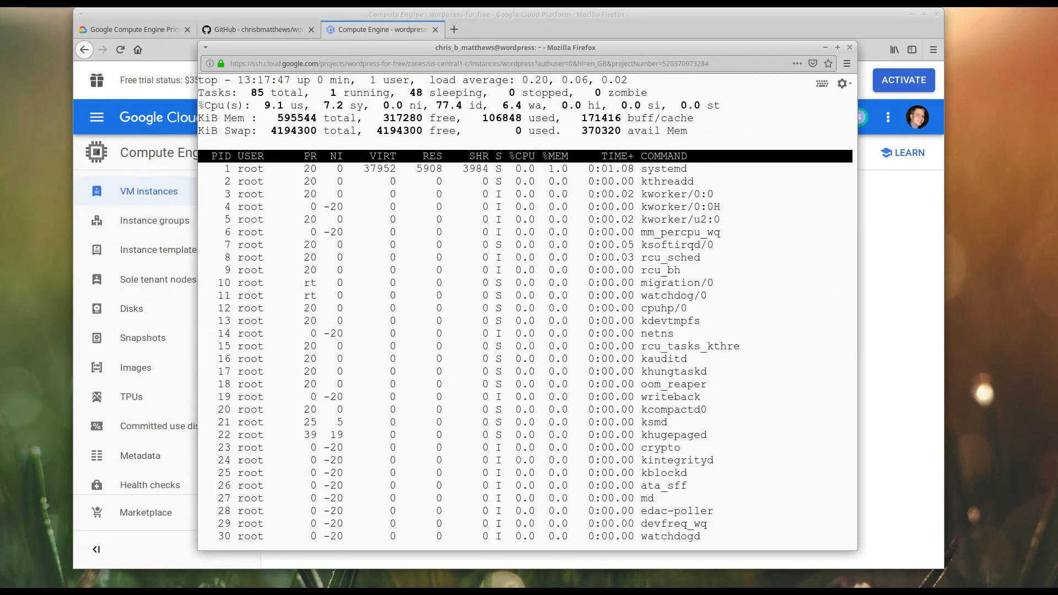
key(q)
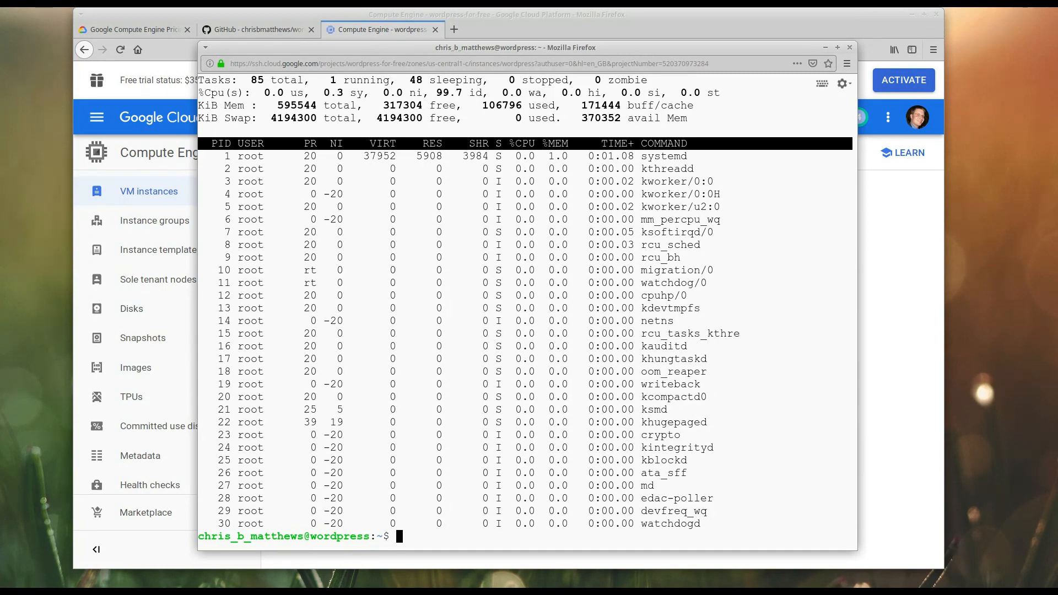
text(docker)
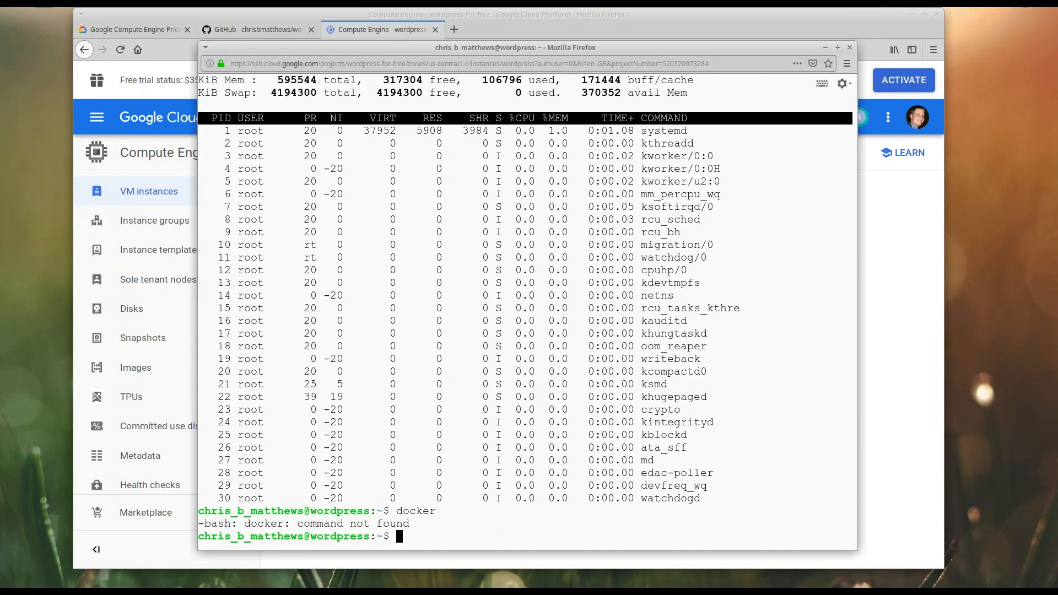
text(g)
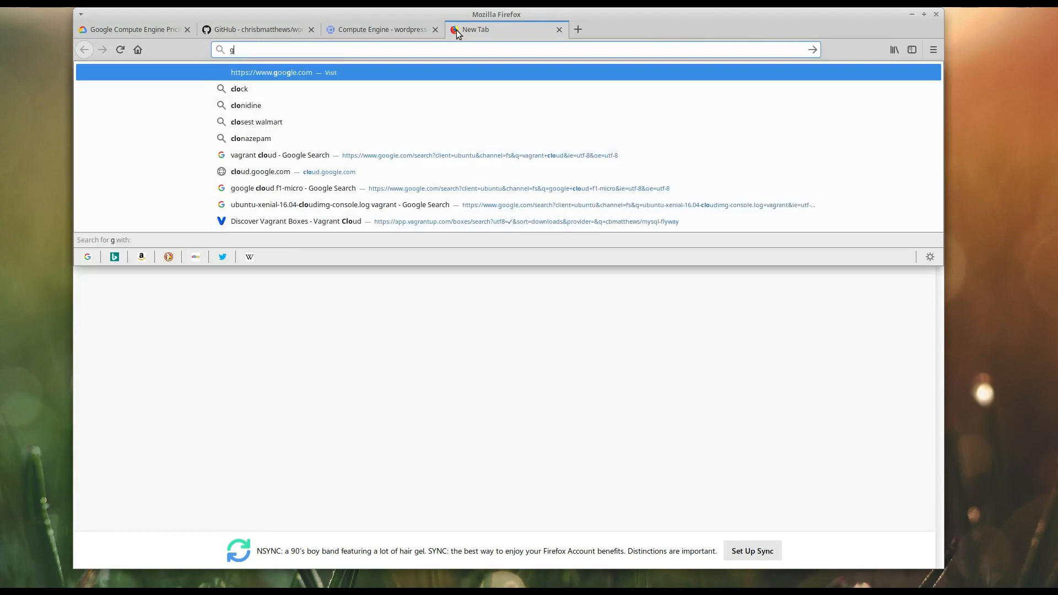
Load get.docker.com in a new Firefox tab to view the Docker install script
text(et.docker.com)
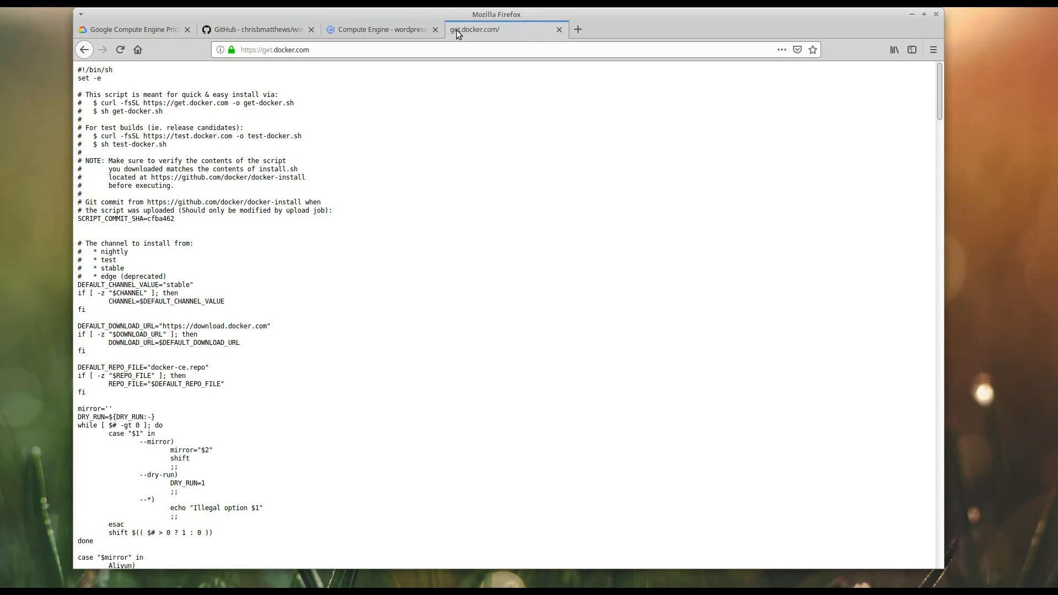
mouse_move(411, 218)
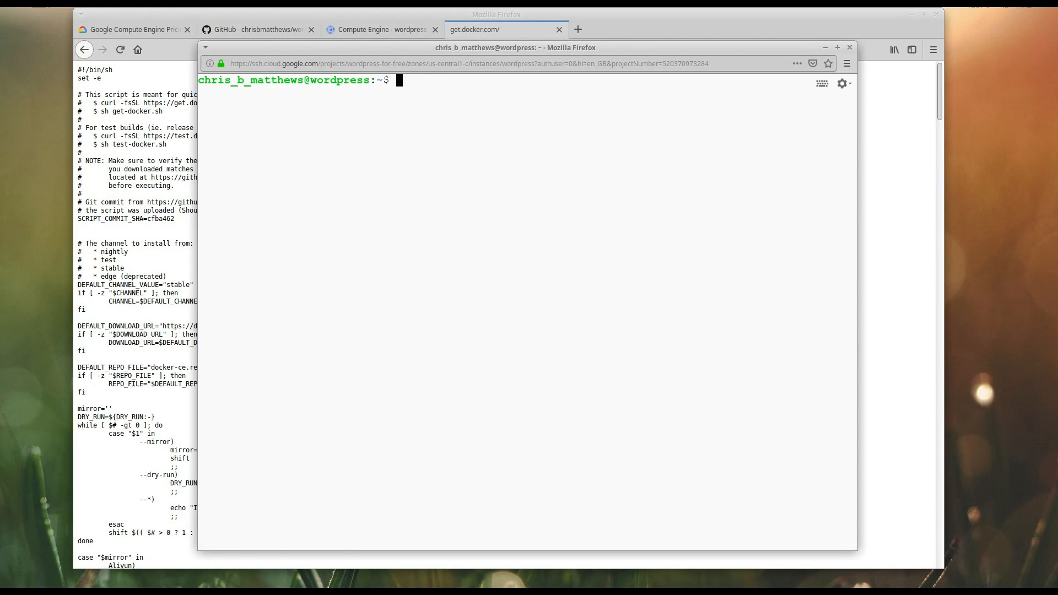
Download the Docker install script via curl as install-docker.sh and list the directory
text(curl https://get.docker.com >)
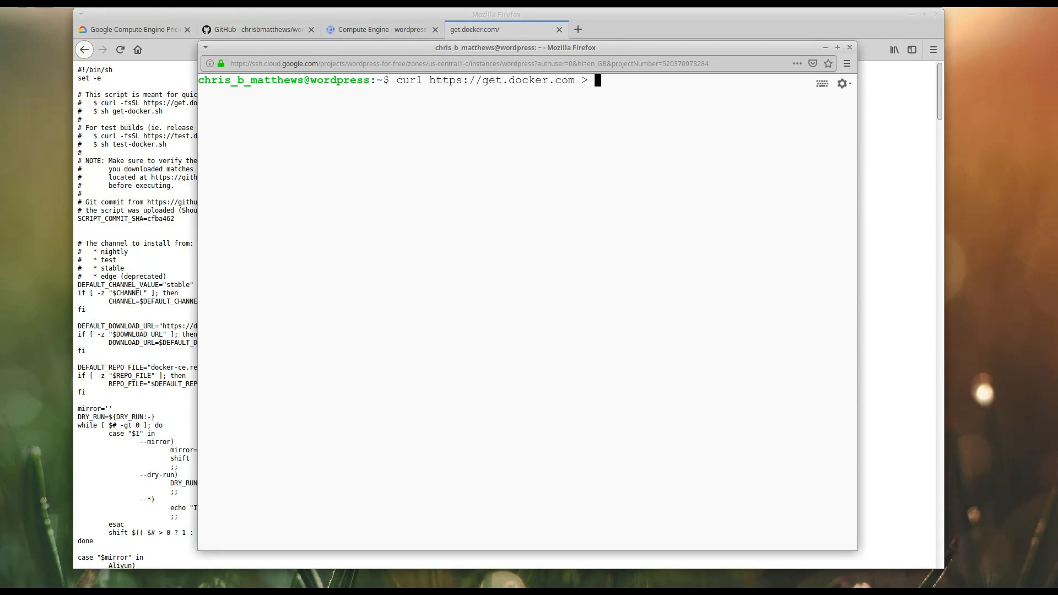
text(install-docker.sh)
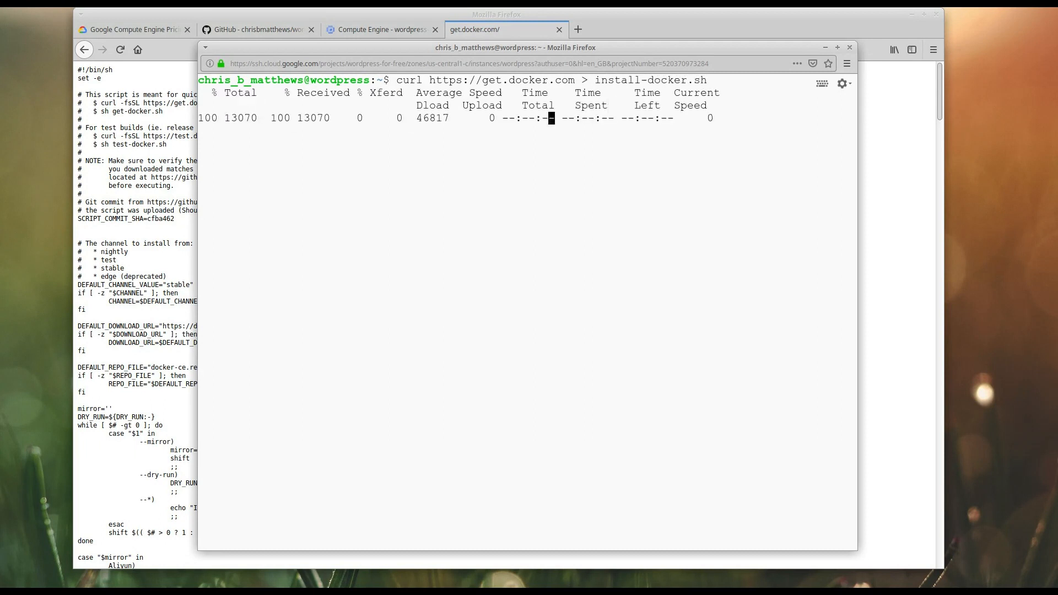
text(ll)
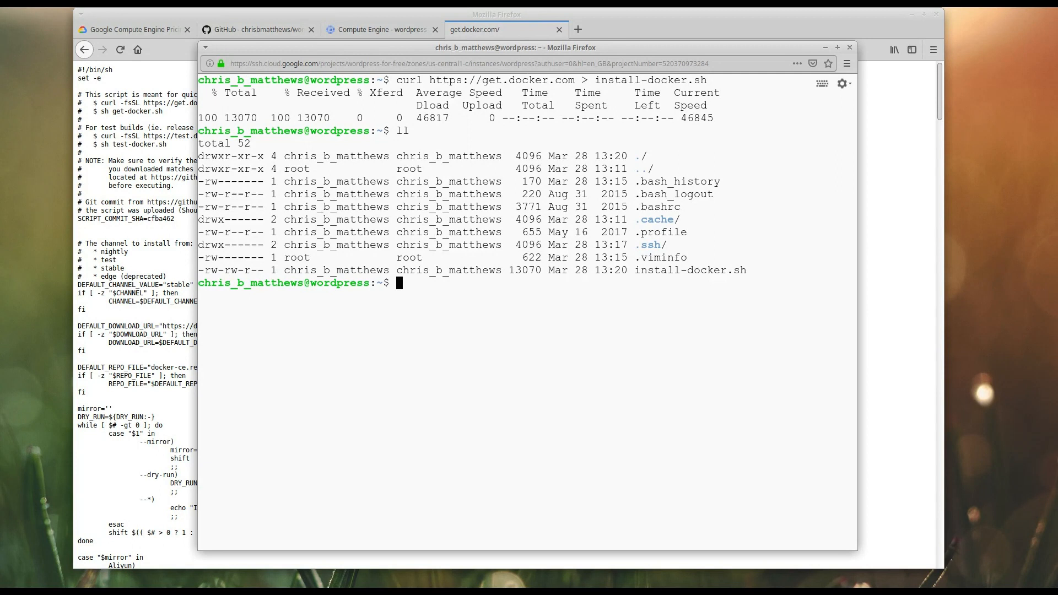
Make install-docker.sh executable with chmod 755 and run it with sudo
text(chmod 7)
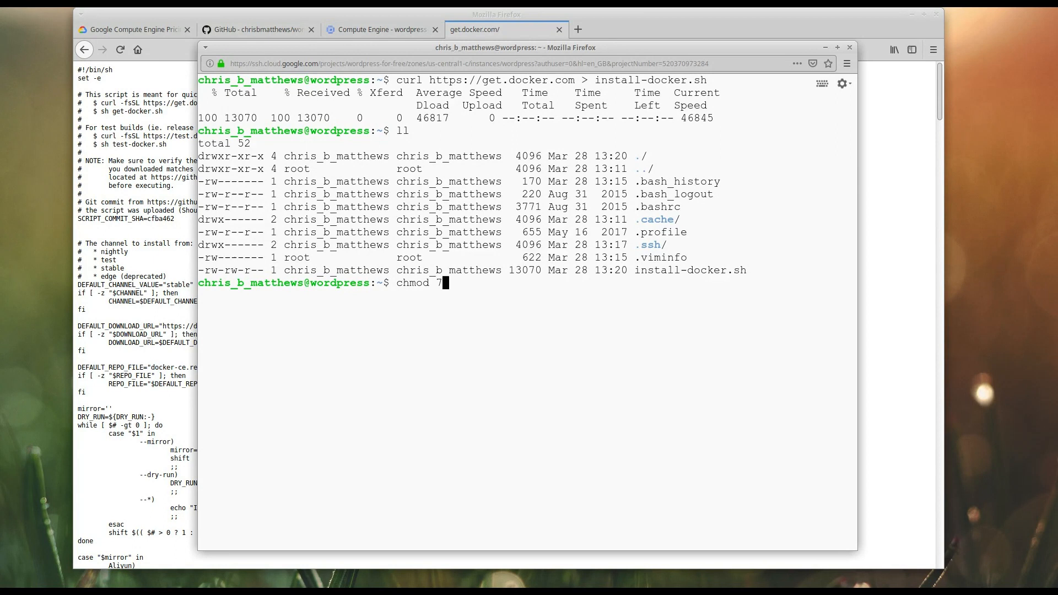
text(55 install-docker.sh)
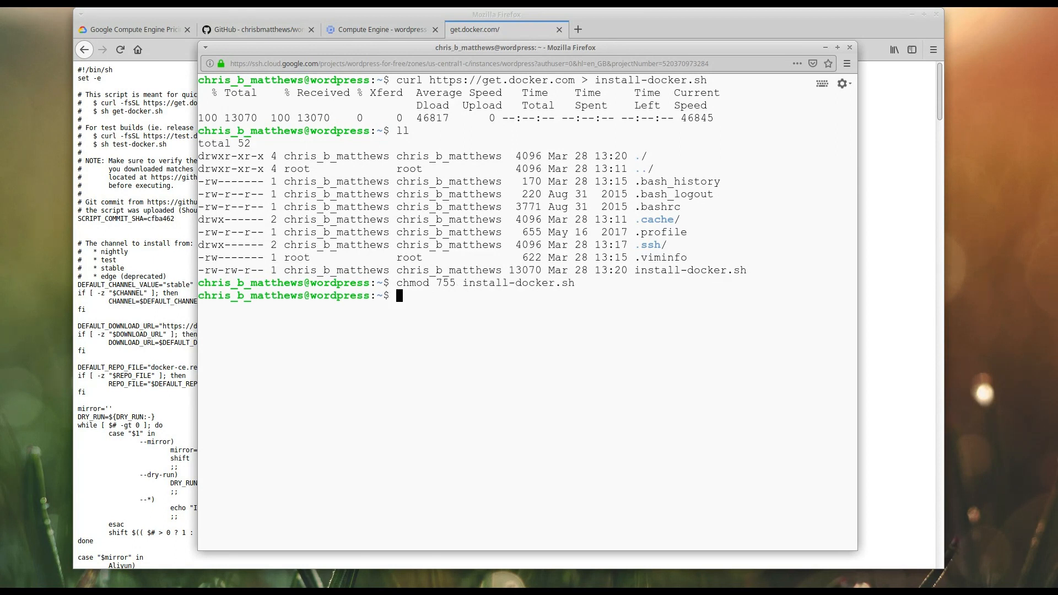
text(sudo ./in)
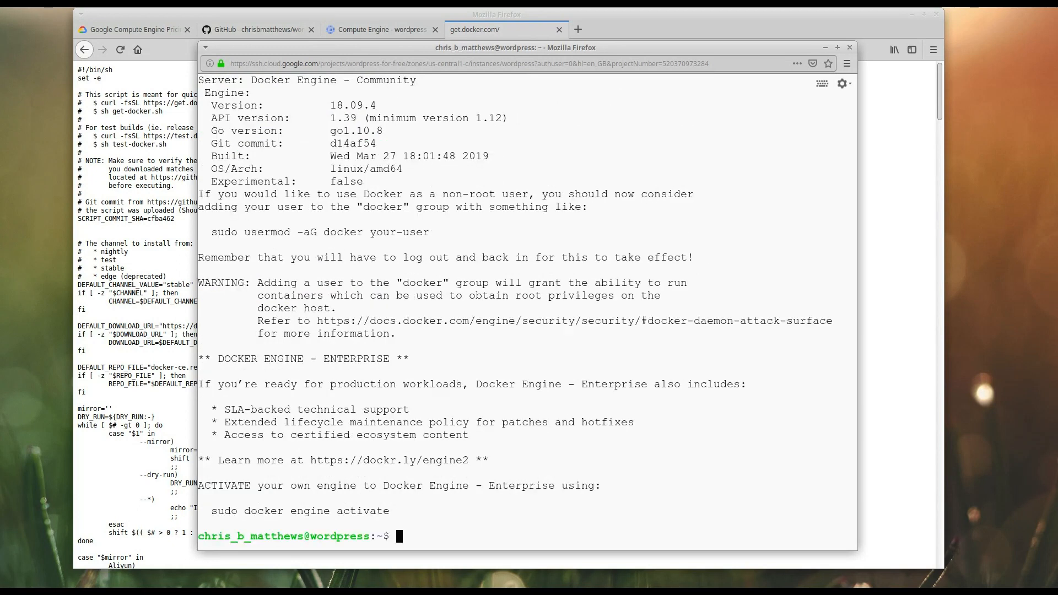
mouse_move(306, 174)
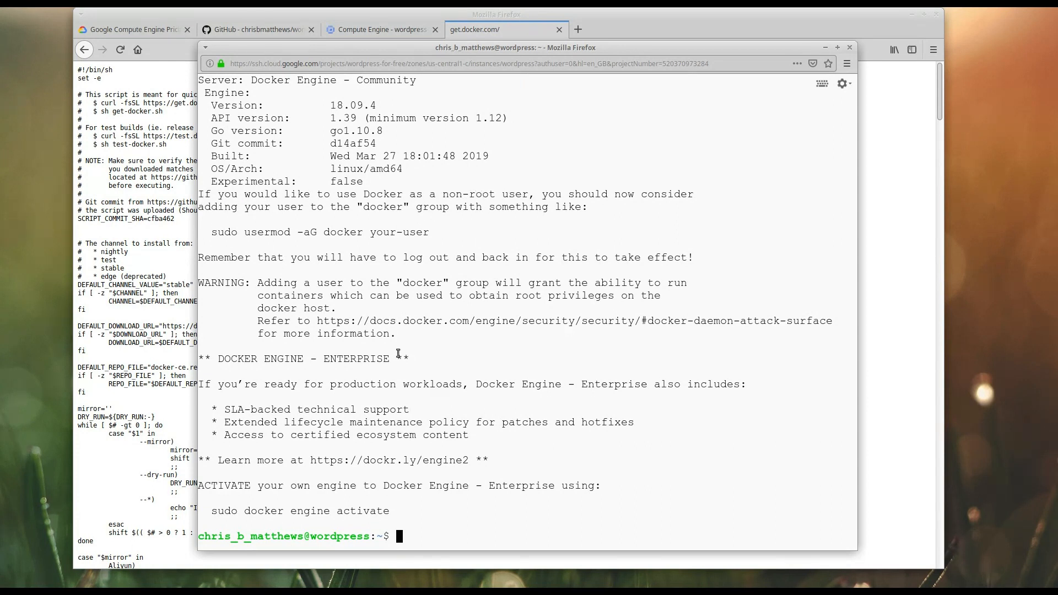
Add the user to the docker group with sudo usermod -aG docker
text(sudo)
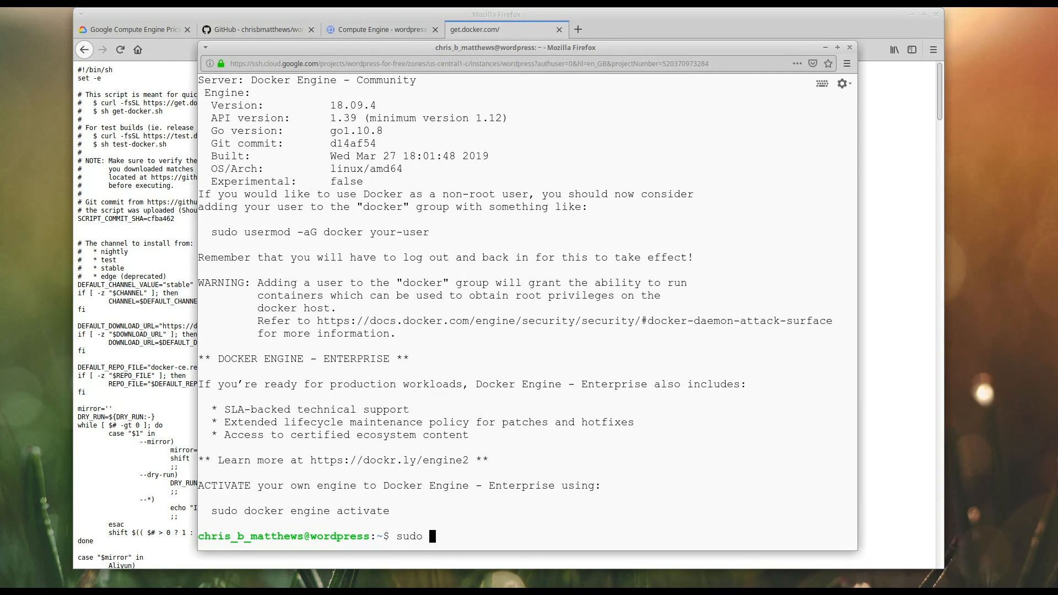
text(usermod)
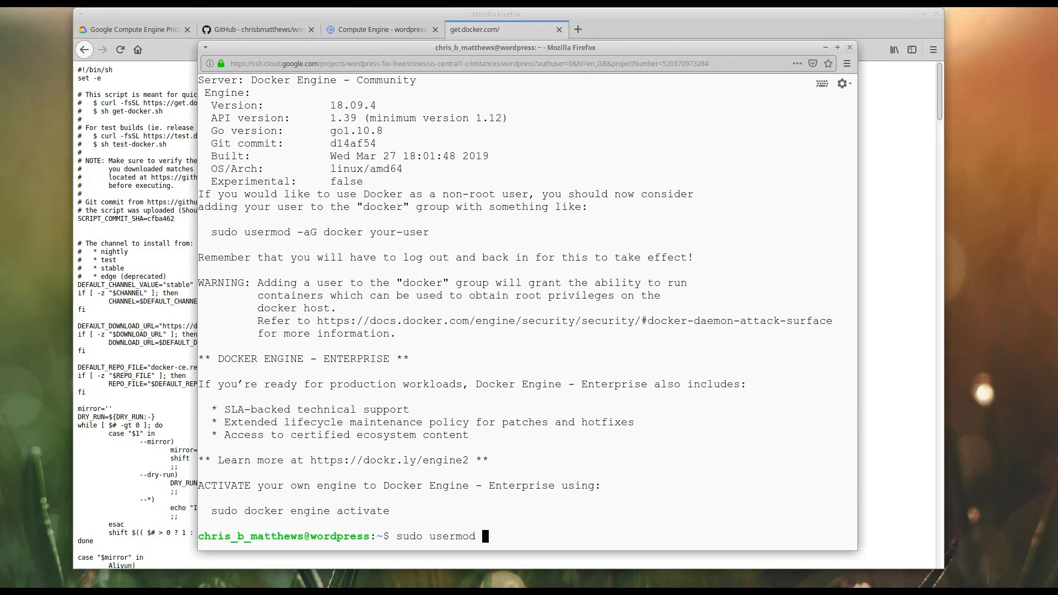
text(-aG doc)
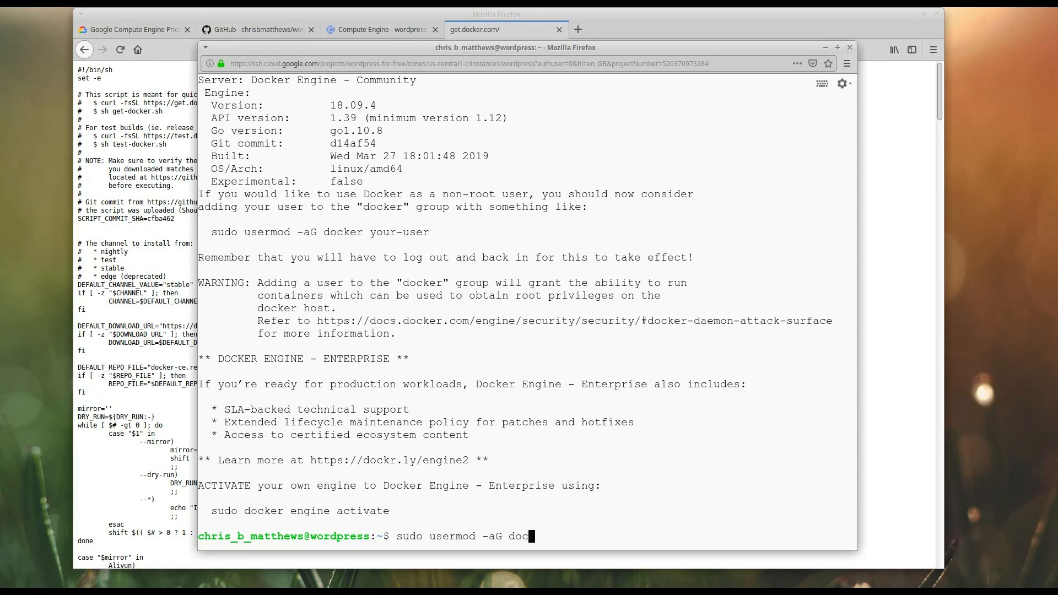
text(ker)
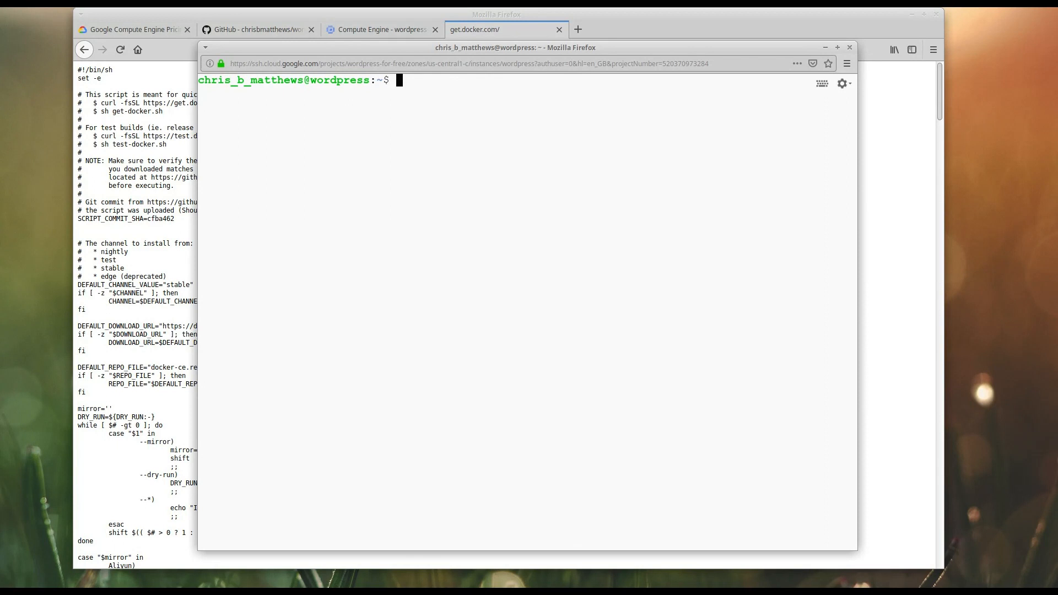
Try docker container ls (denied), then exit the SSH session
text(docker container ls)
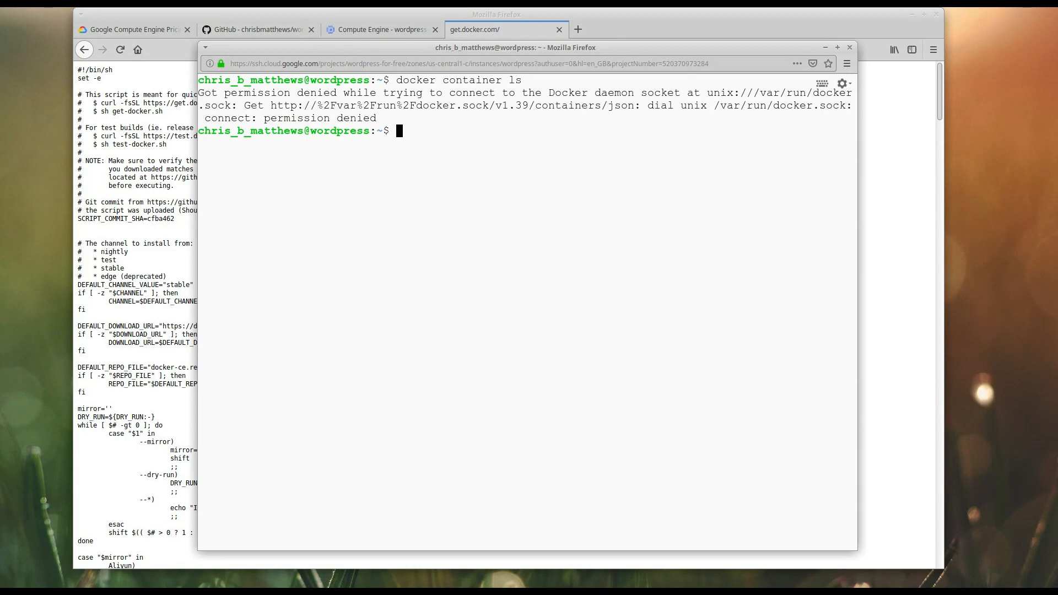
text(exit)
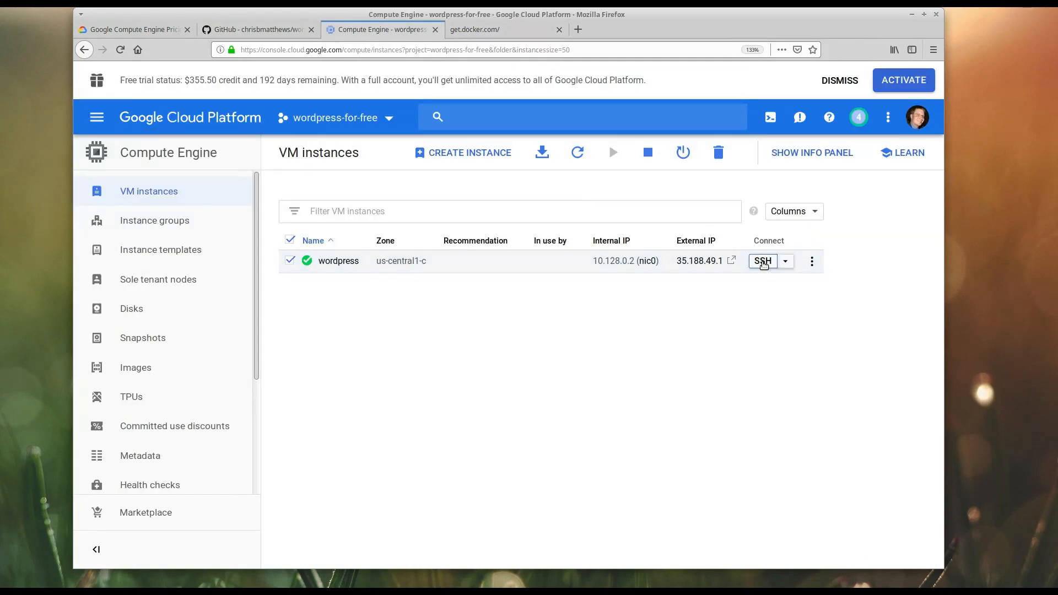
Reopen an SSH session to the wordpress VM and begin docker container ls
click(762, 262)
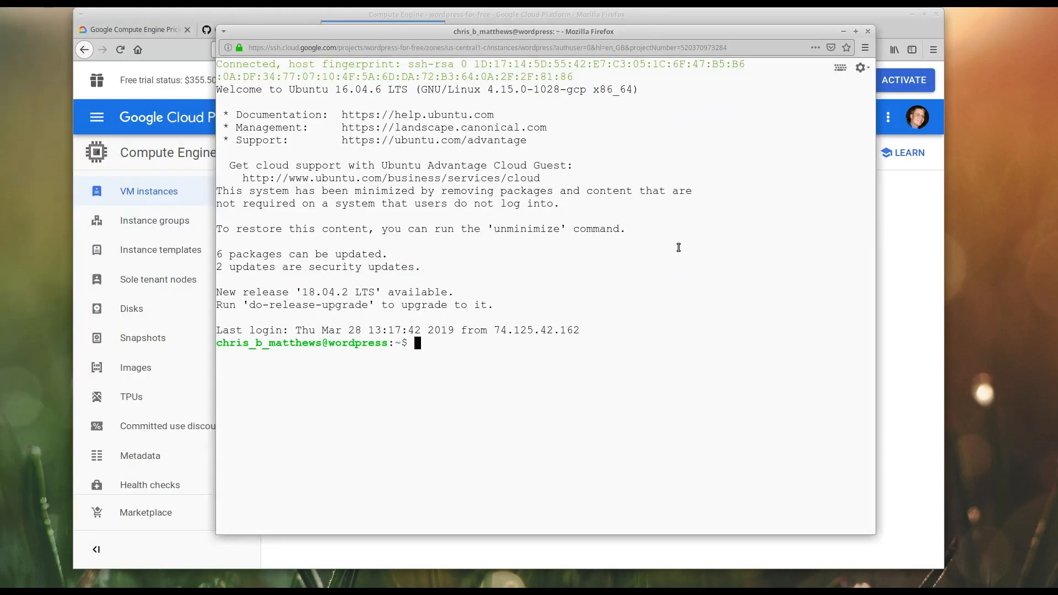
text(docker contain)
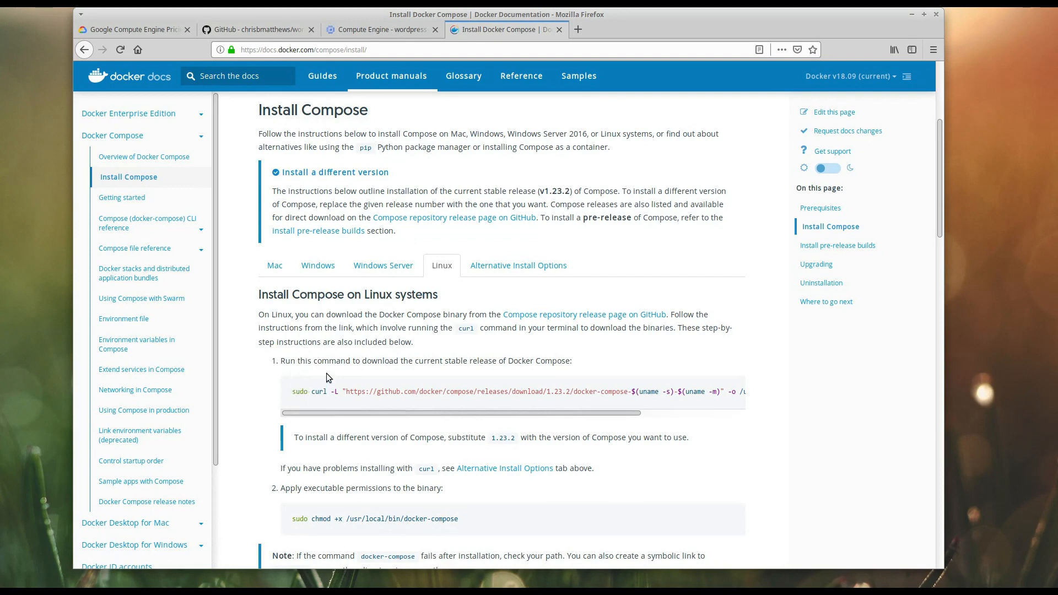
mouse_move(311, 403)
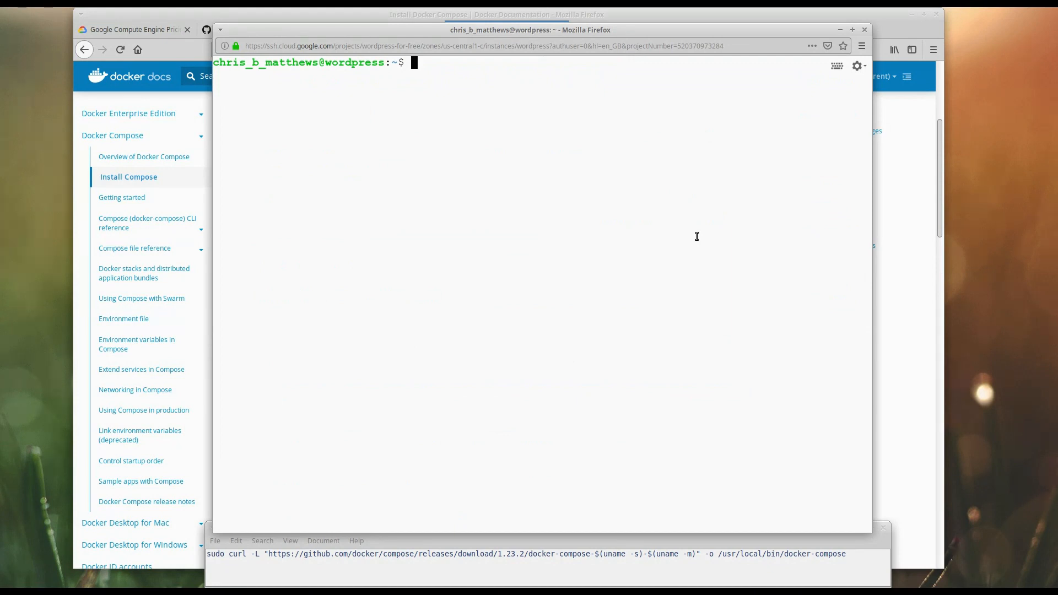
Run the sudo curl -L command downloading Docker Compose 1.23.2 to /usr/local/bin/docker-compose, then return to the docs
text(sudo curl -L "https://github.com/docker/compose/releases/download/1.23.2/docker-compose-$(uname -s)-$(uname -m)" -o /usr/local/bin/docker-compose)
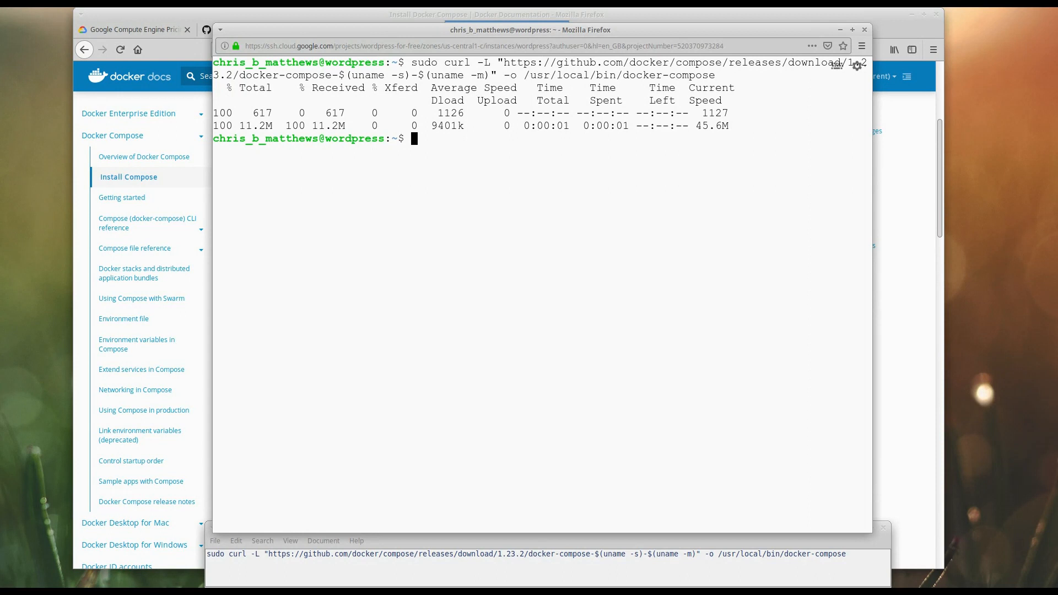
mouse_move(701, 217)
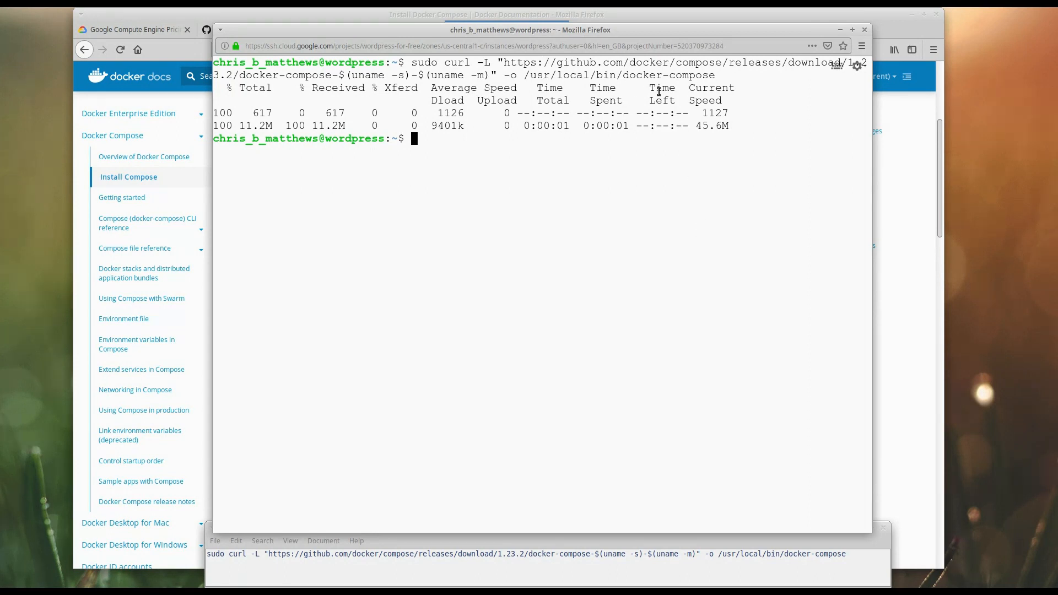
click(505, 28)
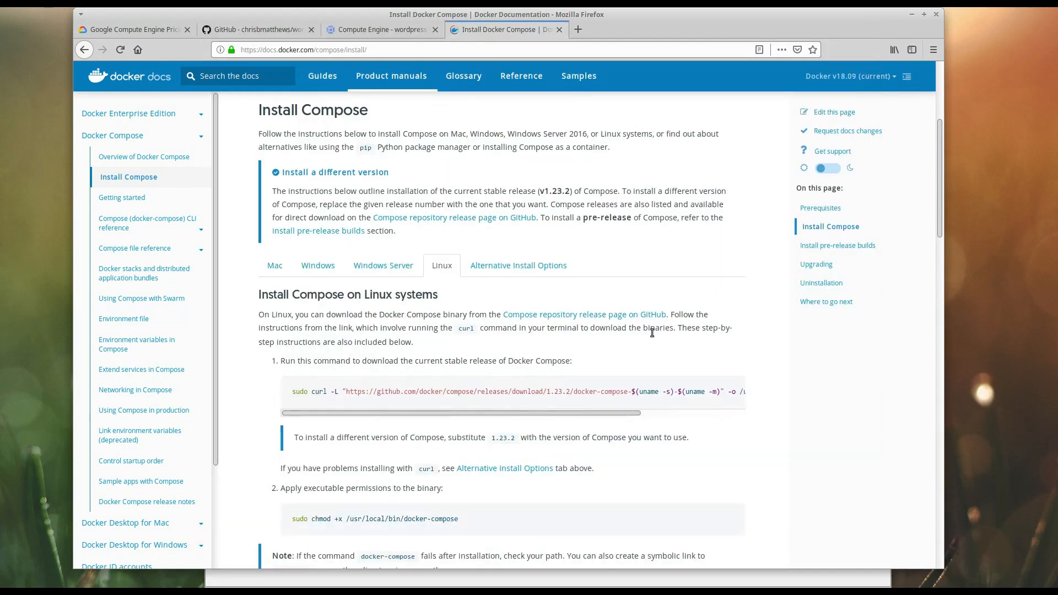
mouse_move(385, 524)
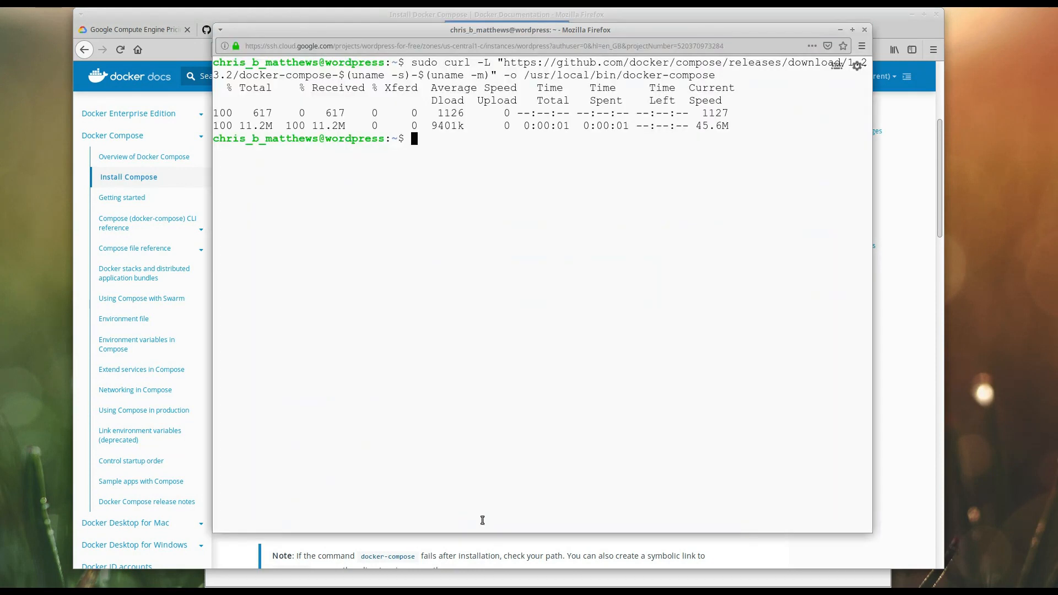
Make /usr/local/bin/docker-compose executable with sudo chmod 755
text(sudo)
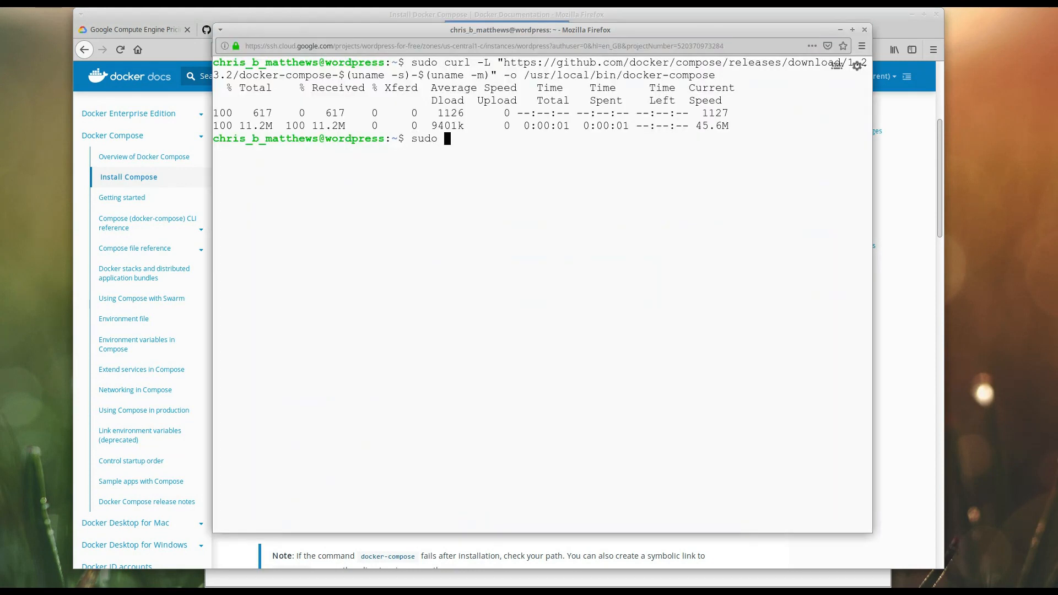
text(755 /usr/local/bin/docker-compose)
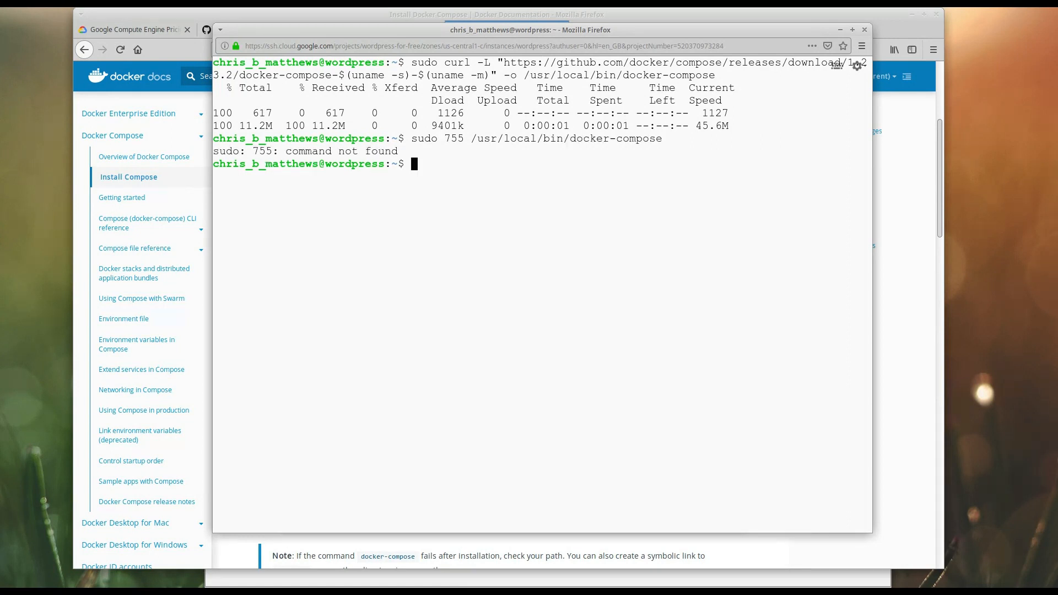
text(sudo 755 /usr/local/bin/docker-compose)
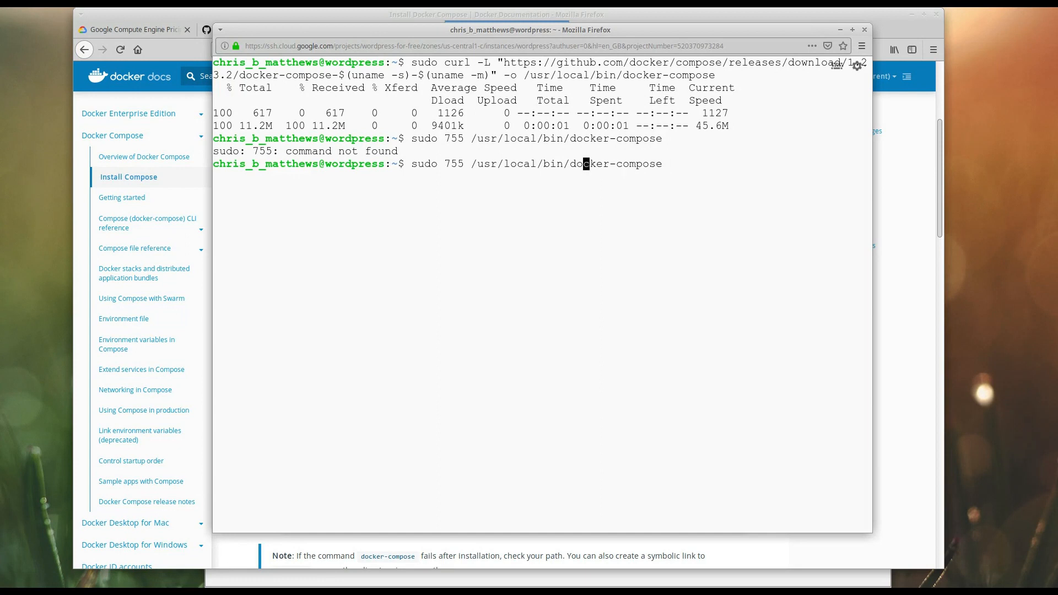
text(chmo)
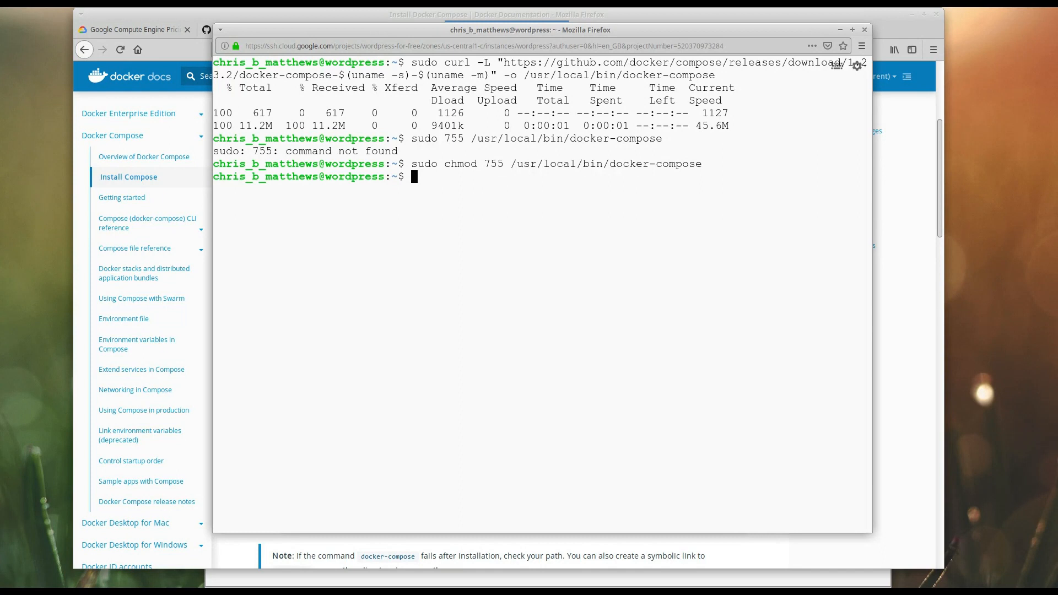
Confirm docker-compose reports version 1.23.2 and list the home directory
text(docker-compose)
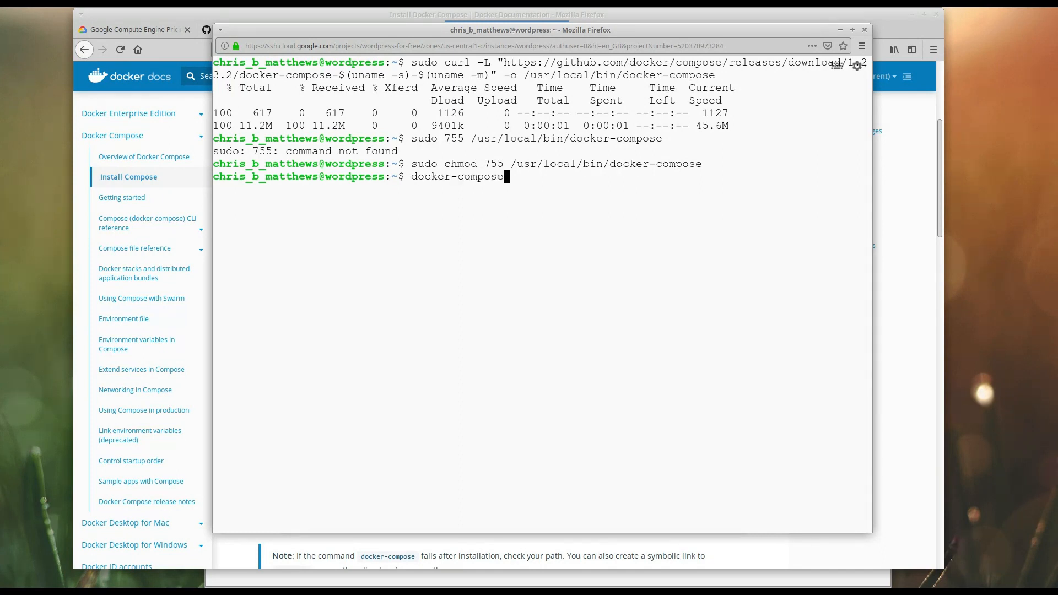
text(--verson)
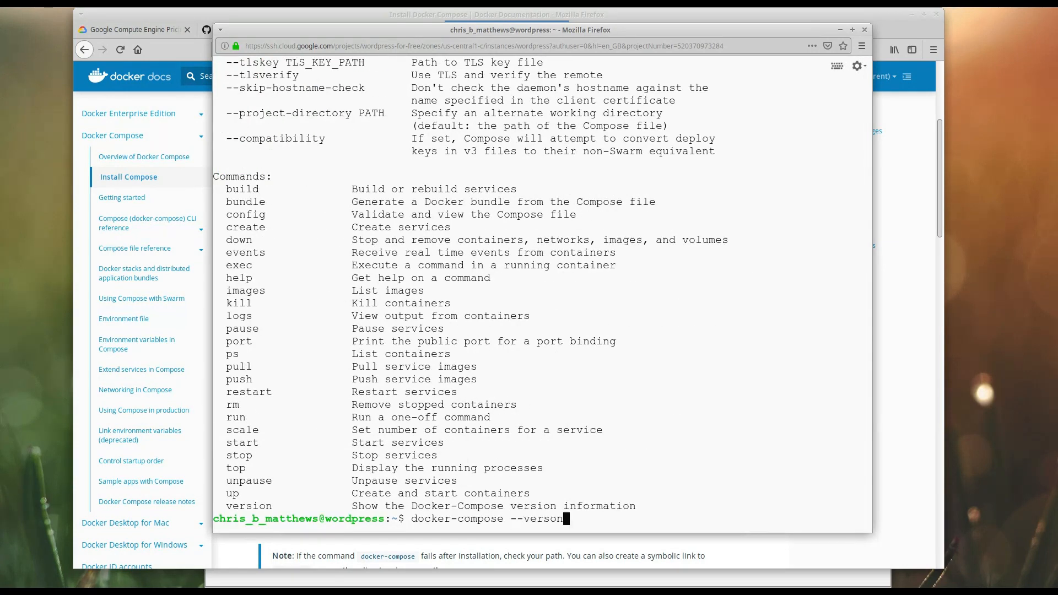
key(BackSpace)
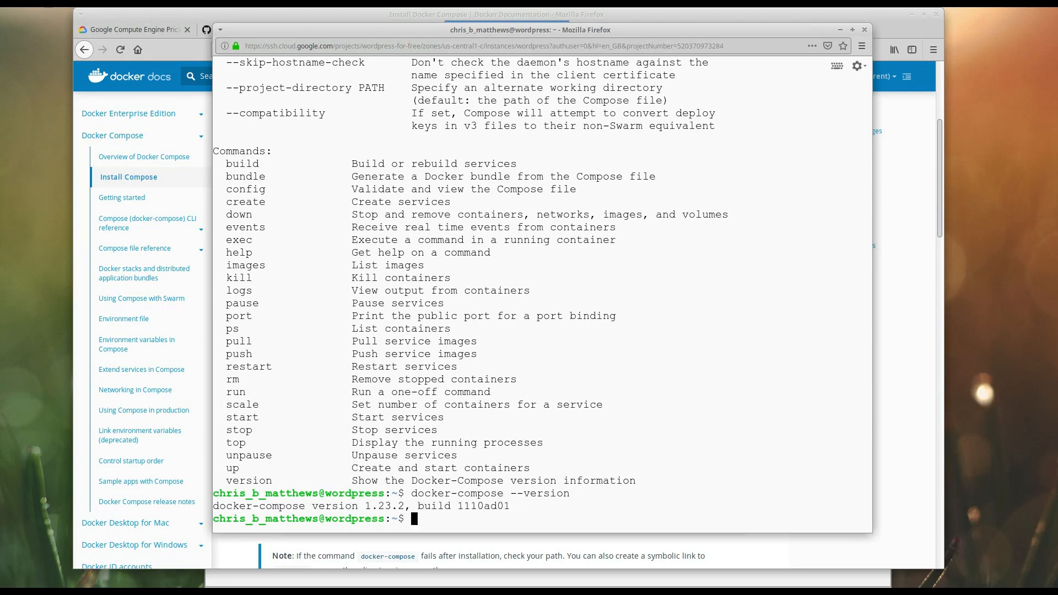
text(ls -la)
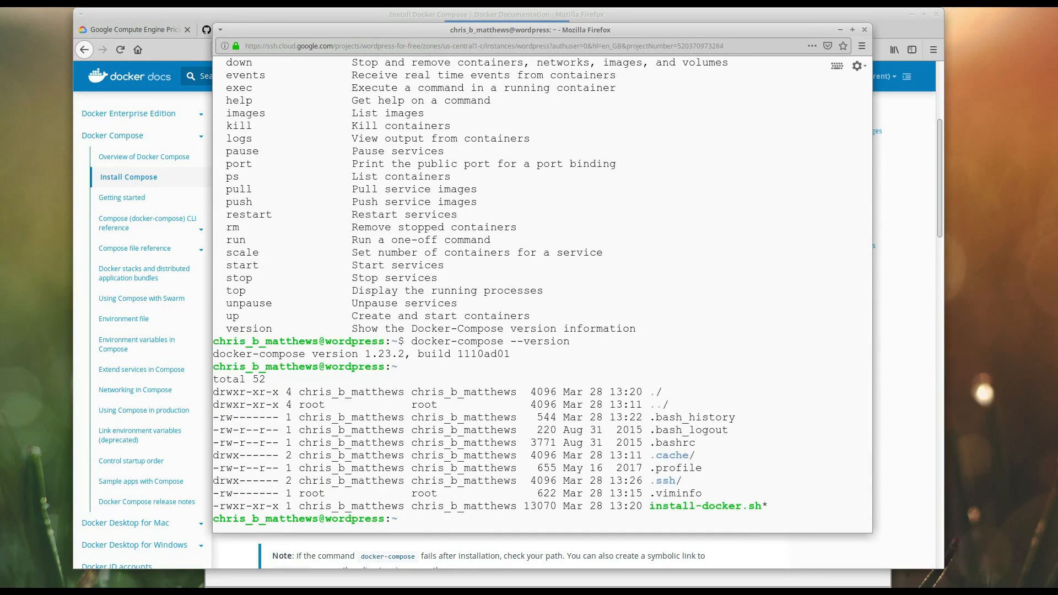
Review the wordpress-docker-compose repository files on GitHub, then bring the VM terminal back
text(ll)
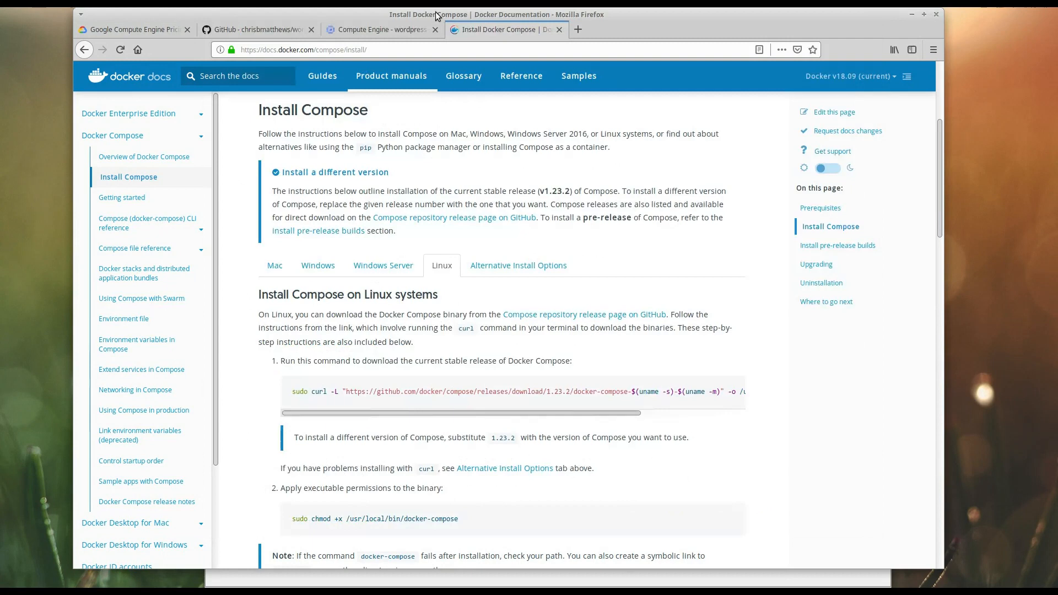
click(256, 29)
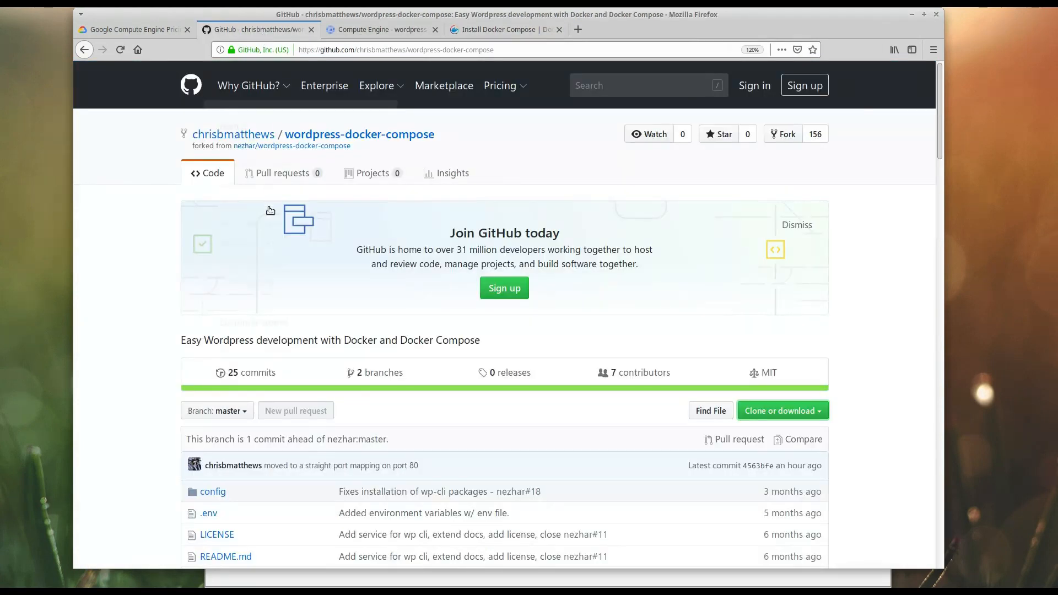
mouse_move(312, 157)
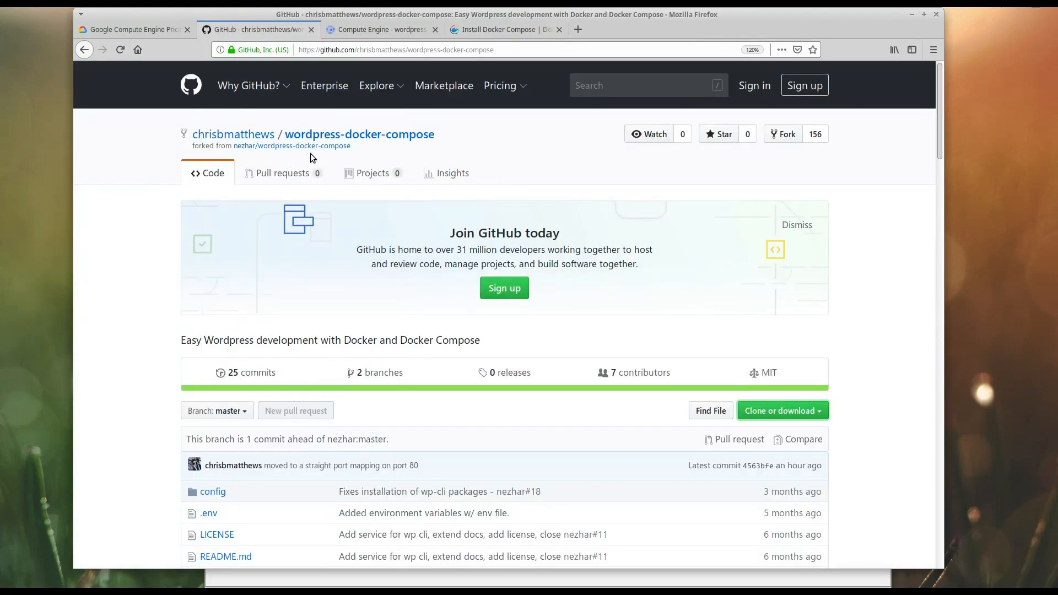
mouse_move(527, 191)
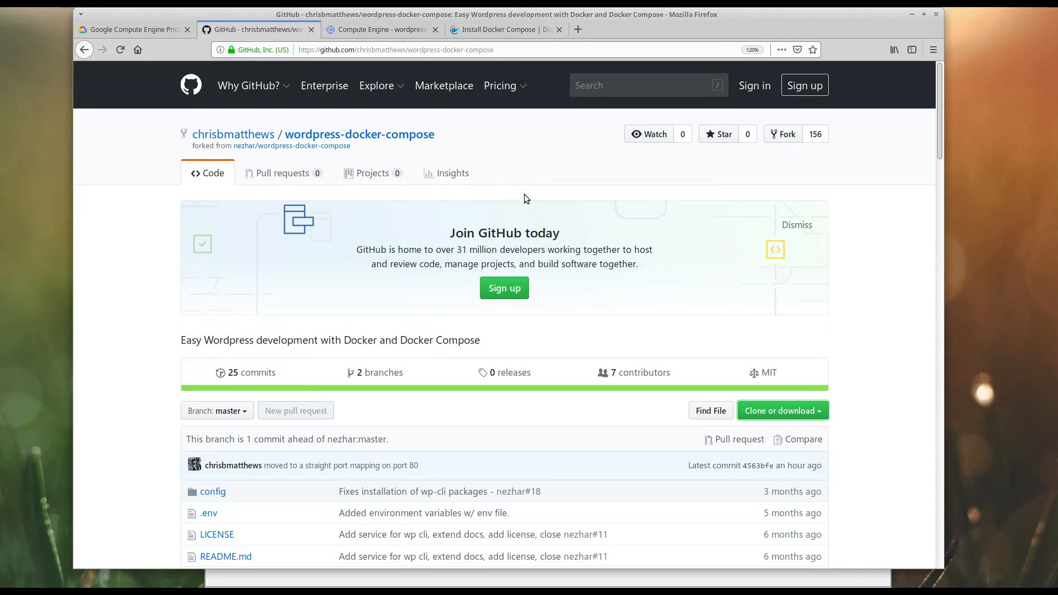
scroll(down, 3)
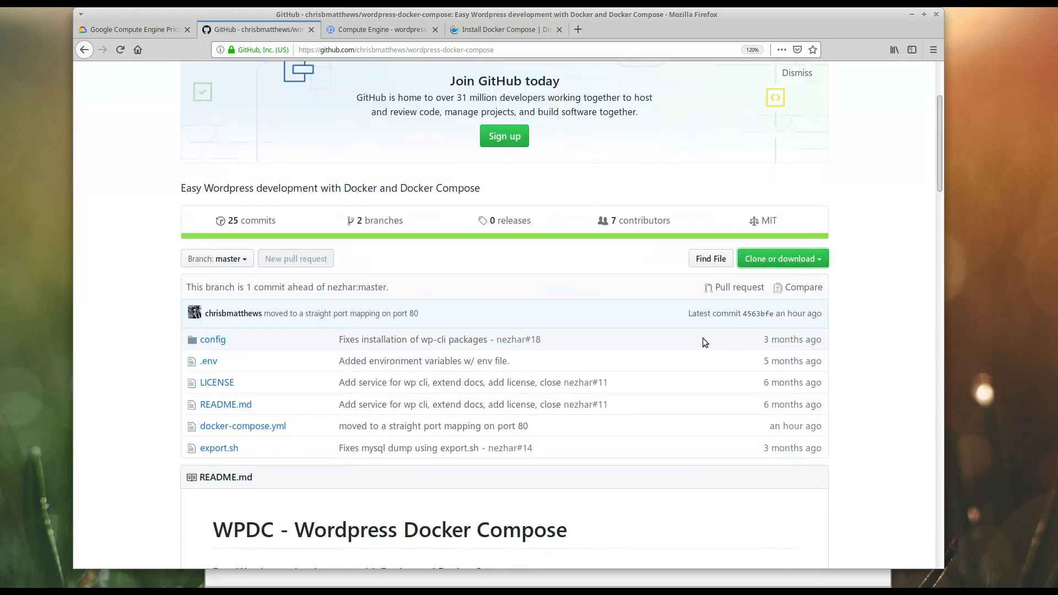
mouse_move(621, 353)
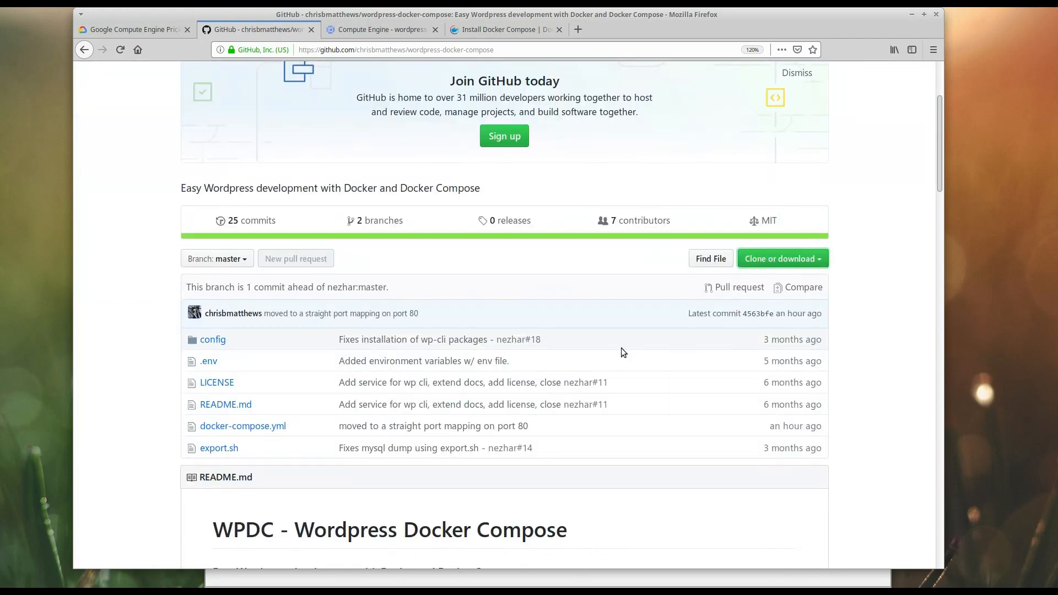
click(782, 258)
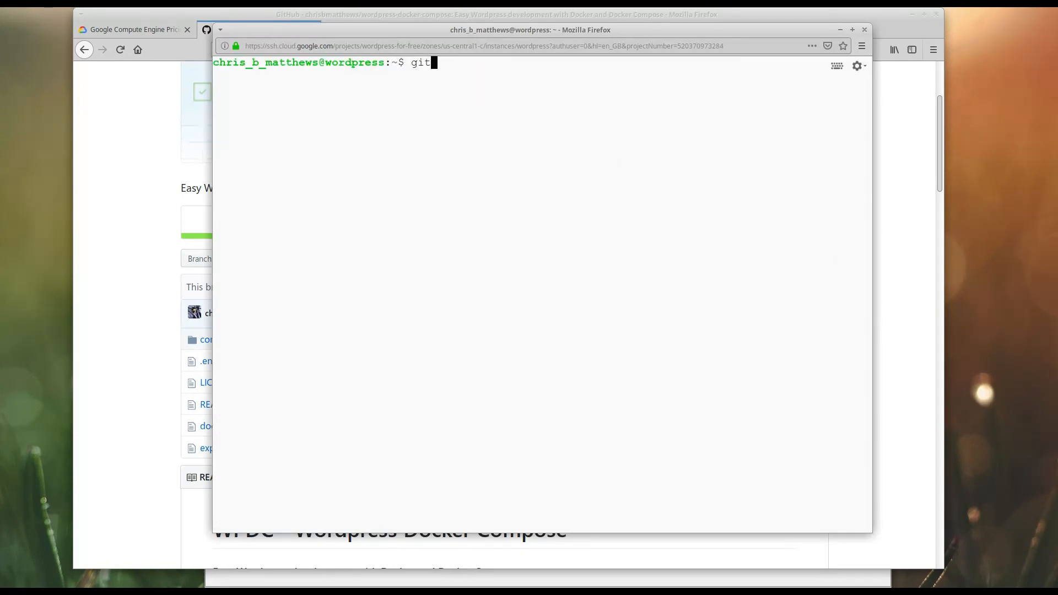
Install git with sudo apt install -y git and clone chrisbmatthews/wordpress-docker-compose
text(clone https://github.com/chrisbmatthews/wordpress-docker-compose.git)
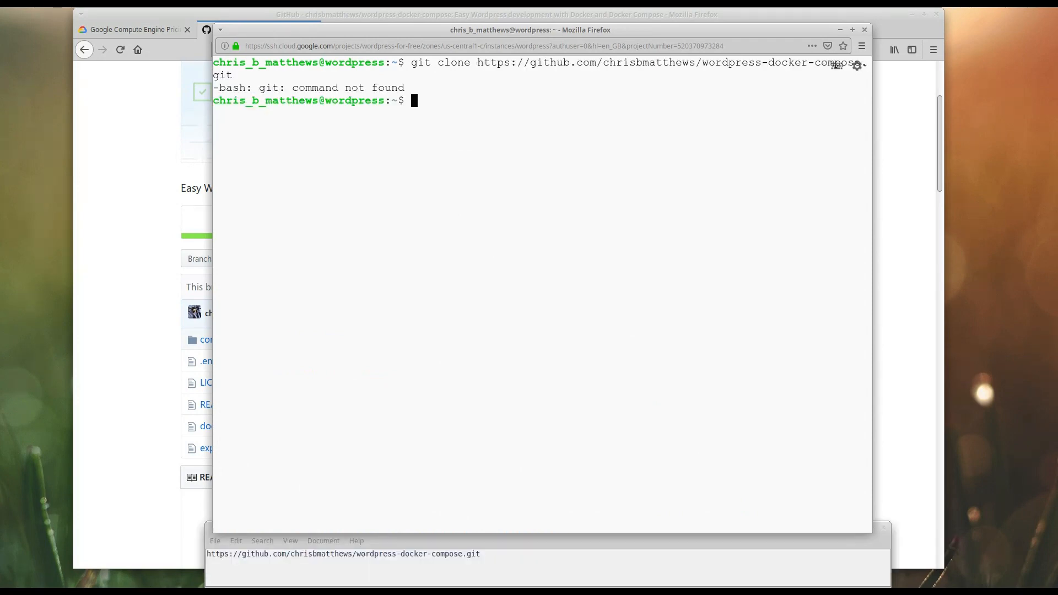
text(sudo apt)
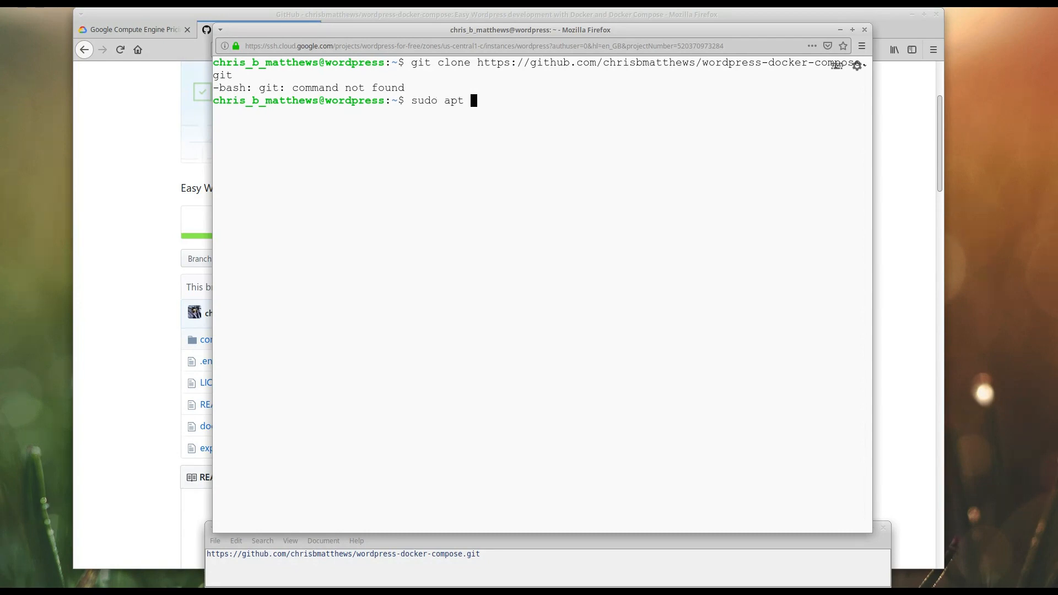
text(install -y git)
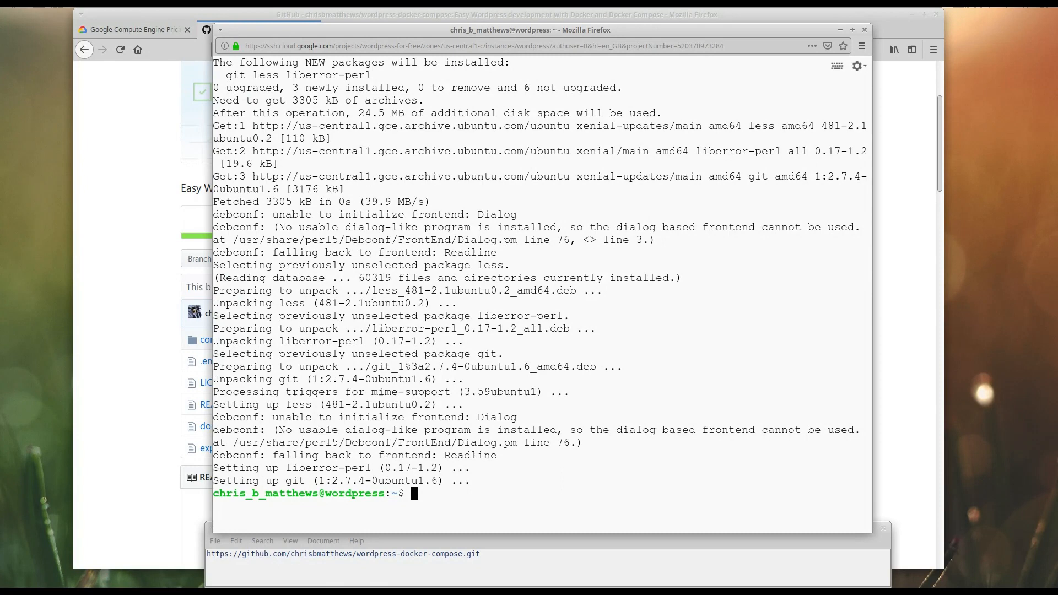
text(sudo apt install -y git)
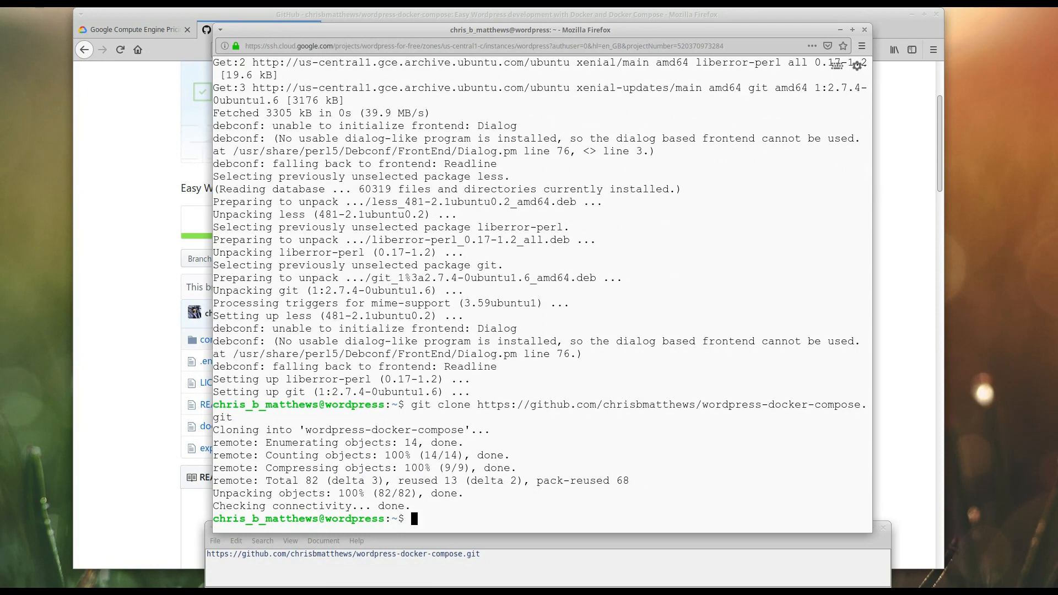
Enter the wordpress-docker-compose folder and inspect docker-compose.yml in vi
text(cd wordpress-docker-compose/)
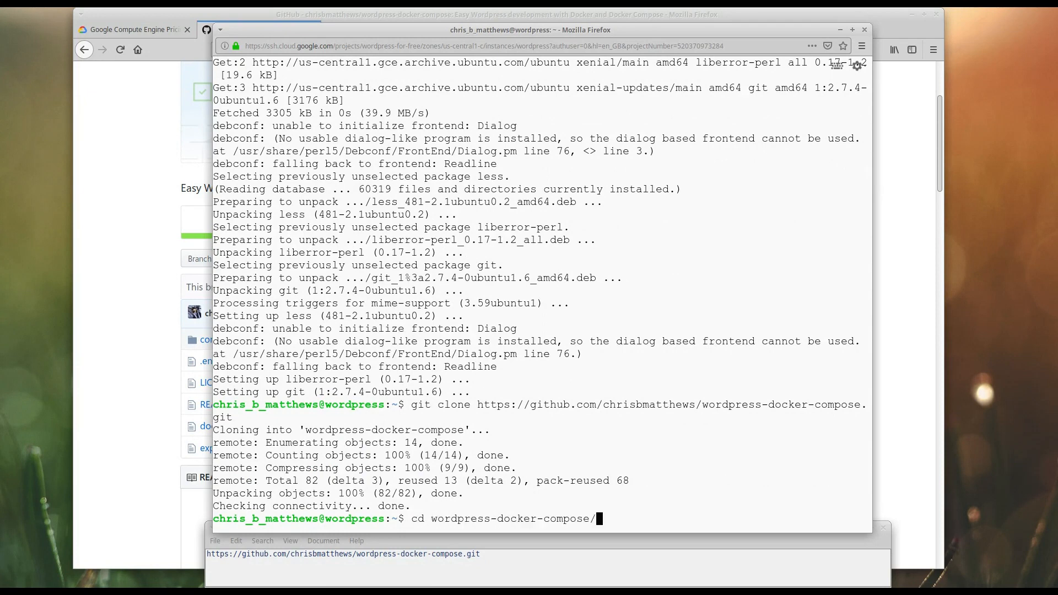
text(ll)
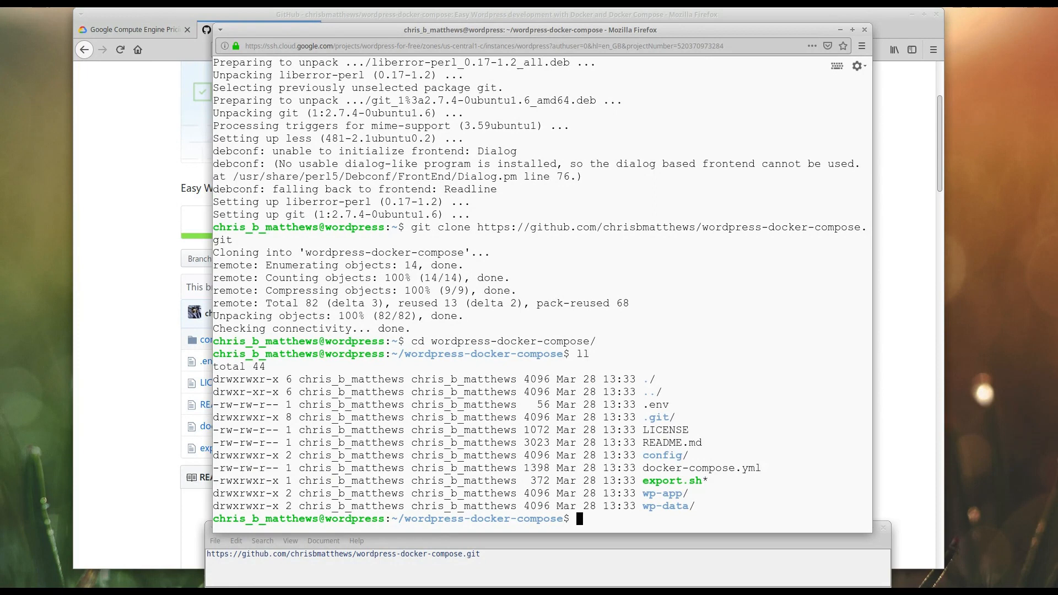
text(vi docker-compose.yml)
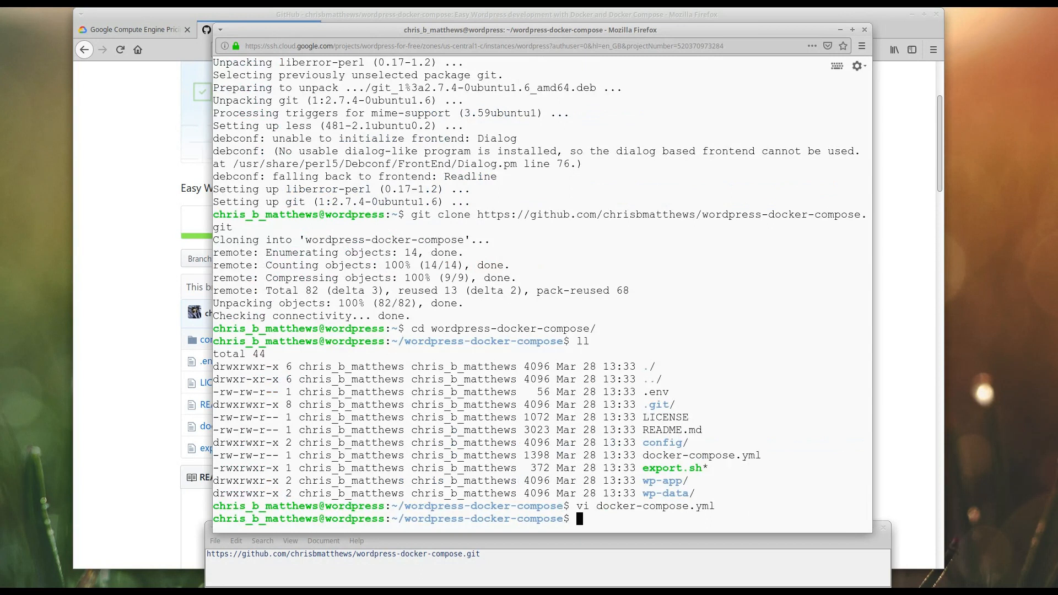
Run docker-compose up -d to create the db, wp and wpcli containers
text(docker-comp)
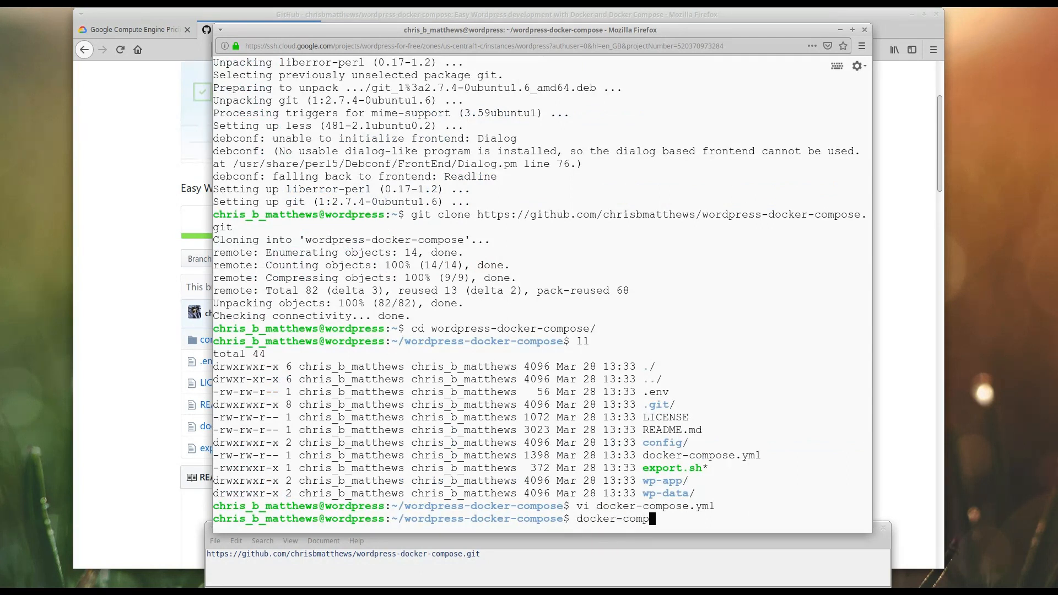
text(ose up -d)
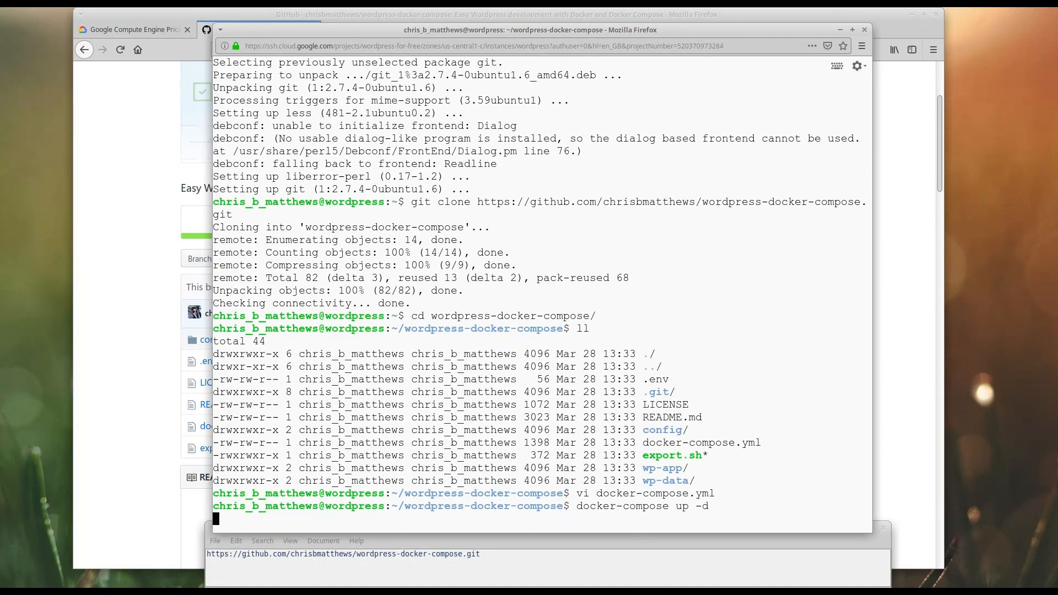
key(Return)
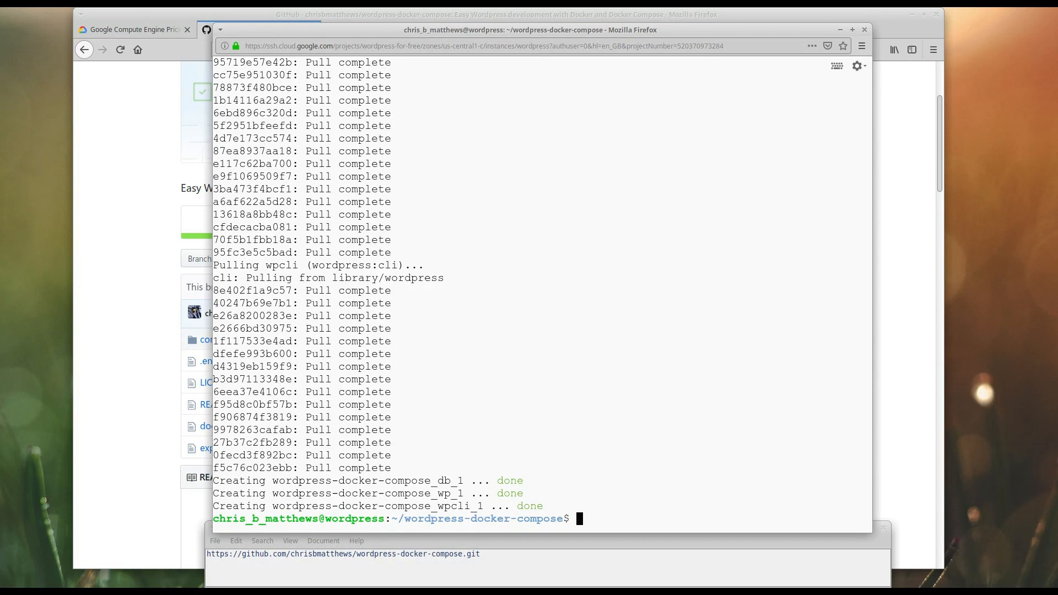
List running containers with docker container ls, showing wordpress and mysql with port 80
text(docker)
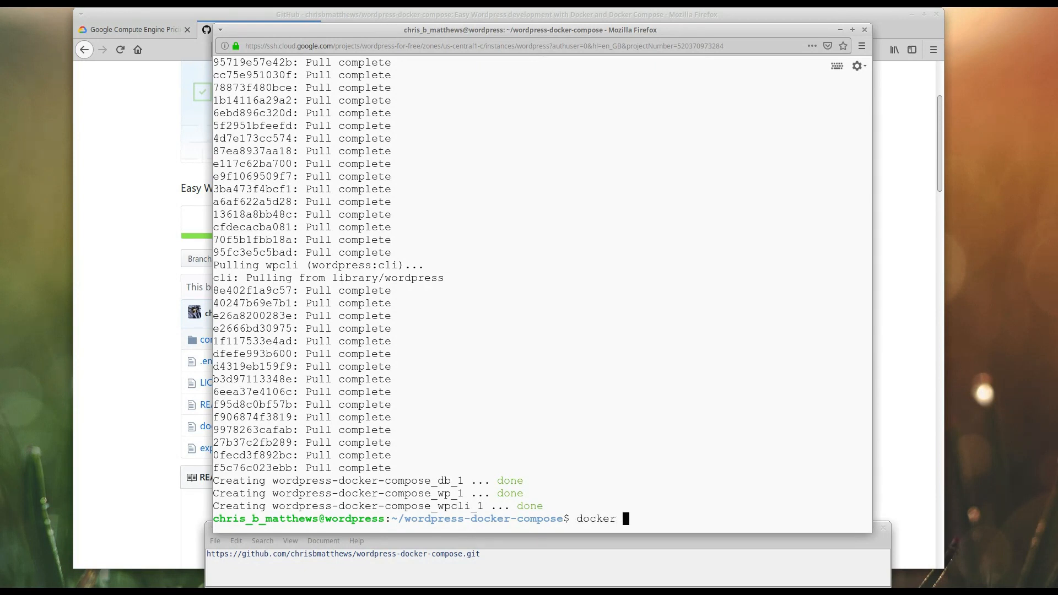
text(container ls)
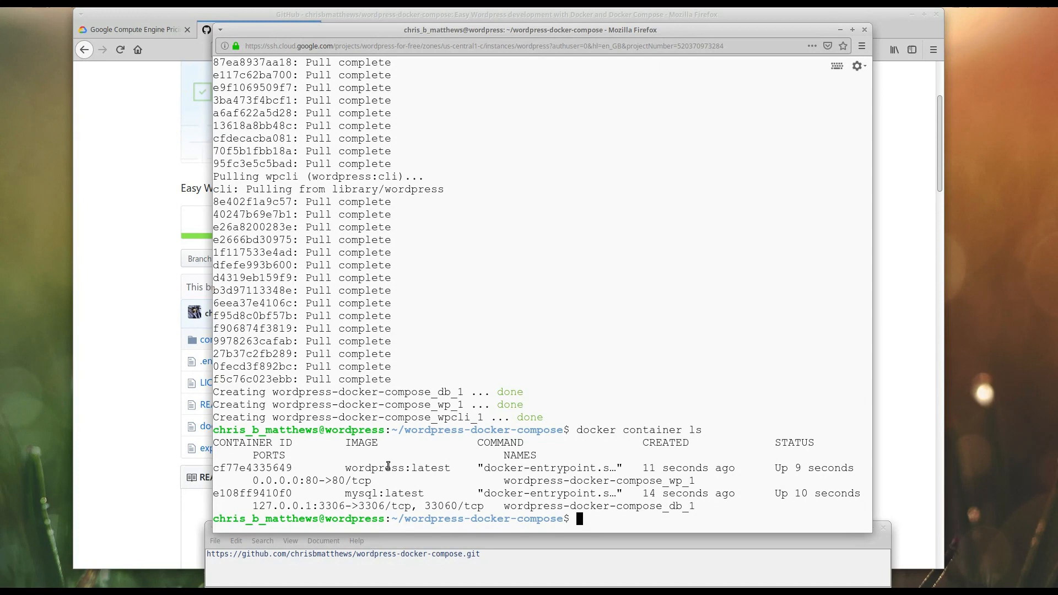
mouse_move(98, 391)
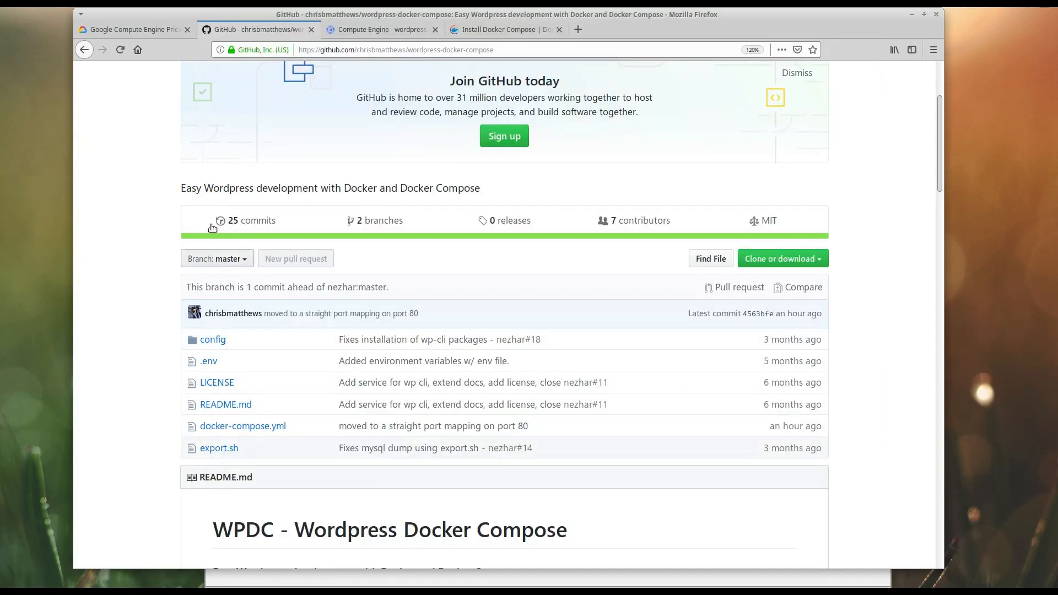
Note the VM's external IP 35.188.49.1 in Compute Engine and browse to it in a new tab
click(381, 29)
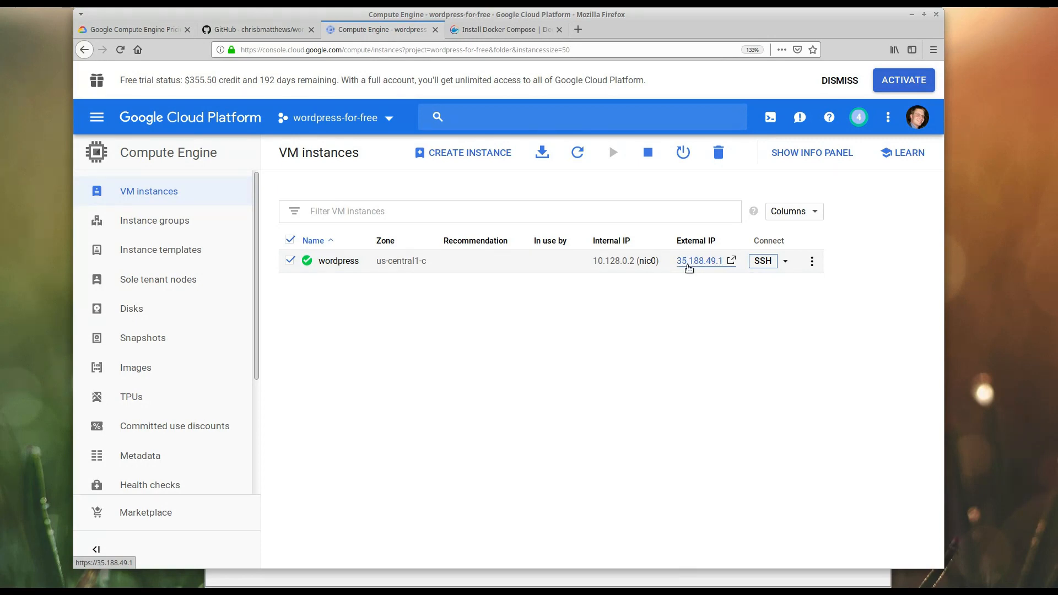
mouse_move(480, 65)
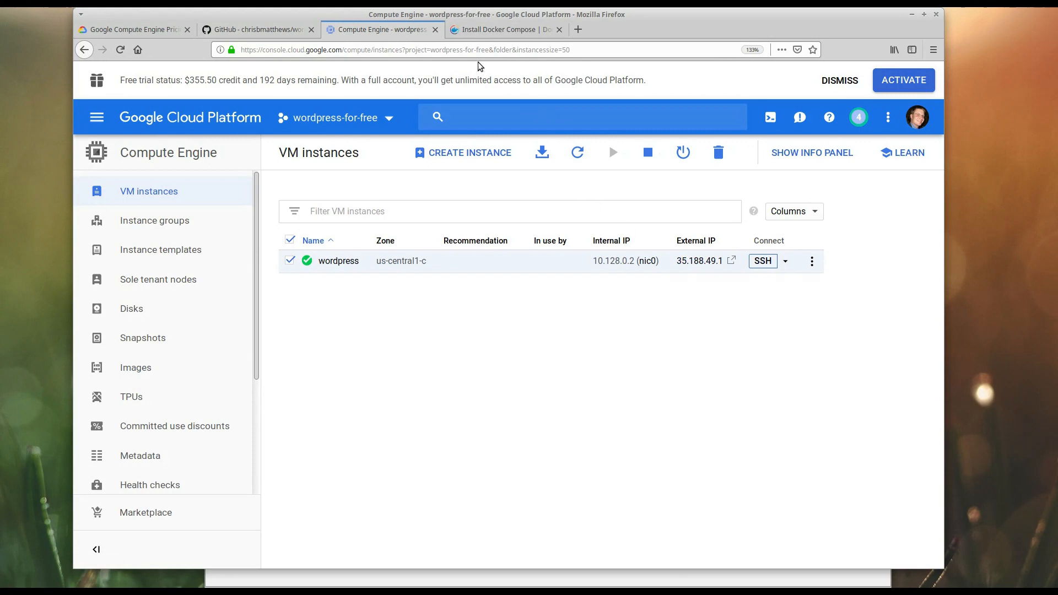
mouse_move(578, 29)
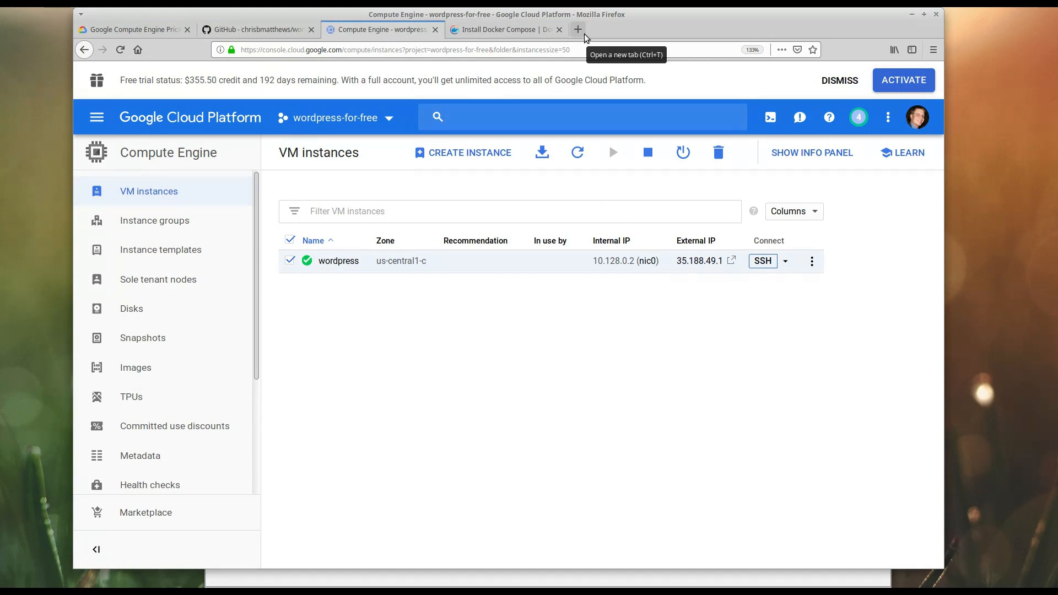
click(576, 28)
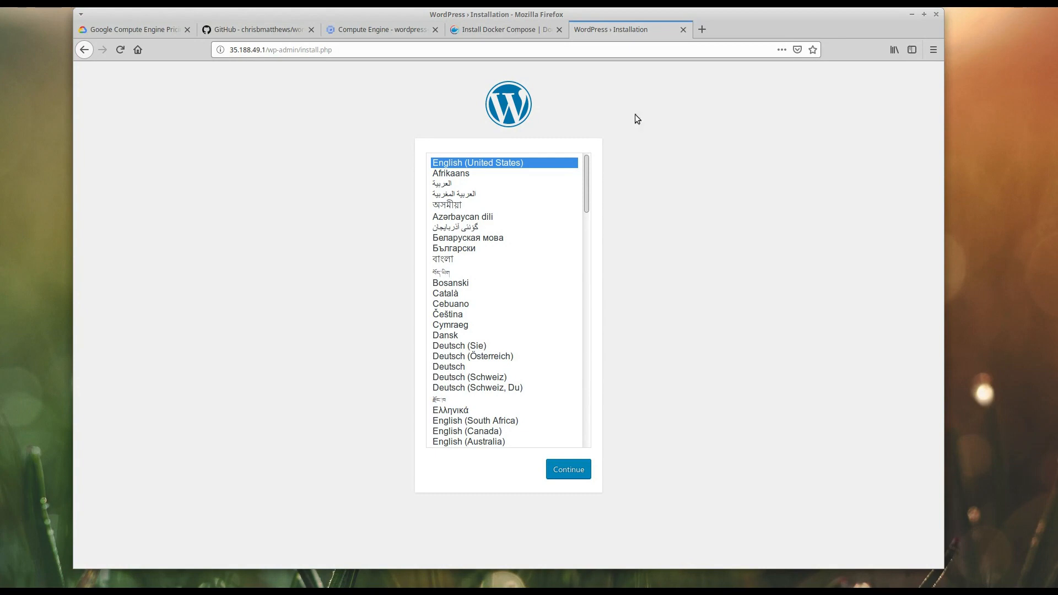
Stop following the request logs in the VM terminal and run docker-compose start
click(378, 29)
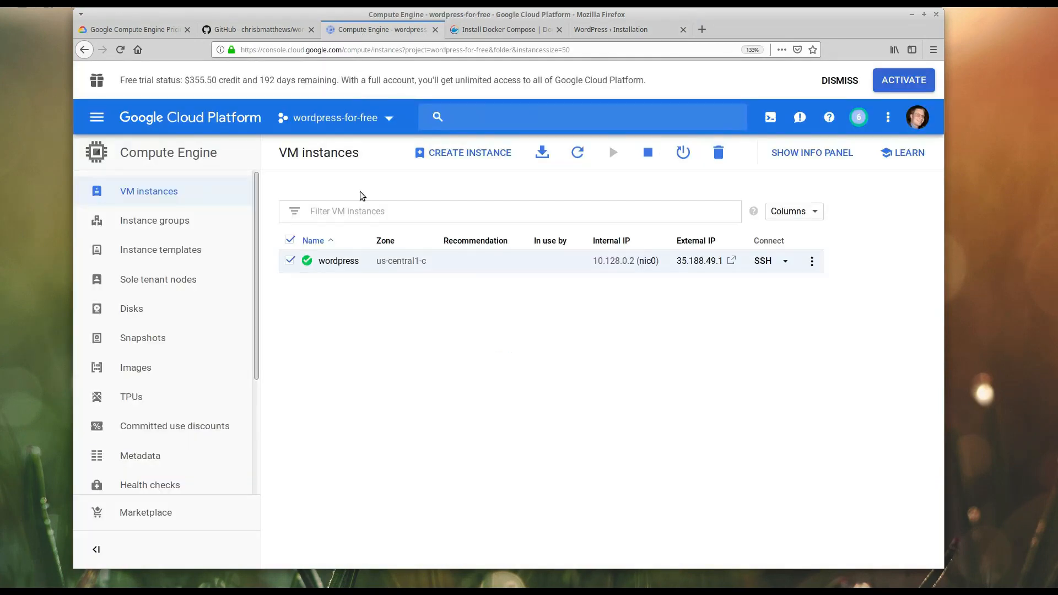
mouse_move(356, 274)
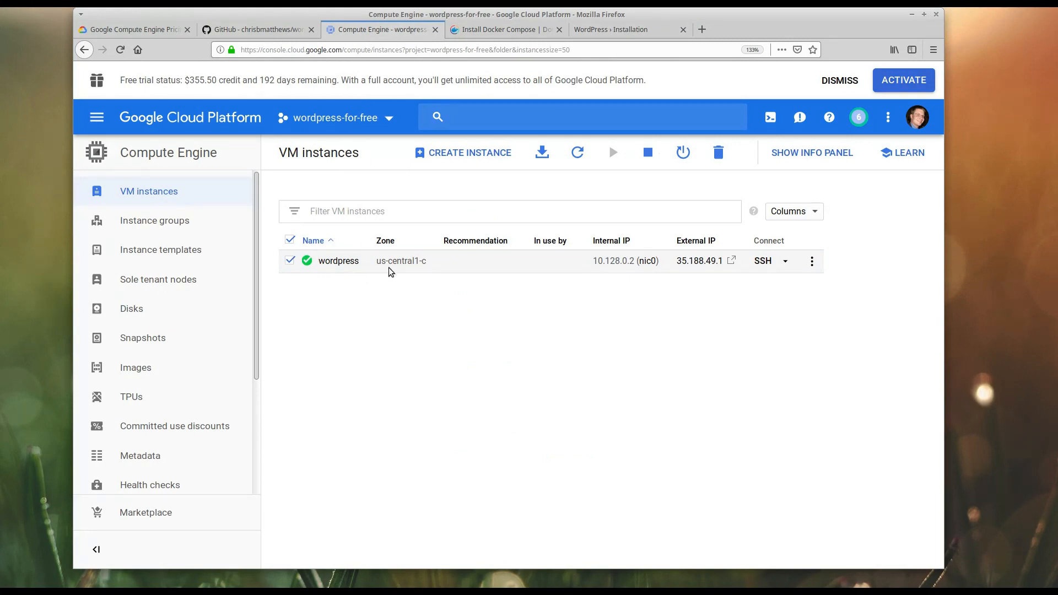
click(762, 260)
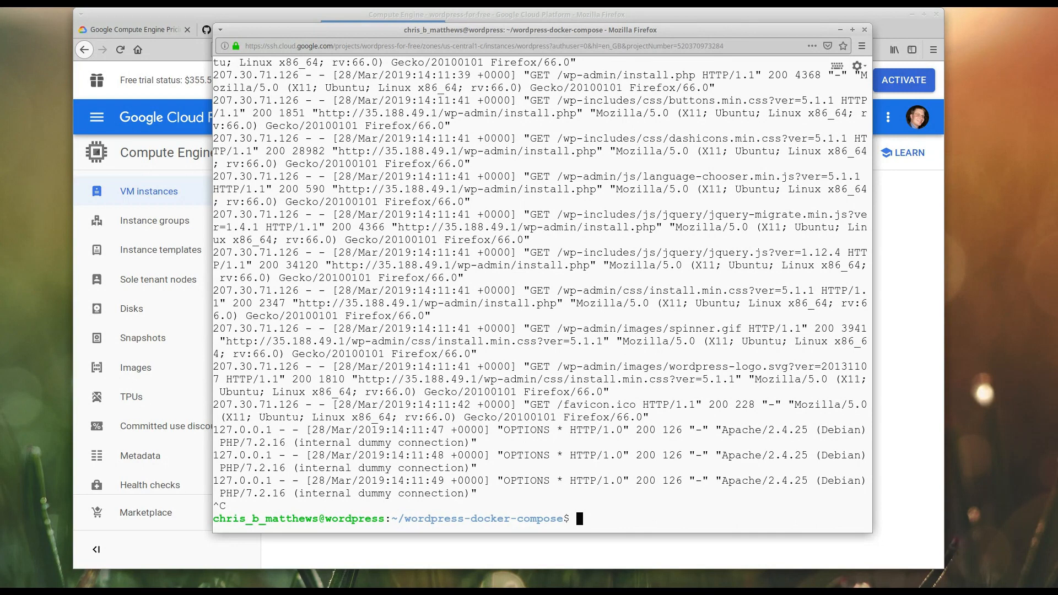
text(docker-compose star)
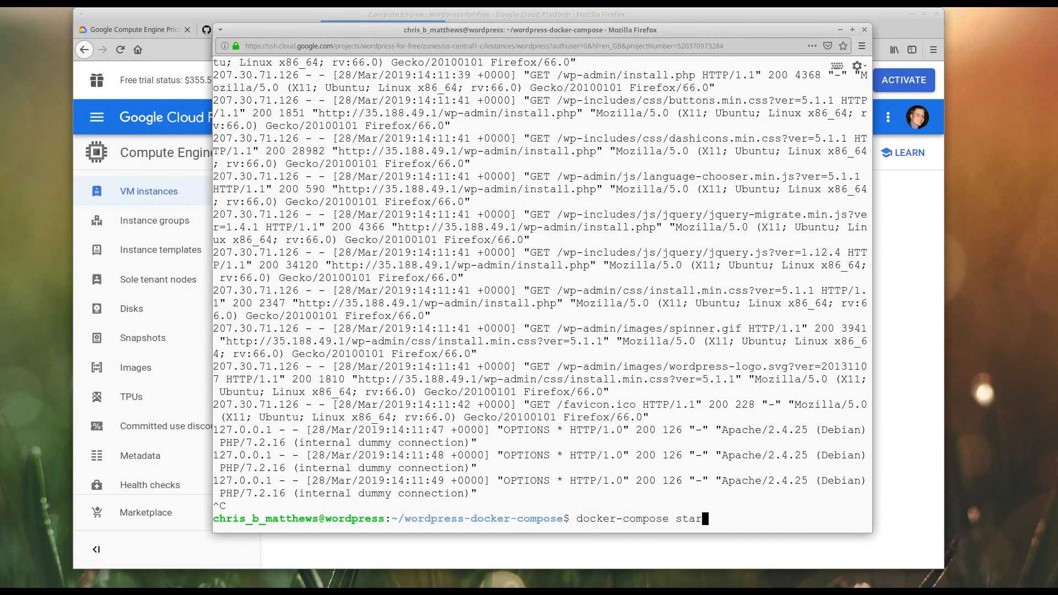
text(t)
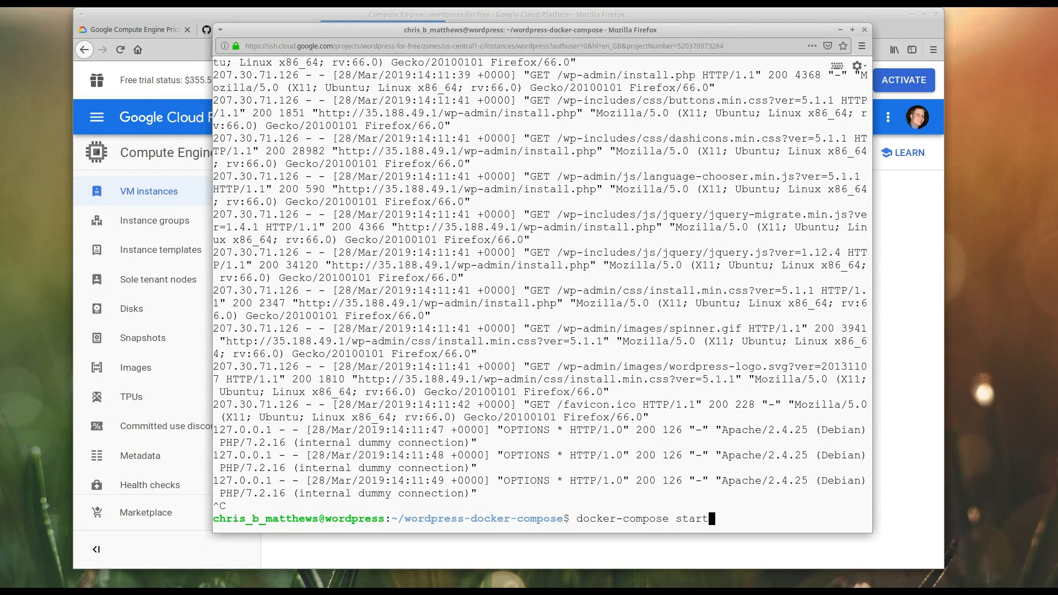
click(381, 28)
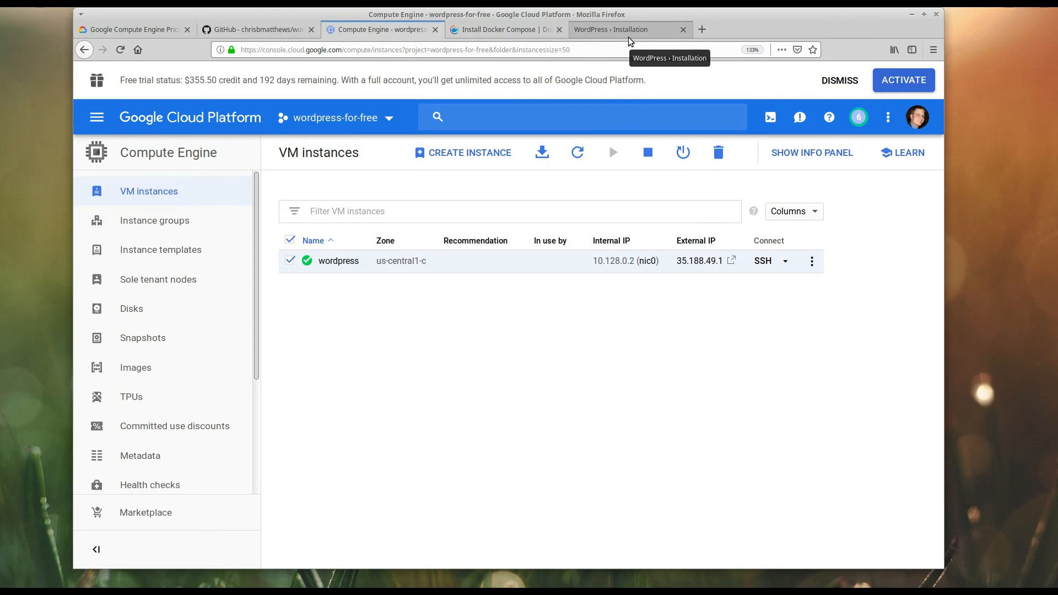
Continue the WordPress installation with English (United States) to reach the site information form
click(609, 28)
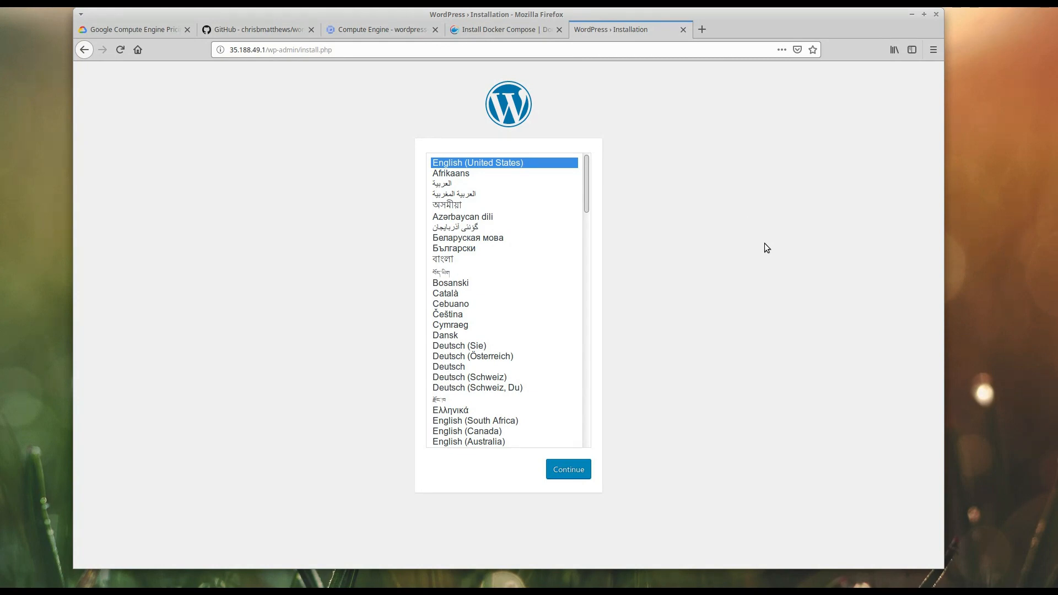
mouse_move(582, 458)
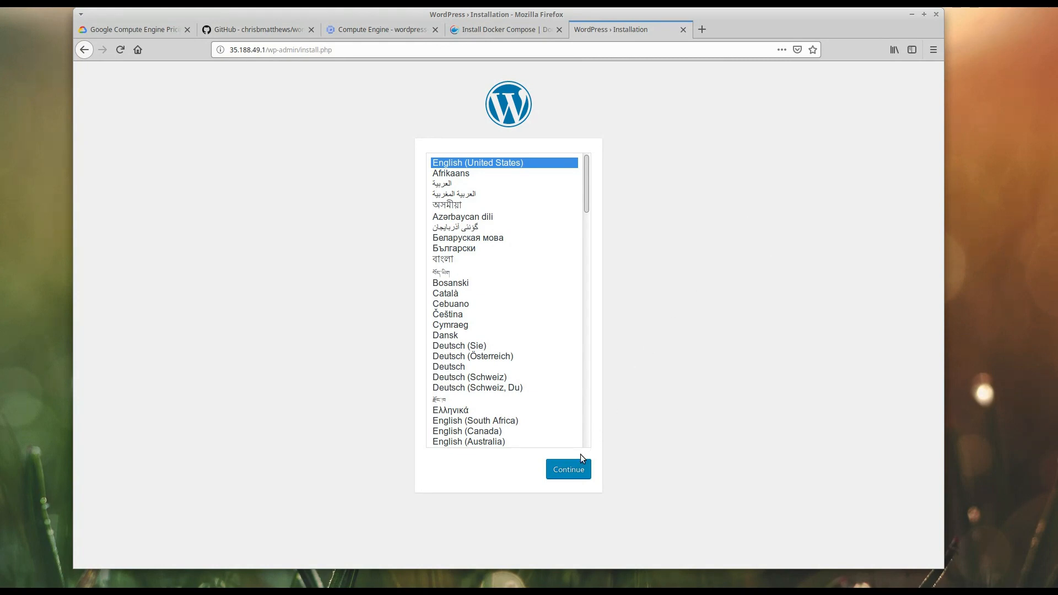
click(569, 469)
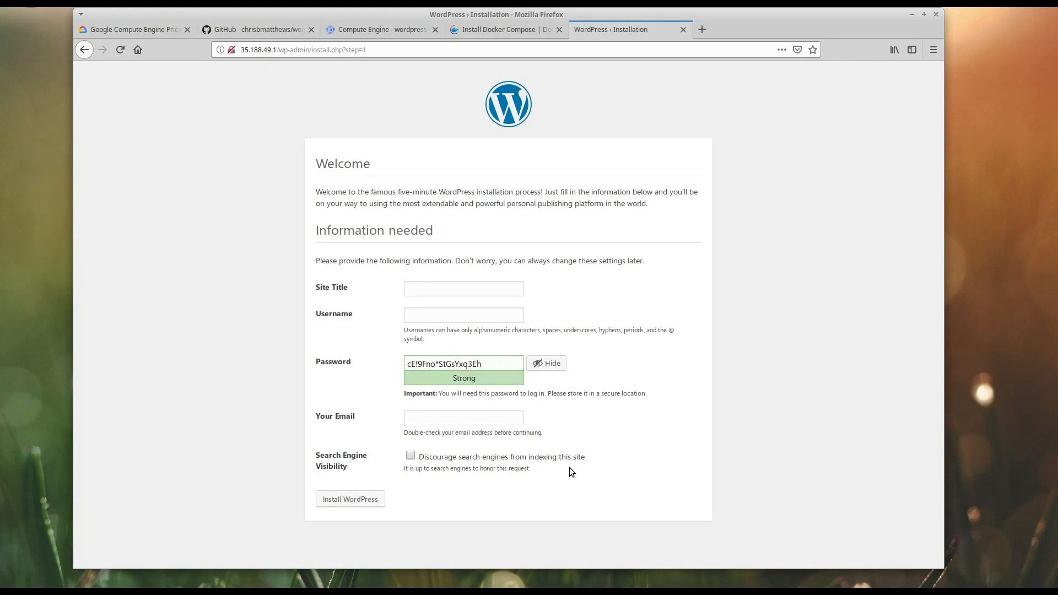
click(463, 288)
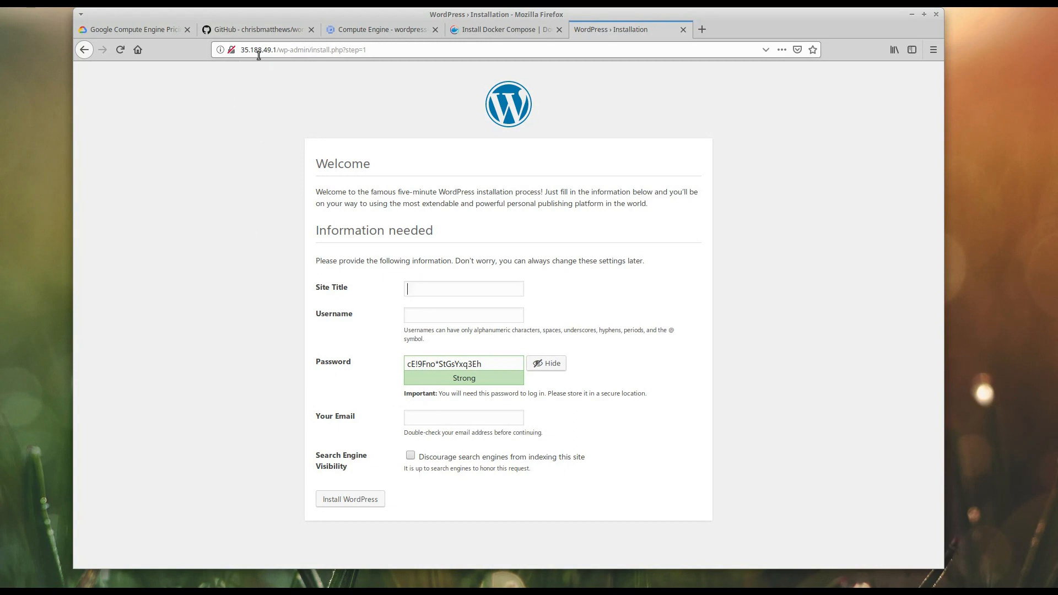
mouse_move(254, 127)
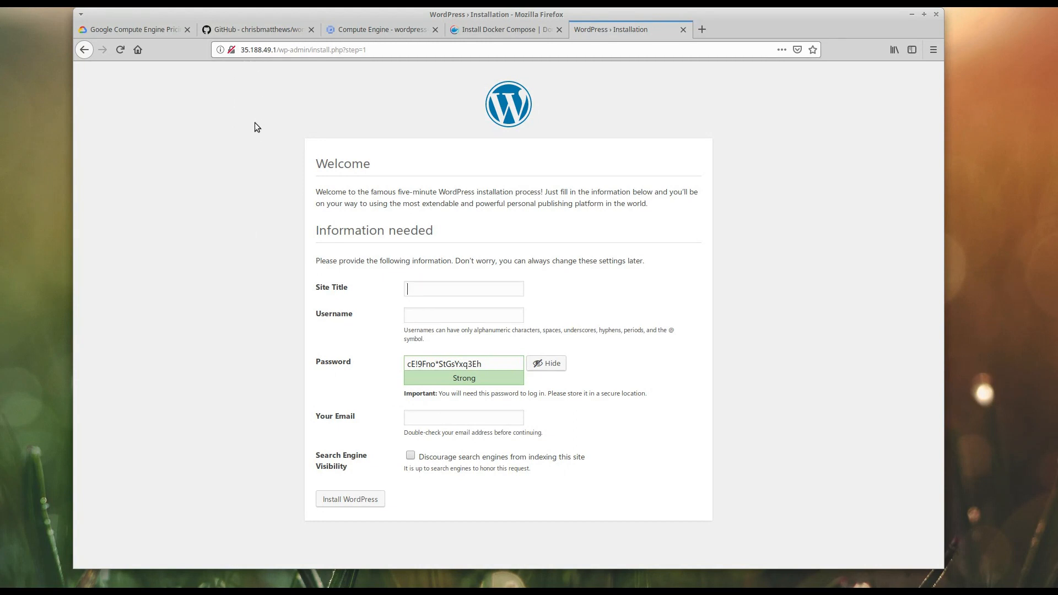